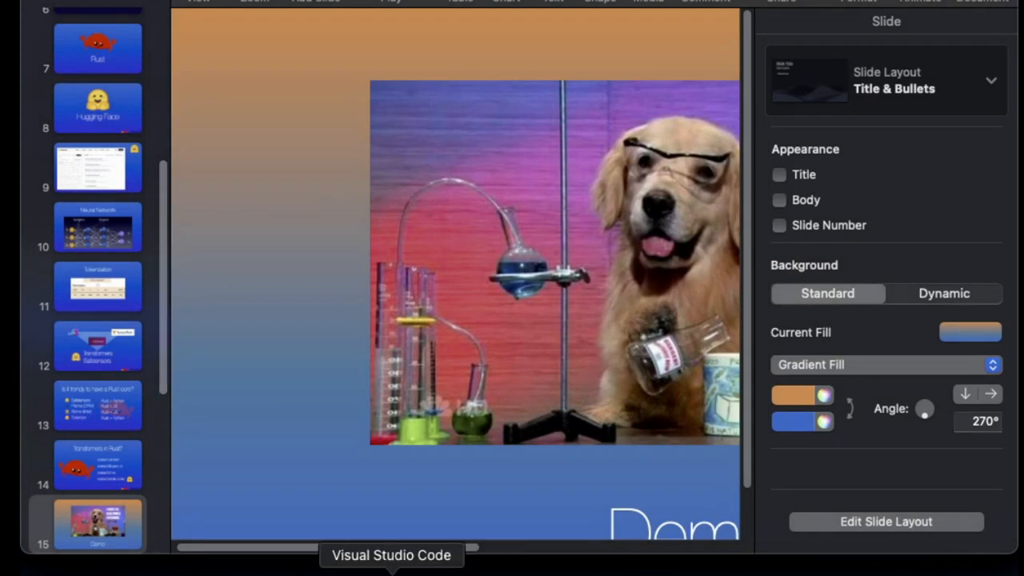
- Switch from the Keynote slides to VS Code and scroll nlp.rs down to the main function
right_click(390, 554)
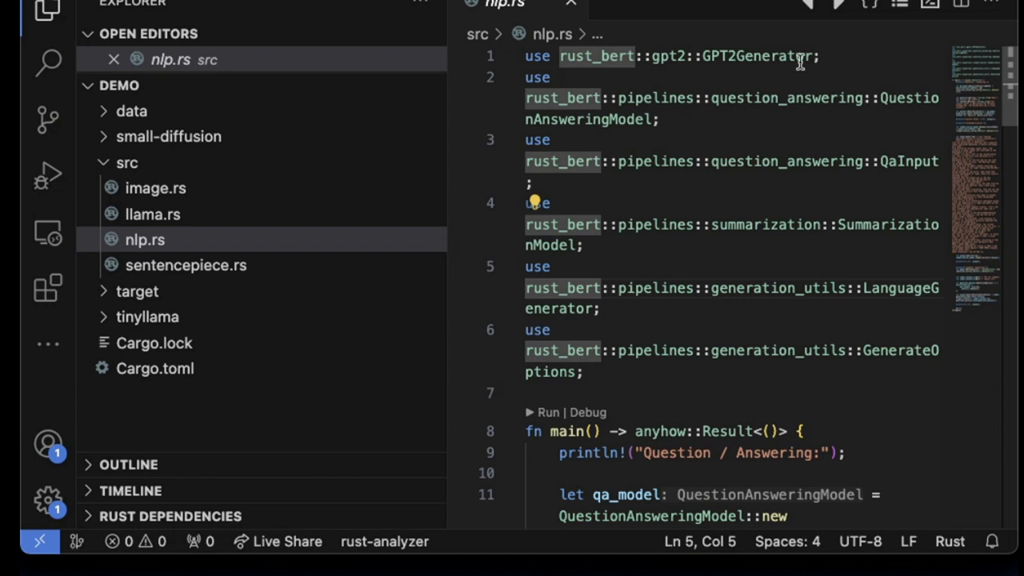
scroll(down, 3)
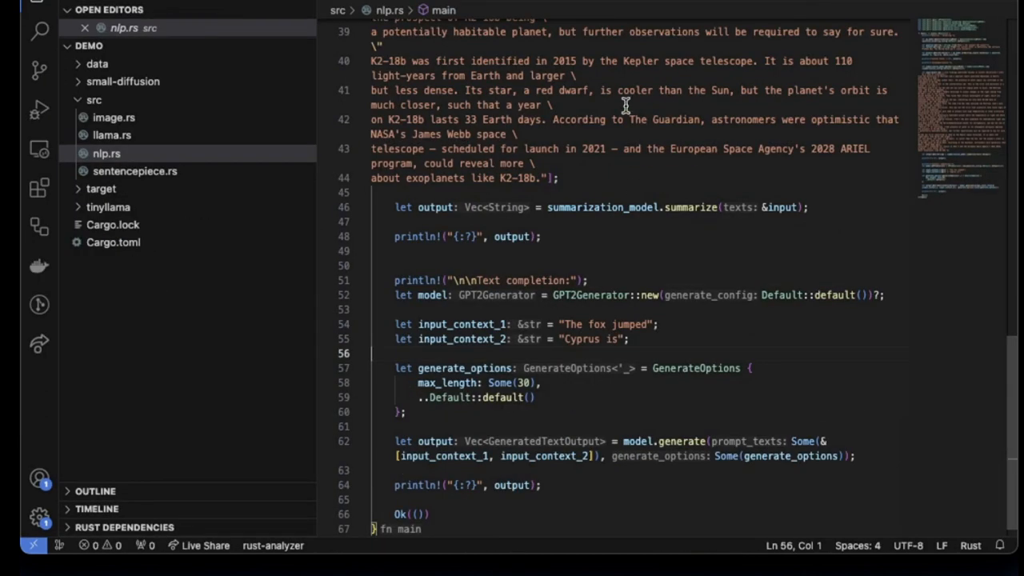
scroll(up, 3)
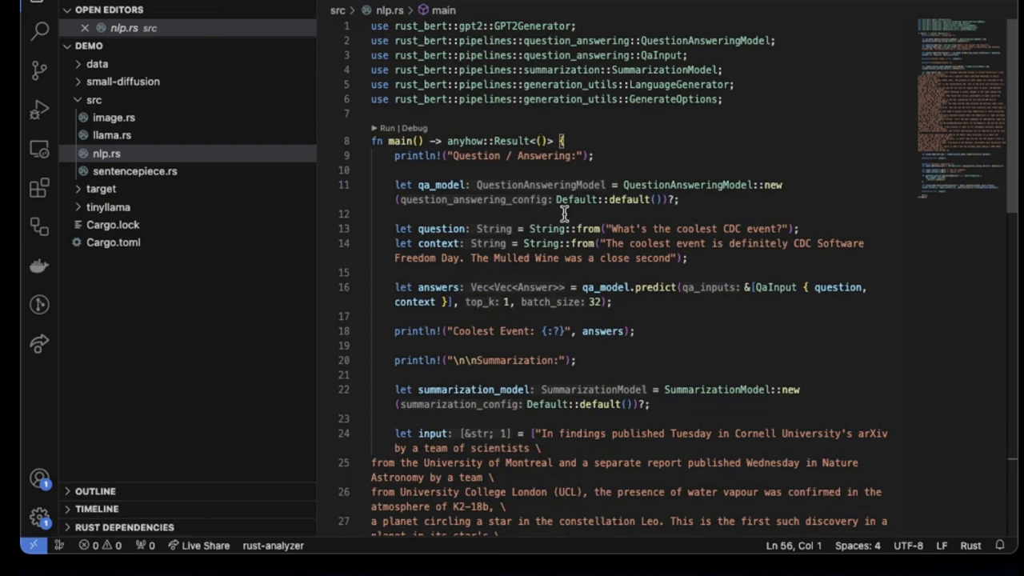
mouse_move(579, 248)
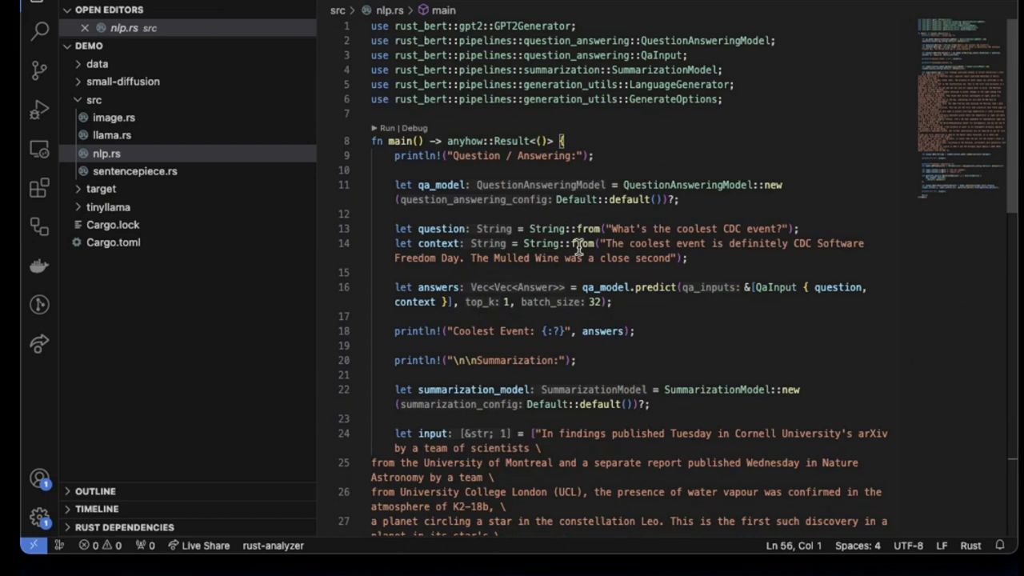
mouse_move(615, 169)
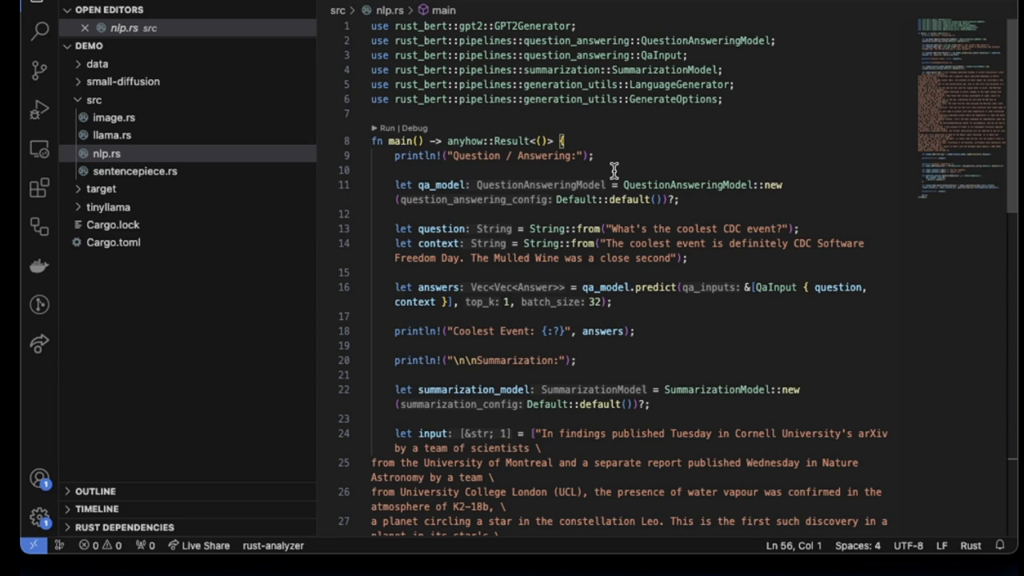
mouse_move(709, 158)
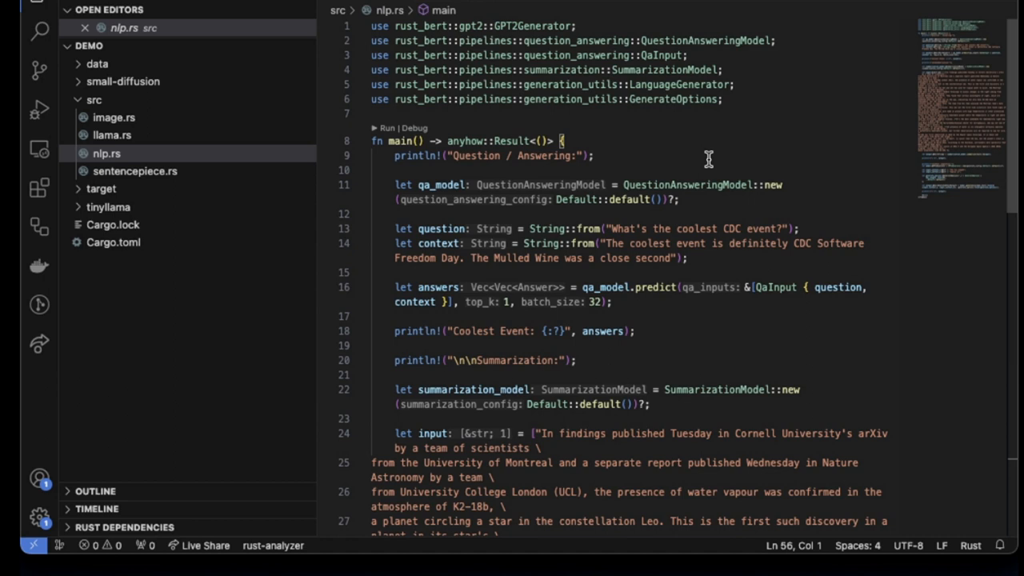
scroll(down, 3)
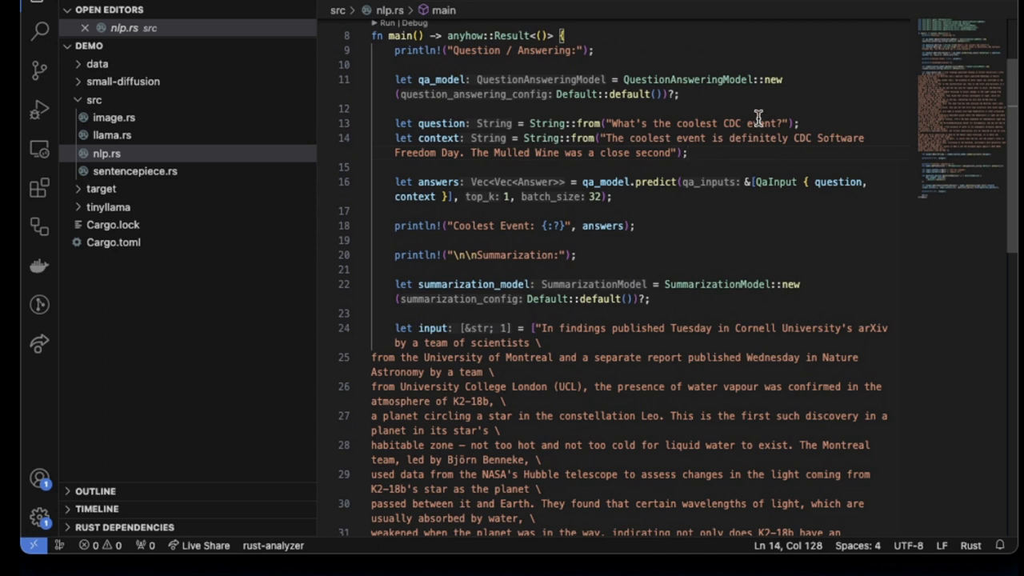
mouse_move(648, 121)
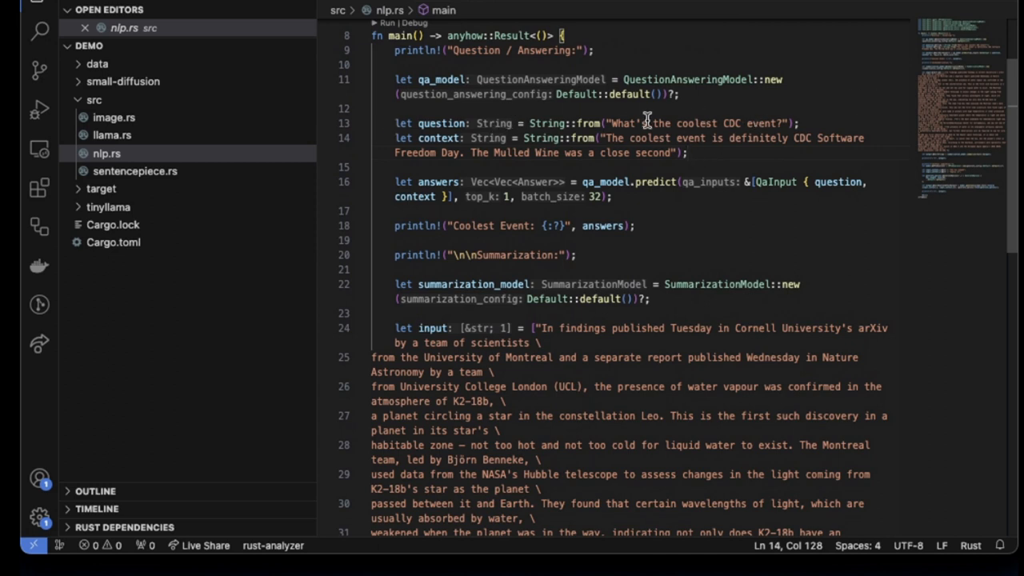
scroll(down, 3)
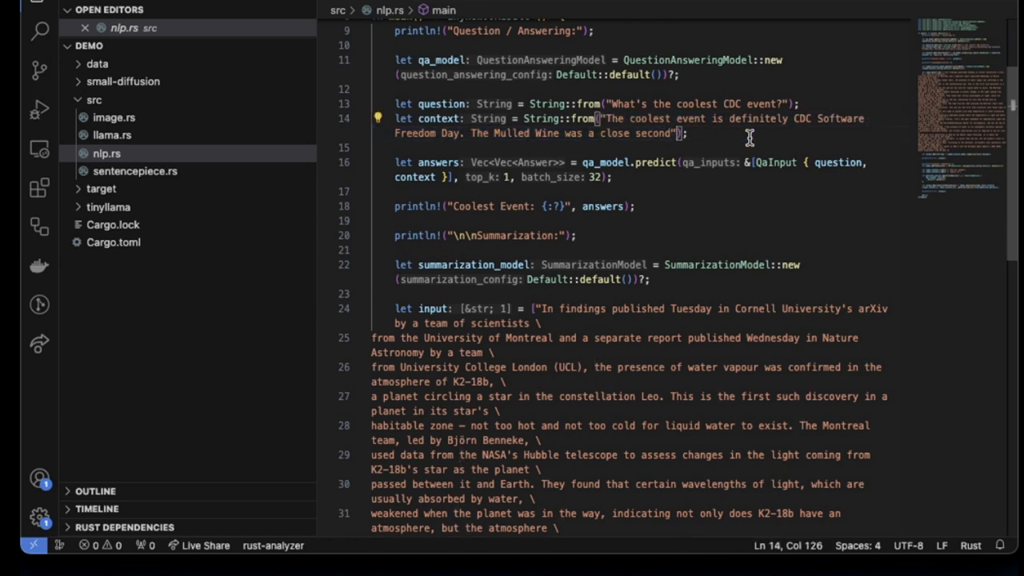
mouse_move(518, 118)
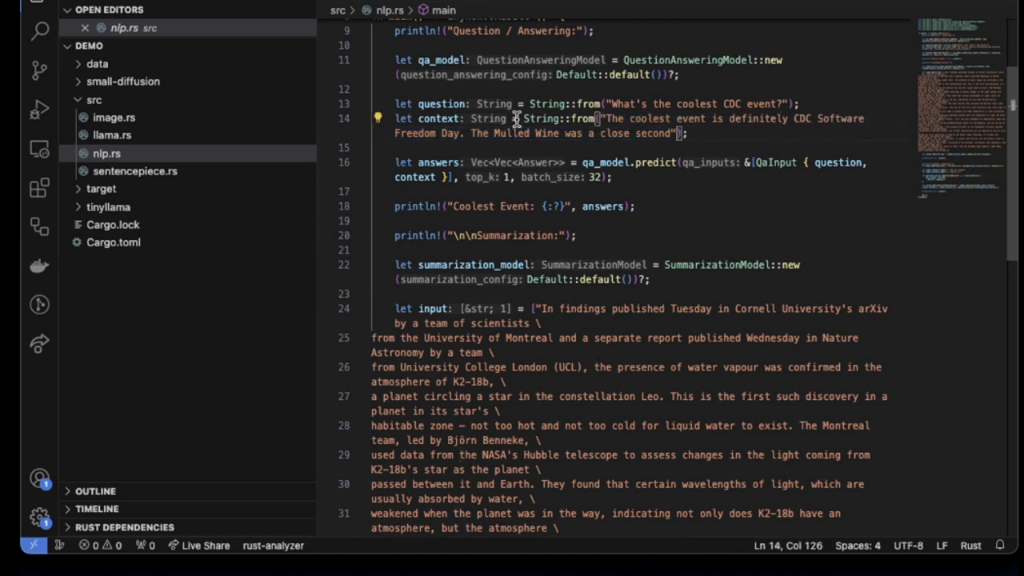
scroll(down, 3)
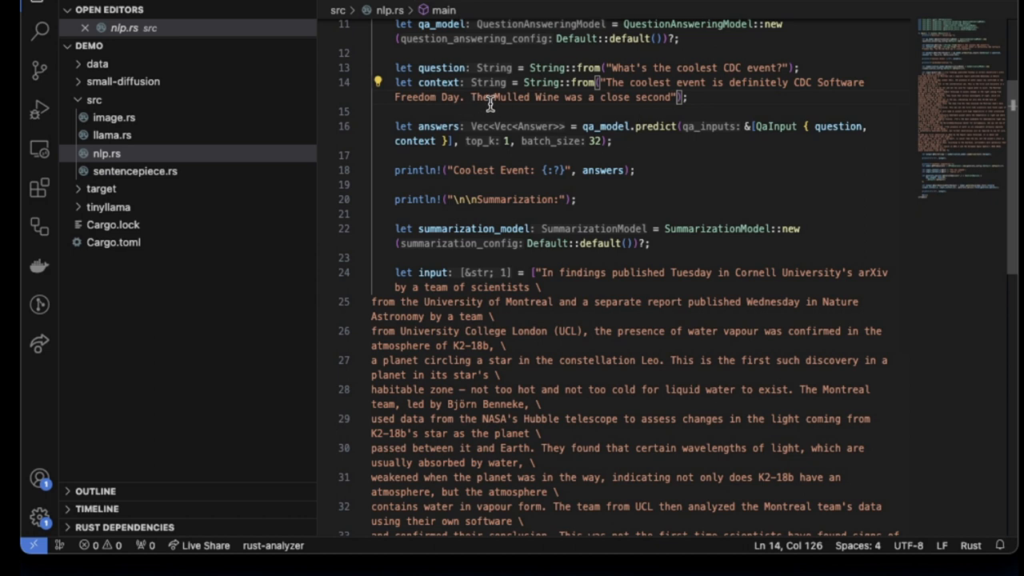
mouse_move(760, 96)
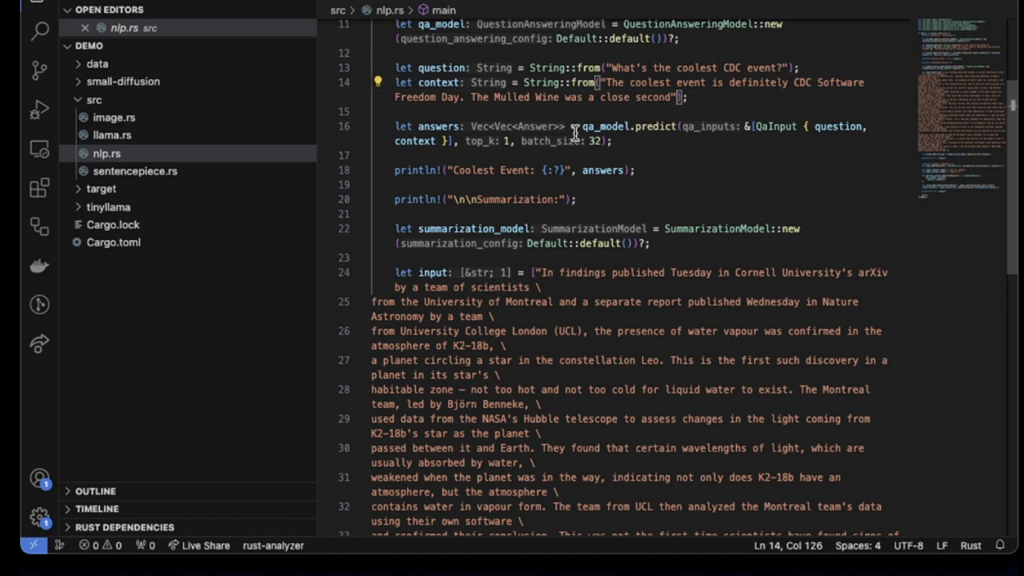
mouse_move(670, 125)
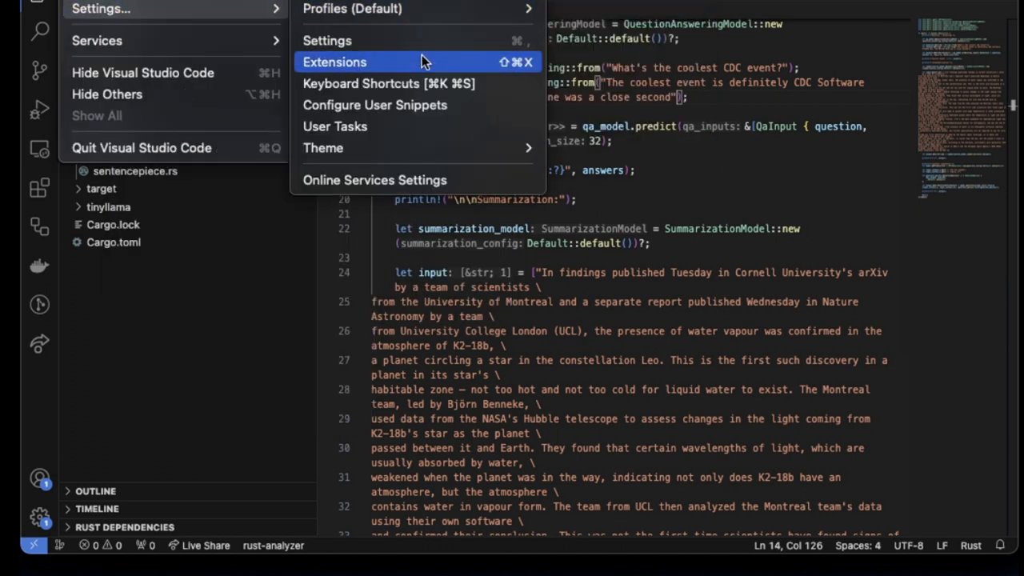
mouse_move(480, 65)
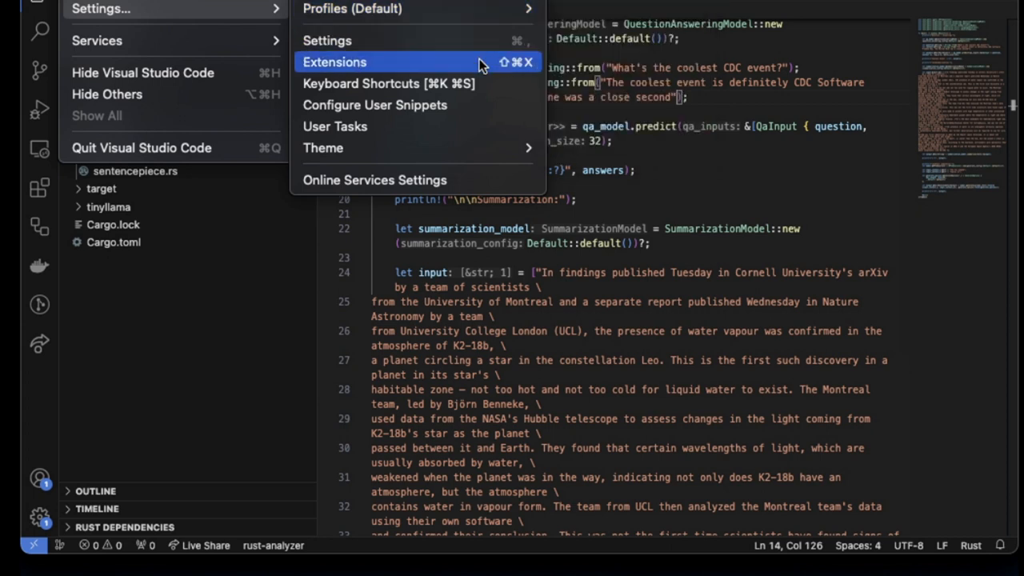
mouse_move(324, 148)
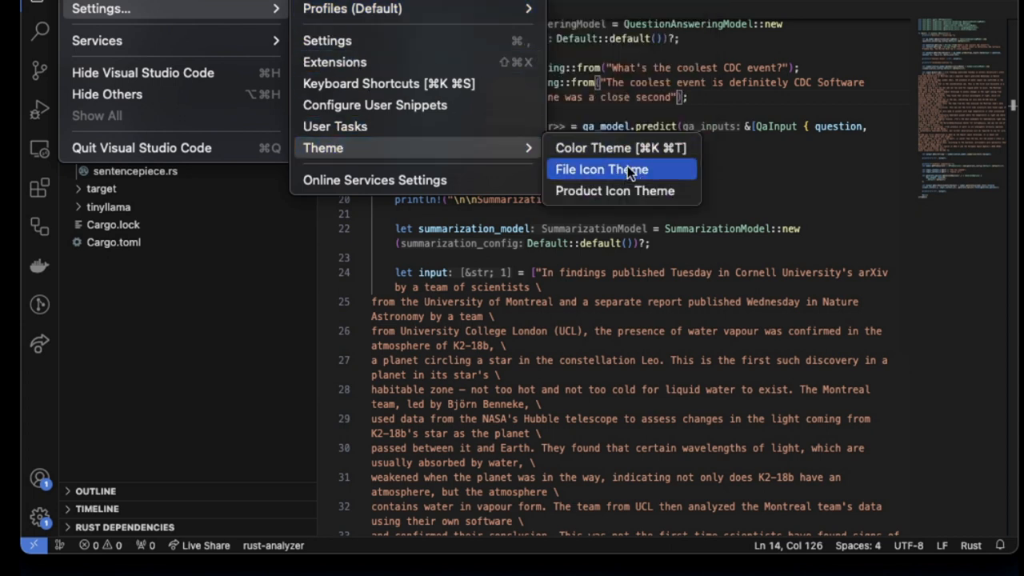
- Browse the colour theme list and keep the current Dark Modern theme
click(610, 147)
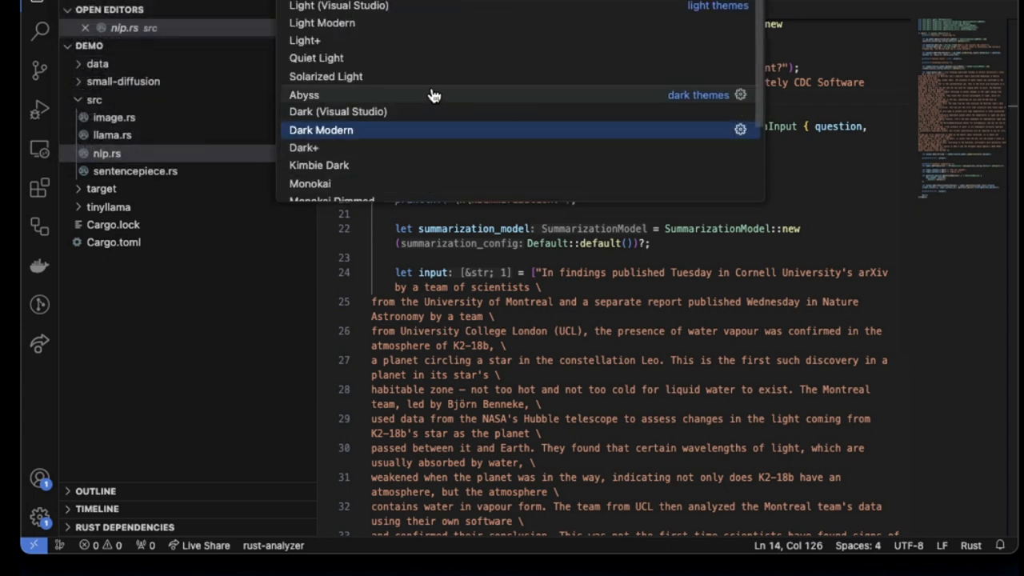
click(320, 130)
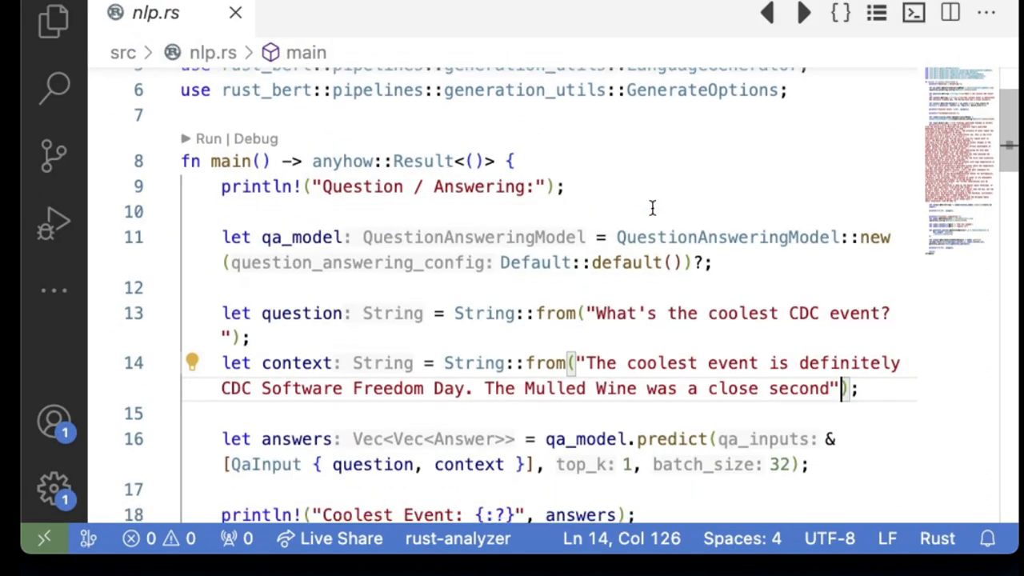
- Highlight the CDC question string and walk through the context passage down to the answer printing
scroll(down, 3)
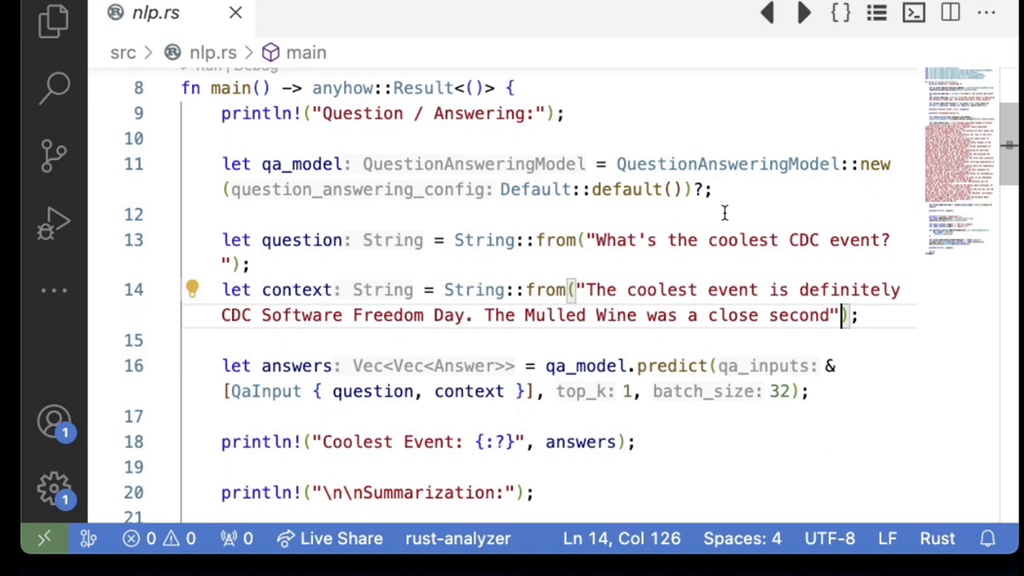
drag(595, 240, 829, 240)
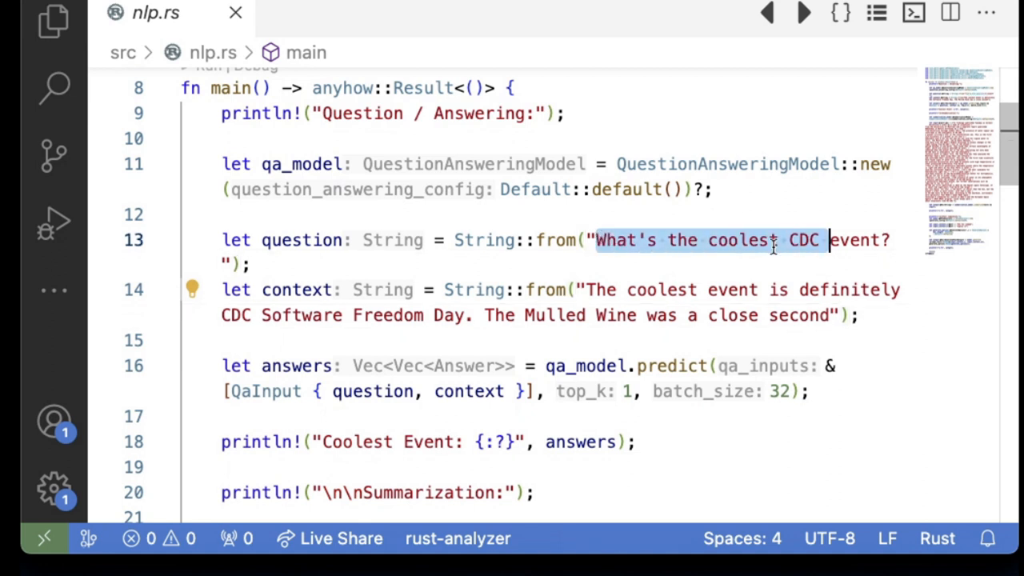
click(588, 290)
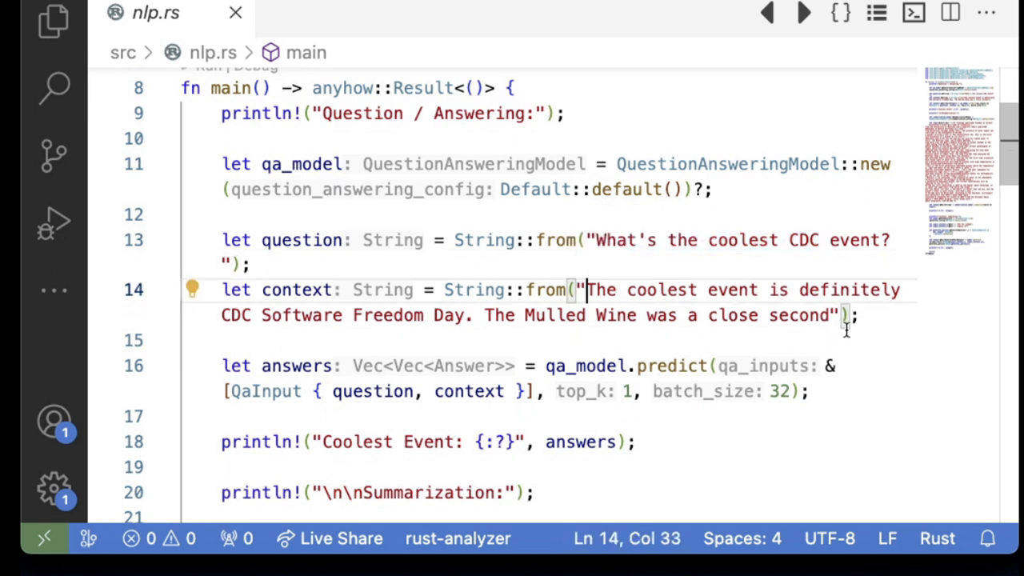
scroll(down, 3)
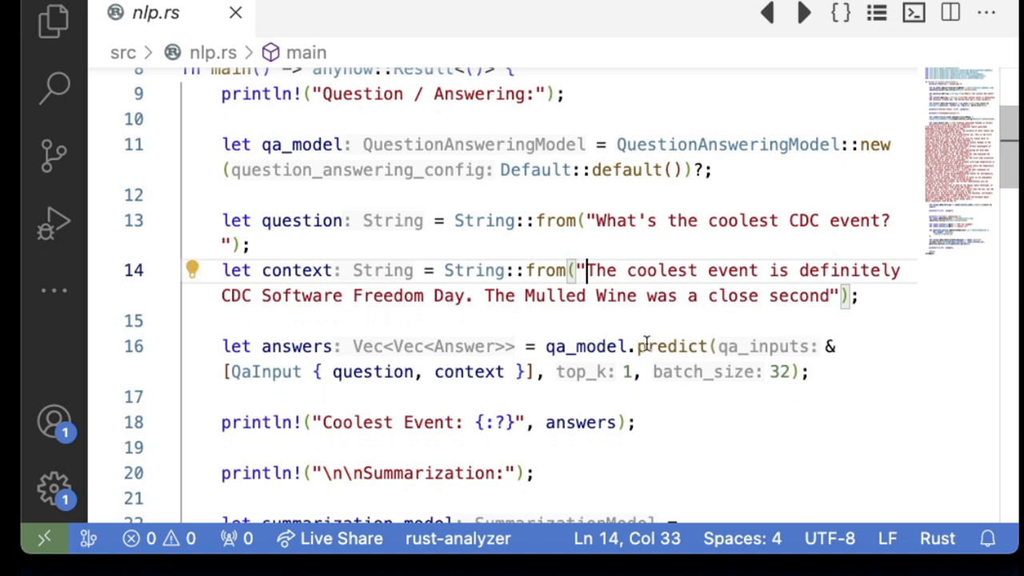
scroll(down, 3)
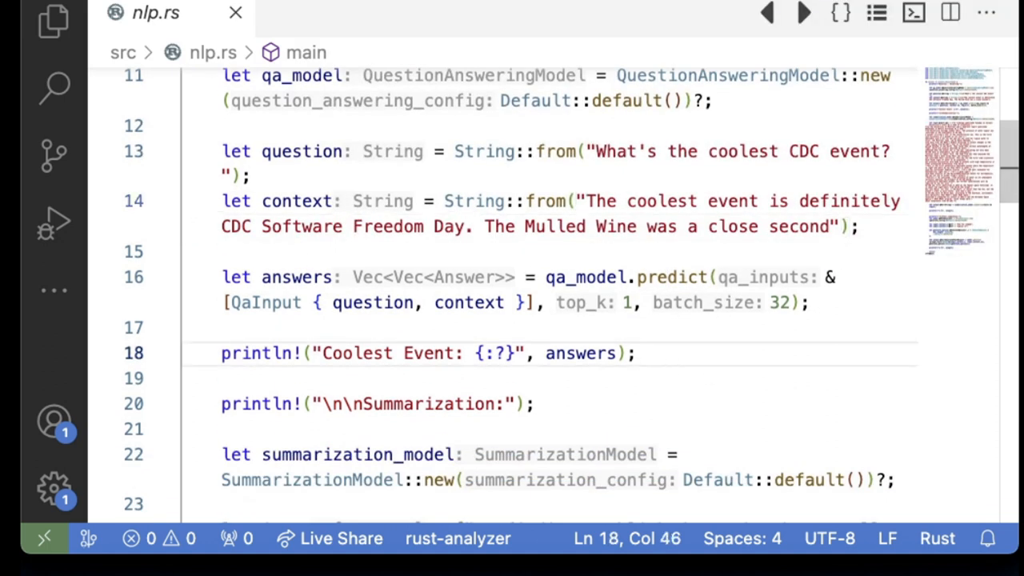
mouse_move(544, 522)
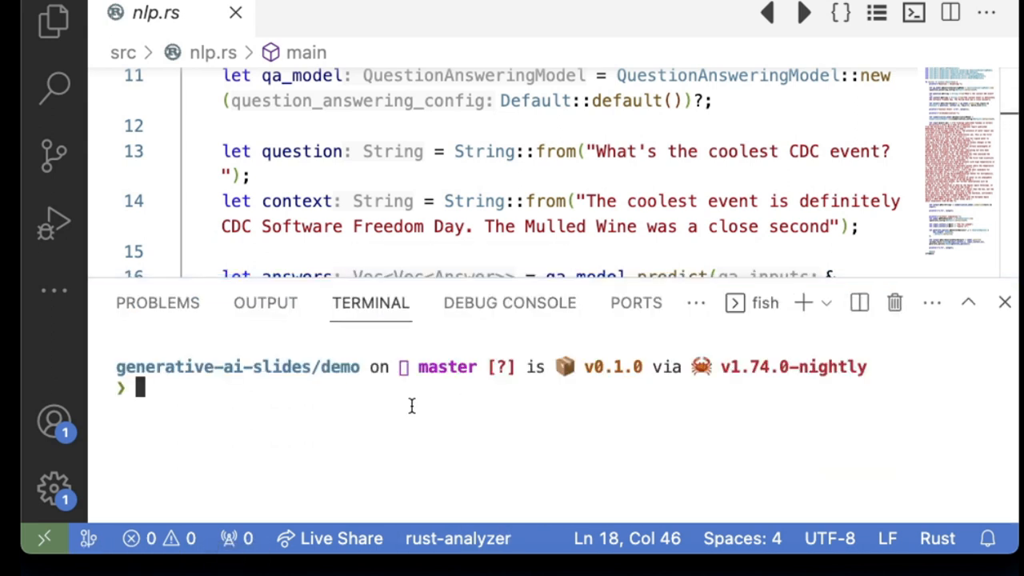
- Rerun `cargo run --bin nlp` in the terminal until the CDC Software Freedom Day answer prints
text(cargo run --bin image -- --width 256 --height 256)
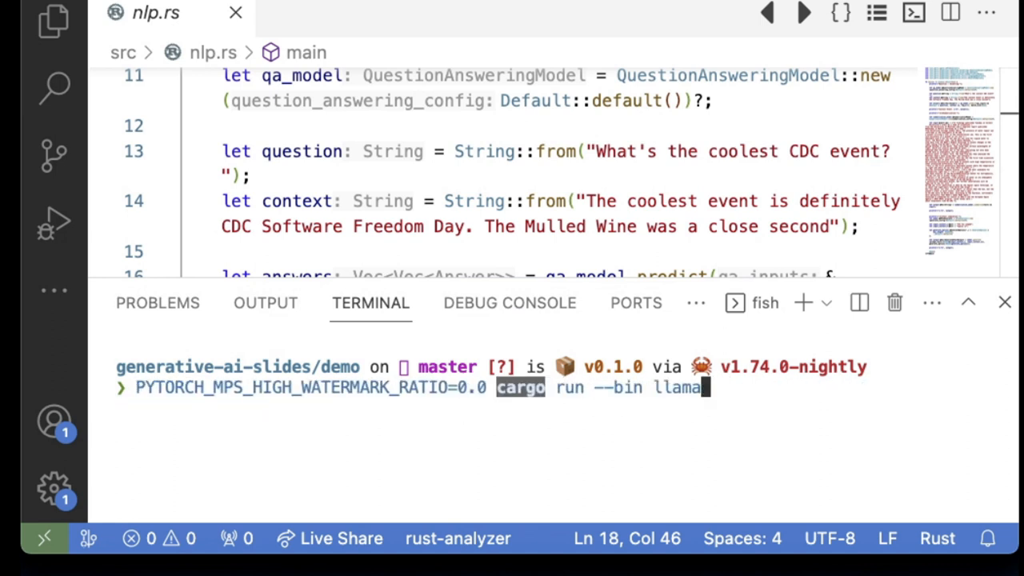
text(sleep 1h && cargo run --bin nlp)
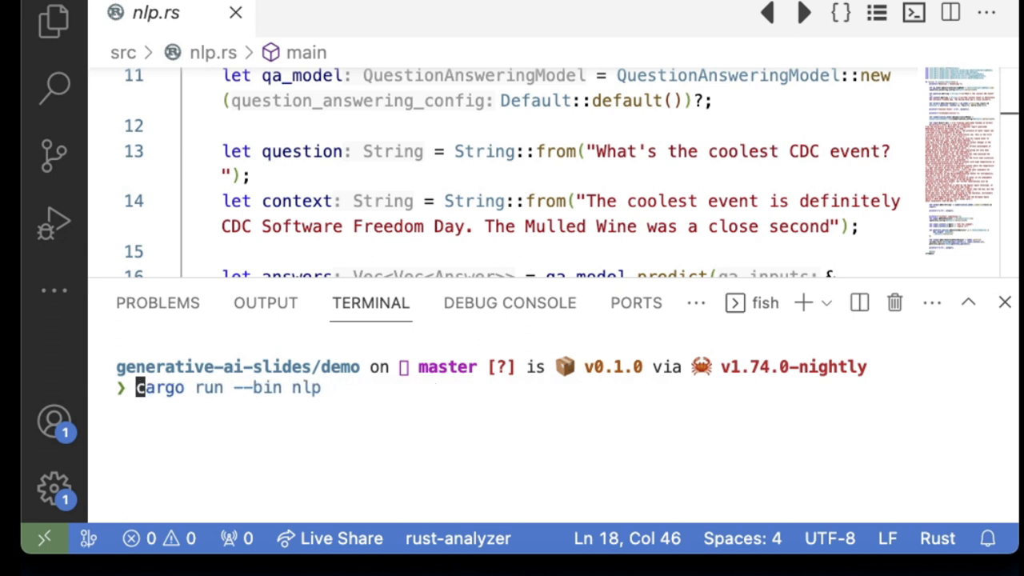
key(Enter)
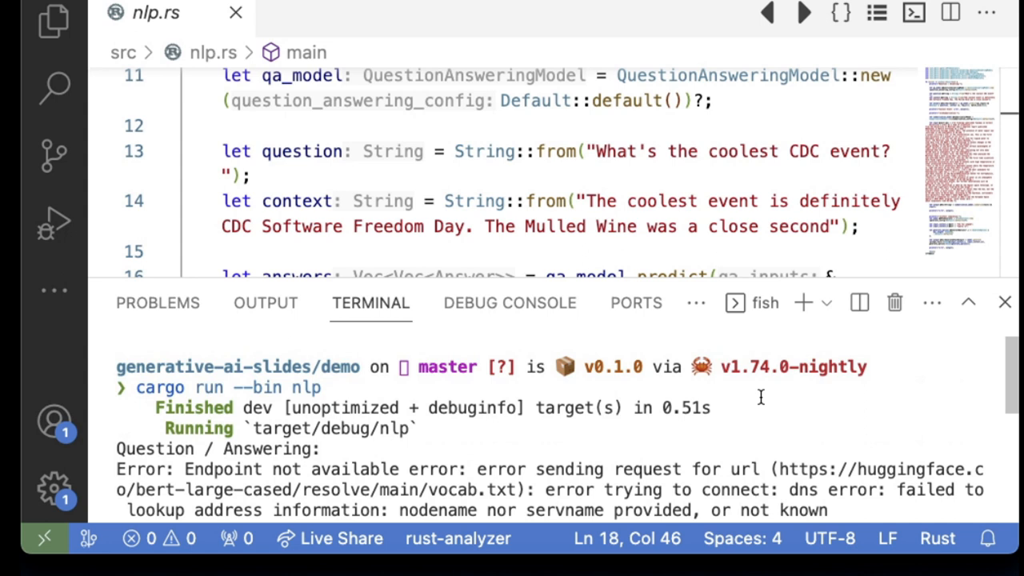
scroll(down, 3)
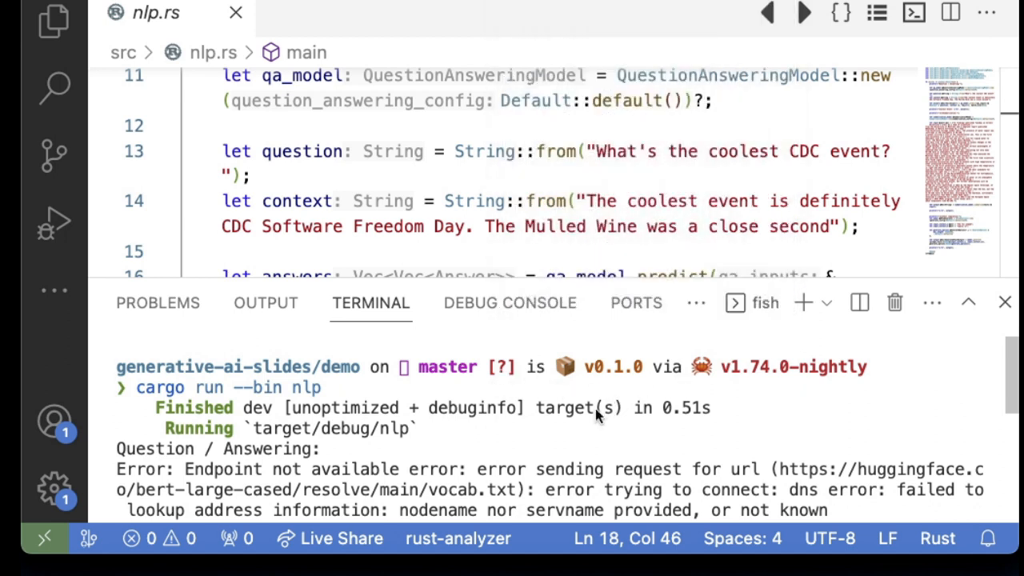
scroll(down, 3)
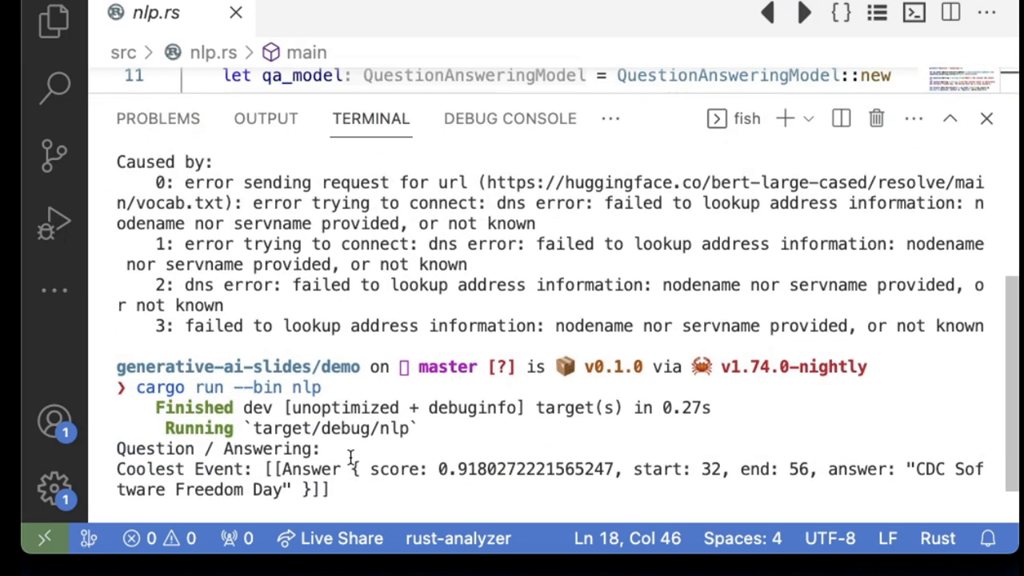
mouse_move(390, 471)
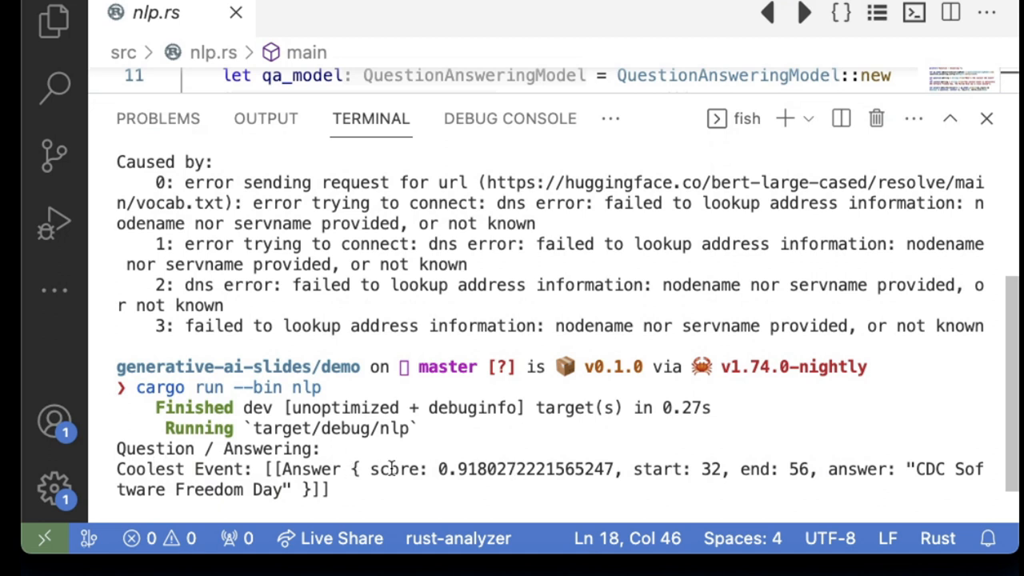
mouse_move(670, 470)
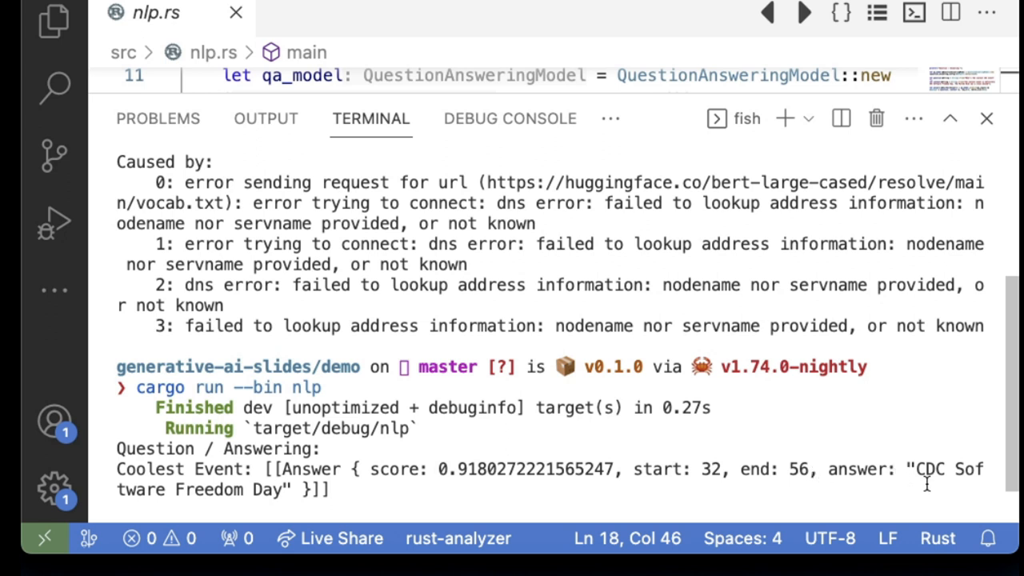
mouse_move(749, 453)
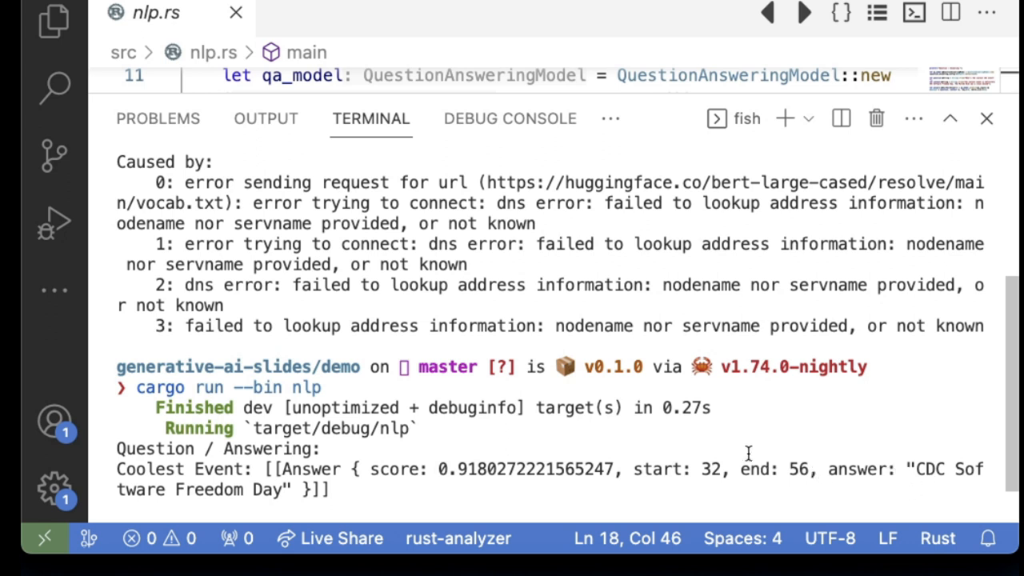
mouse_move(662, 91)
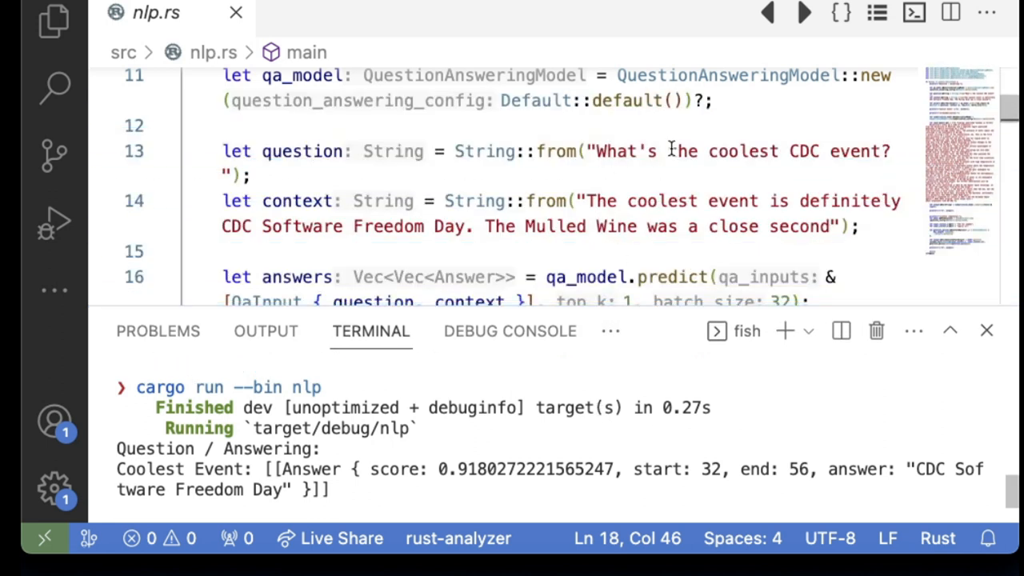
- Scroll through the K2-18b summarization input in nlp.rs and down to its summary in the terminal
scroll(down, 3)
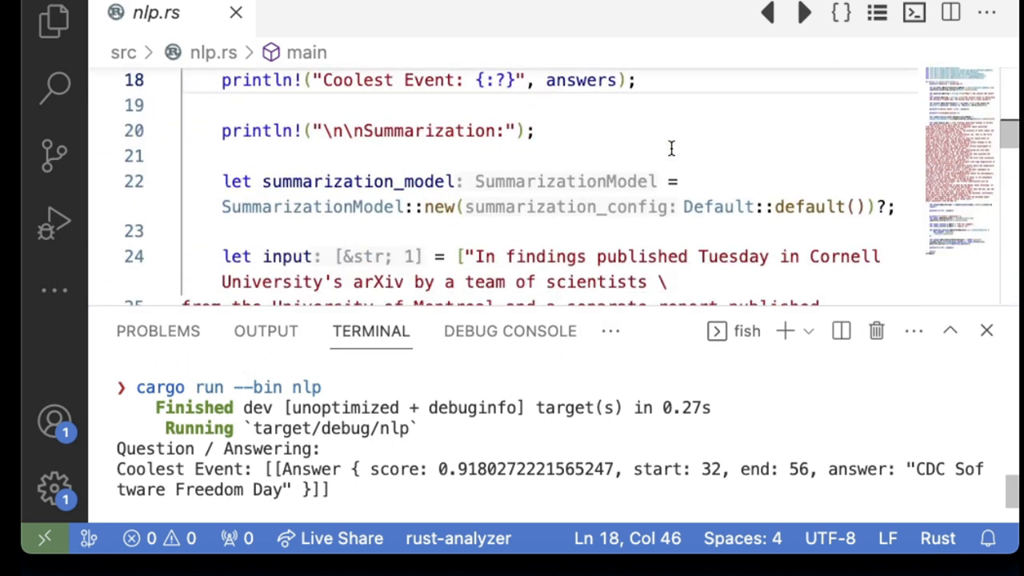
scroll(down, 3)
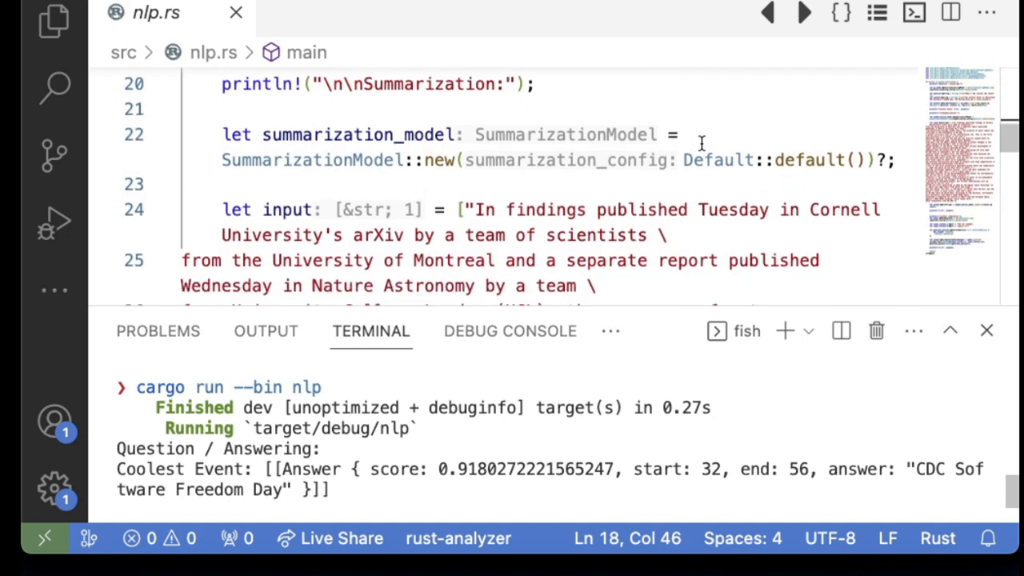
scroll(down, 3)
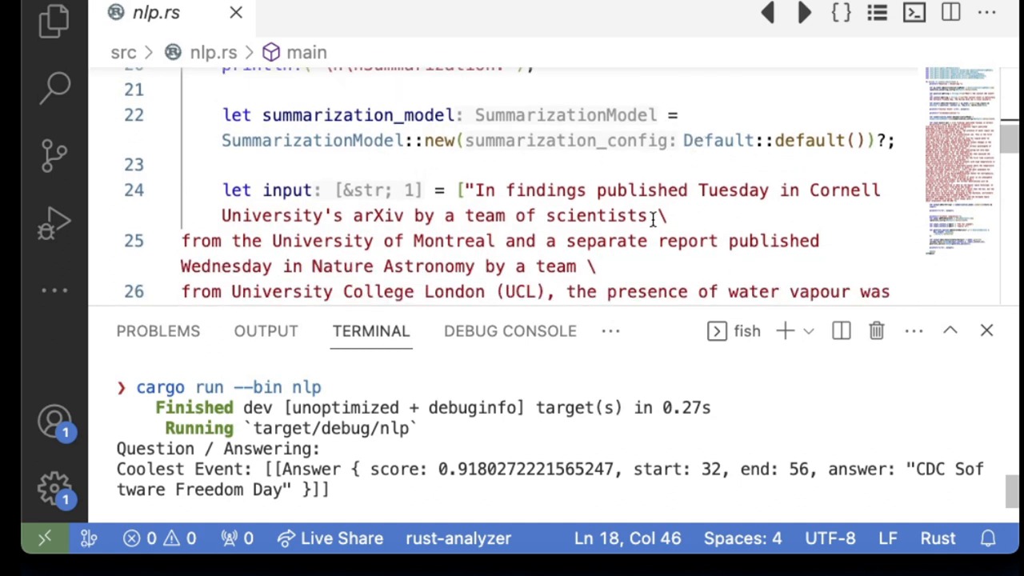
scroll(down, 3)
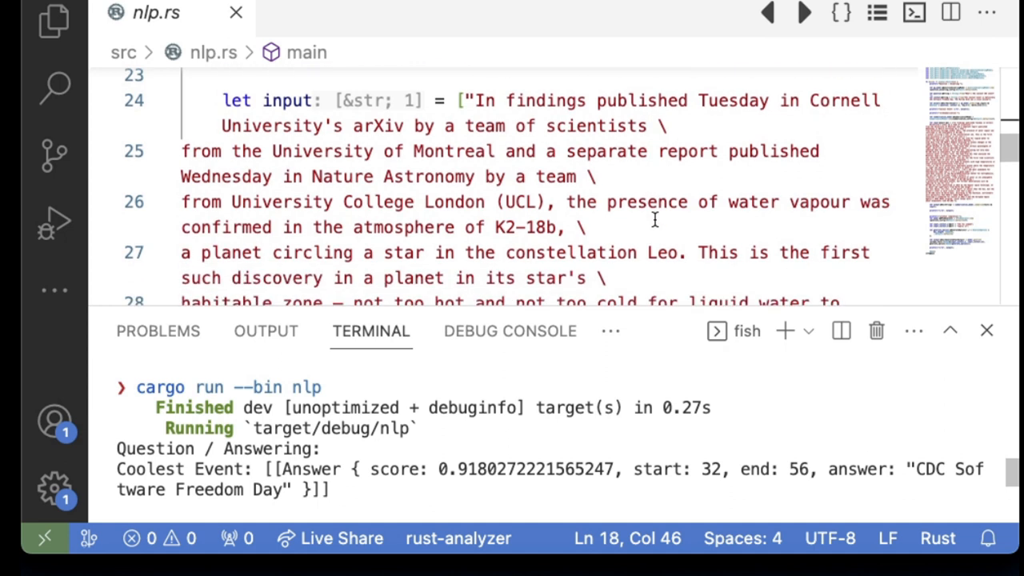
scroll(down, 3)
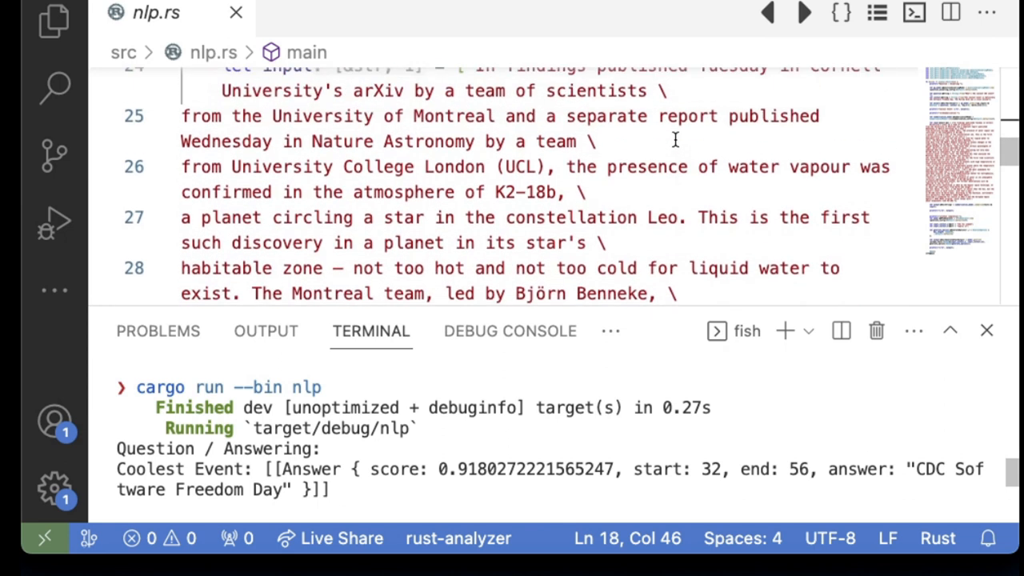
scroll(down, 3)
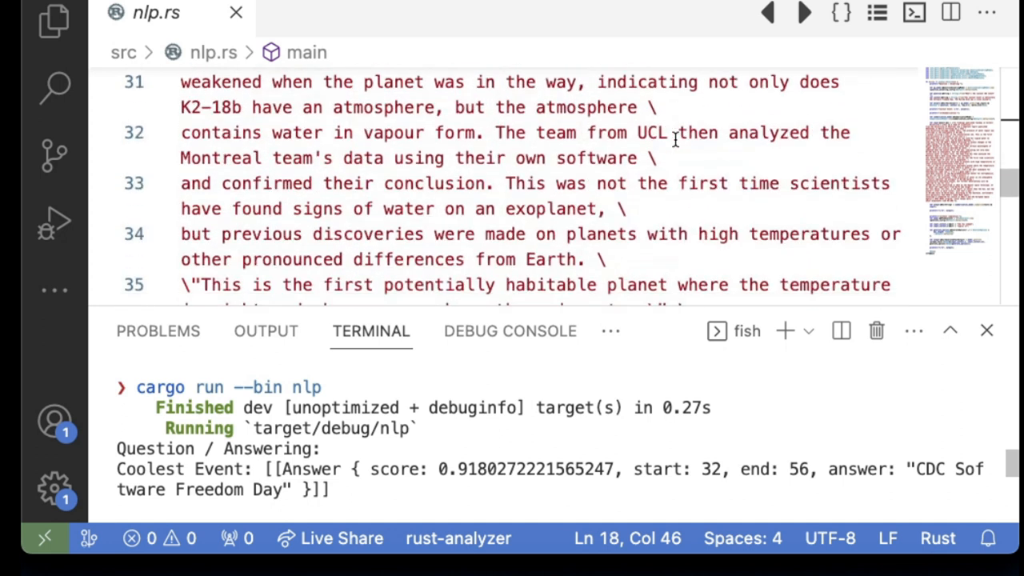
scroll(down, 3)
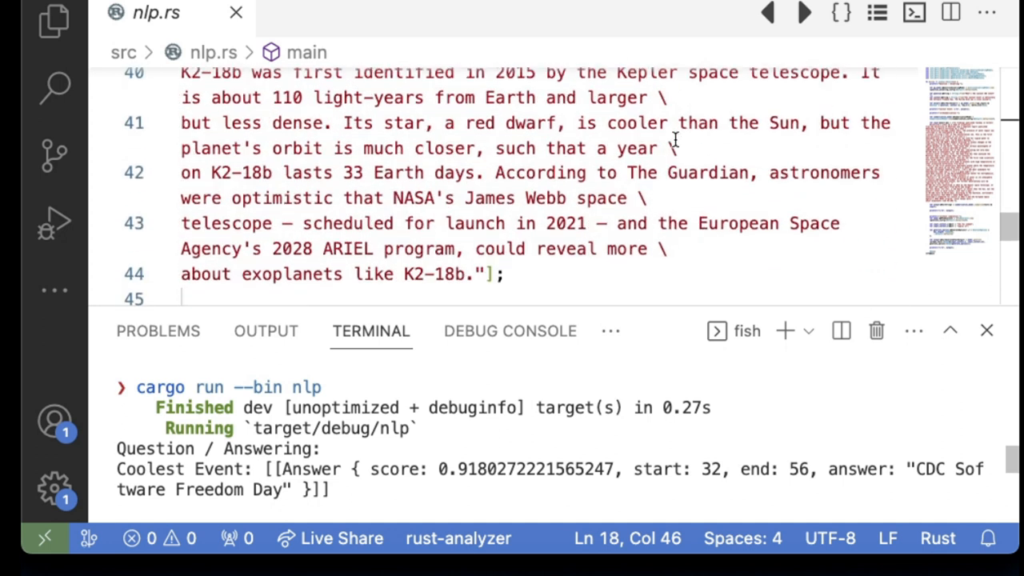
scroll(down, 3)
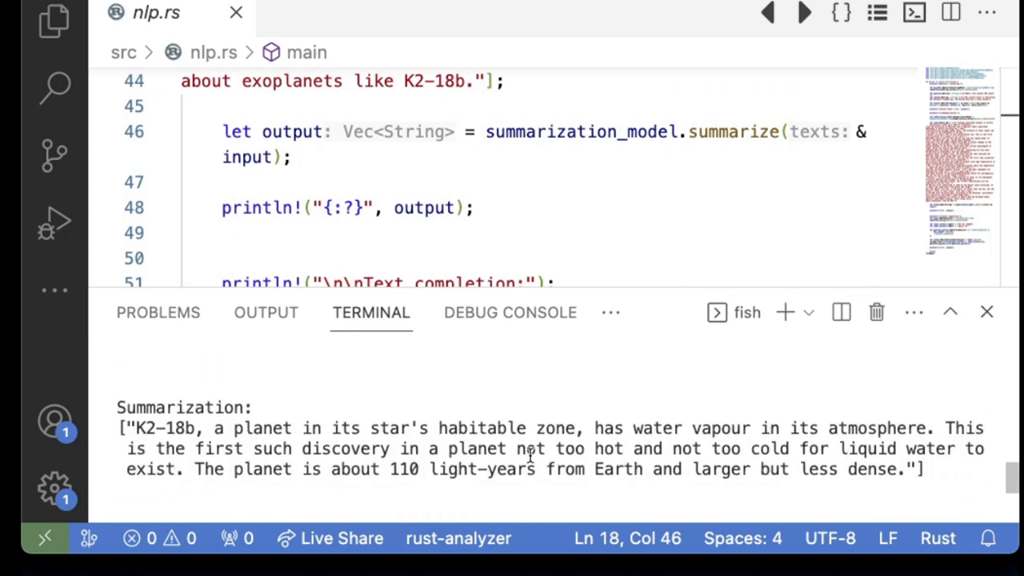
mouse_move(941, 483)
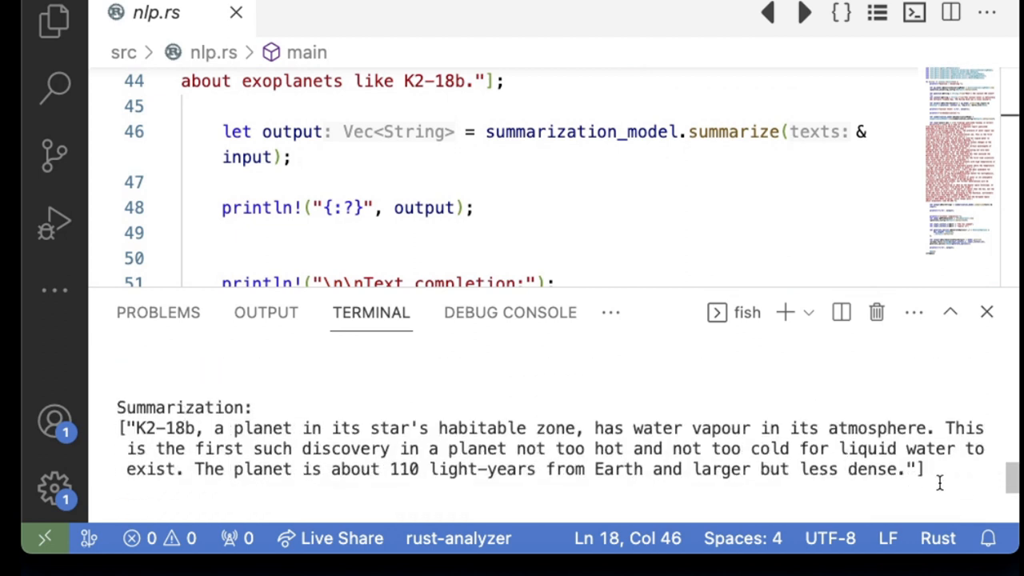
mouse_move(725, 424)
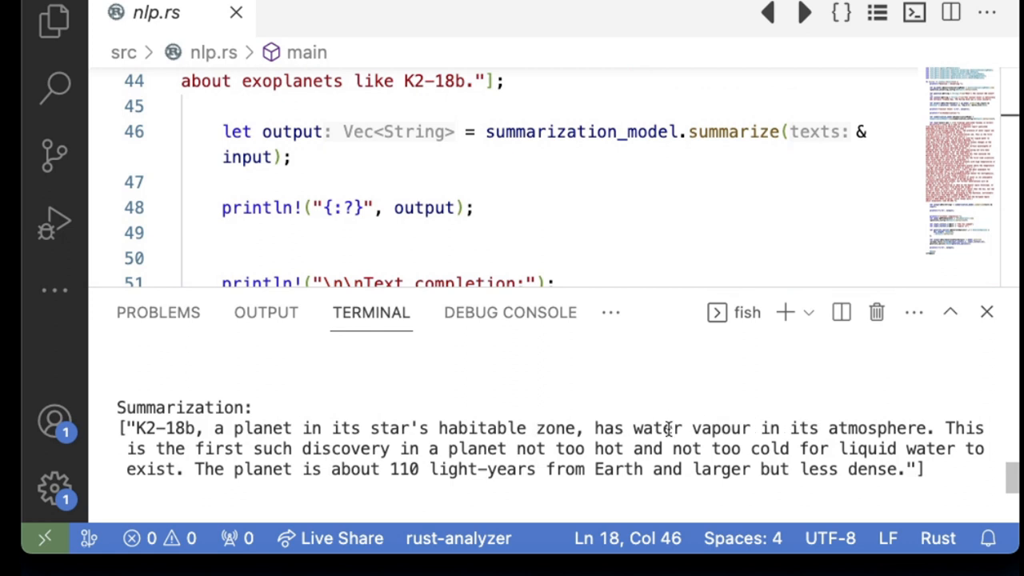
mouse_move(499, 466)
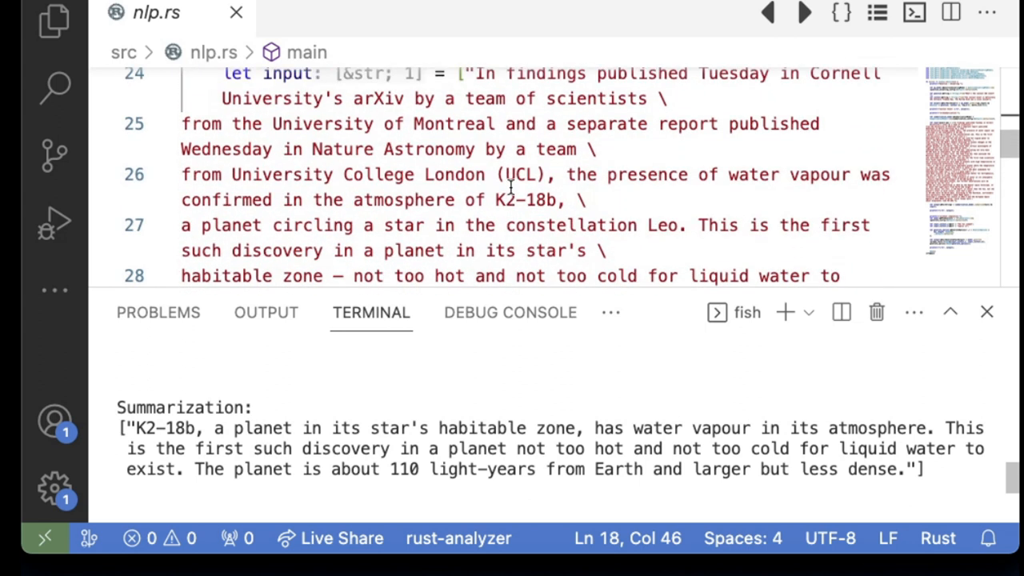
- Scroll the terminal output through the summarization result to the GPT-2 text completions
scroll(down, 3)
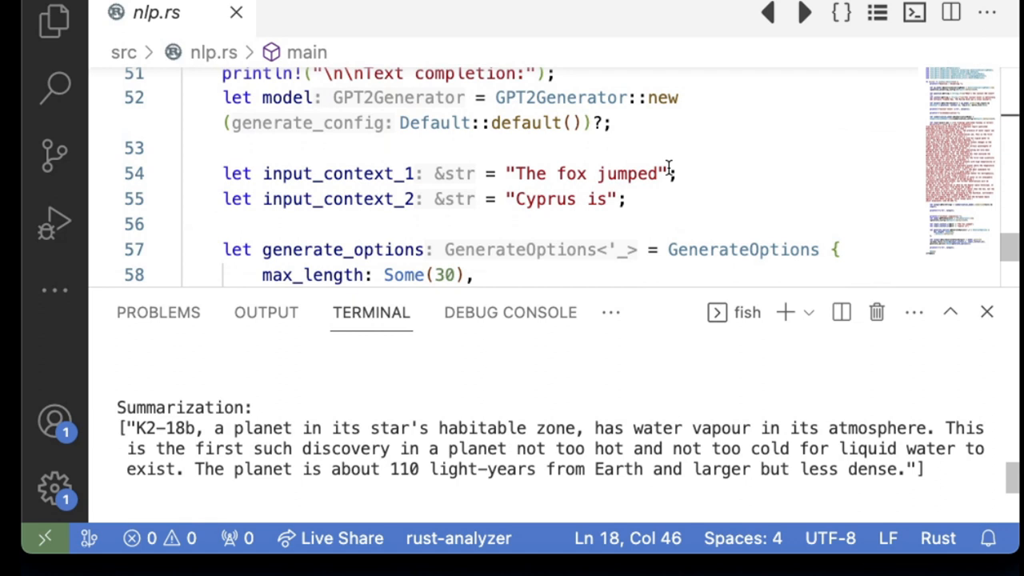
mouse_move(713, 169)
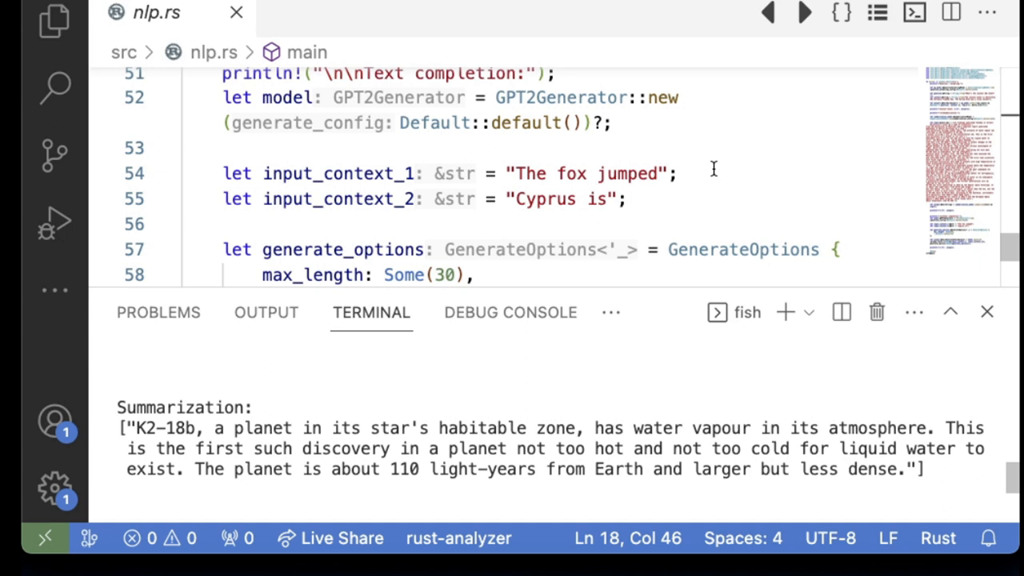
scroll(down, 3)
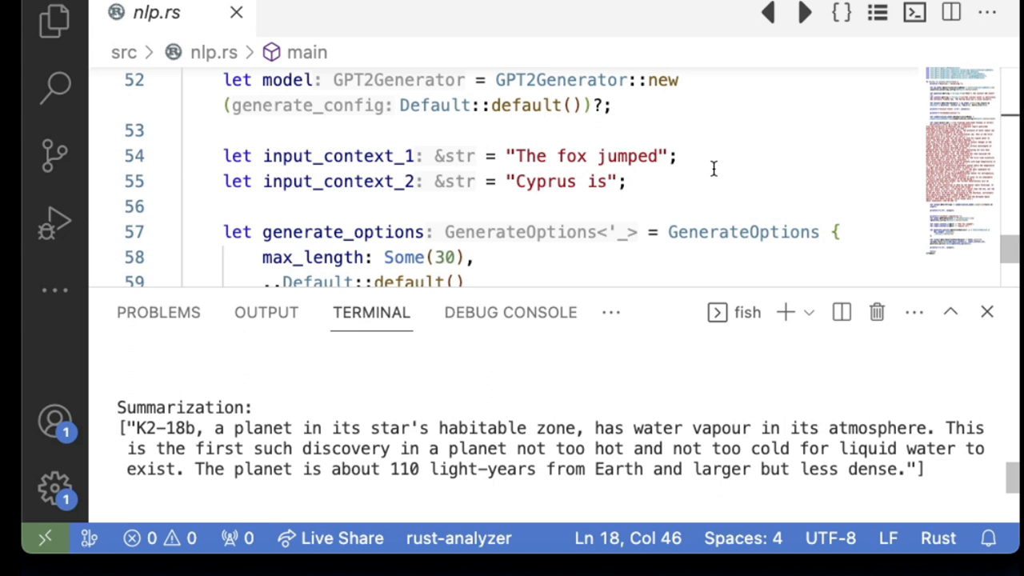
mouse_move(616, 458)
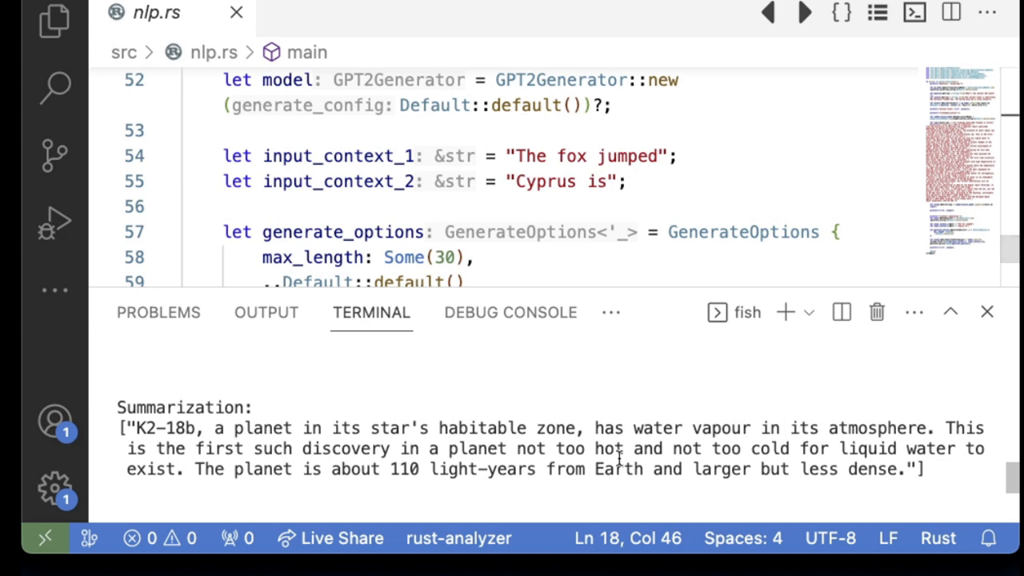
mouse_move(627, 144)
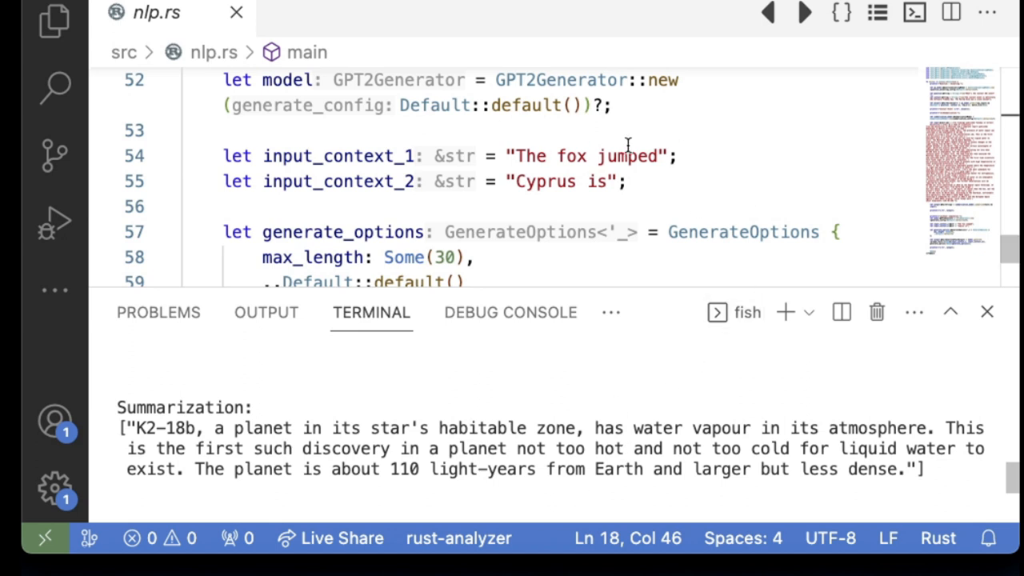
mouse_move(550, 155)
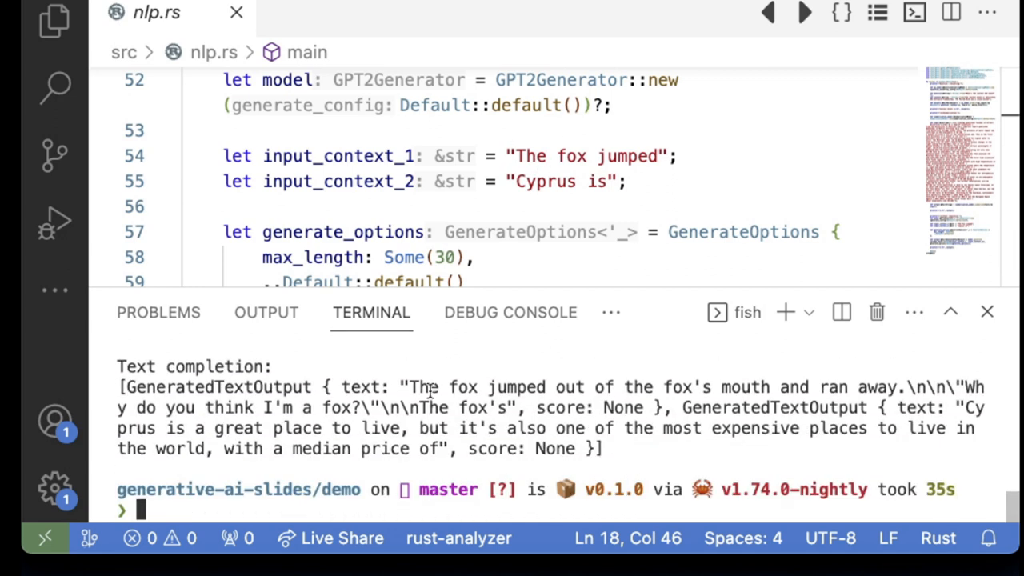
mouse_move(774, 396)
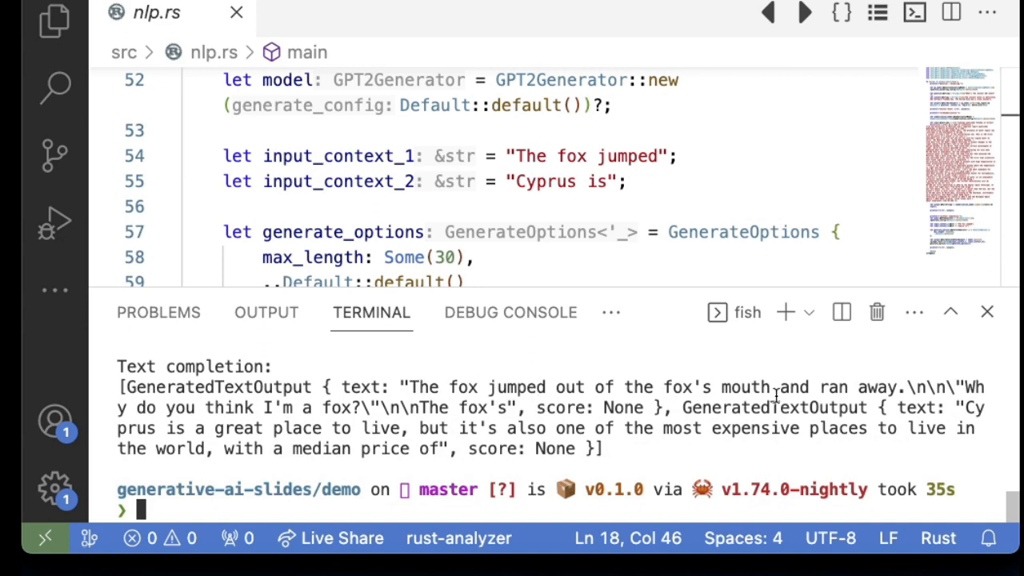
mouse_move(499, 387)
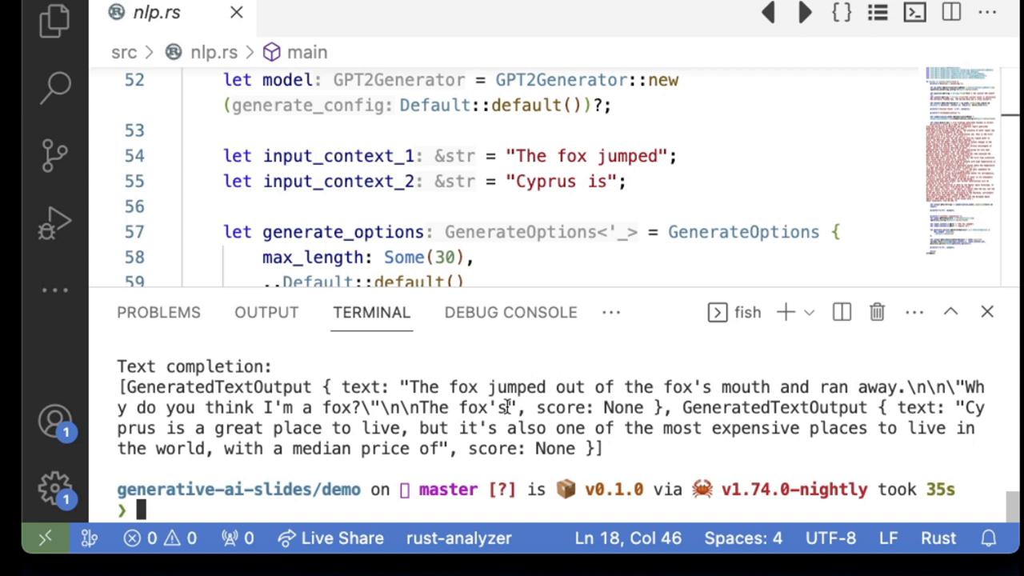
mouse_move(672, 461)
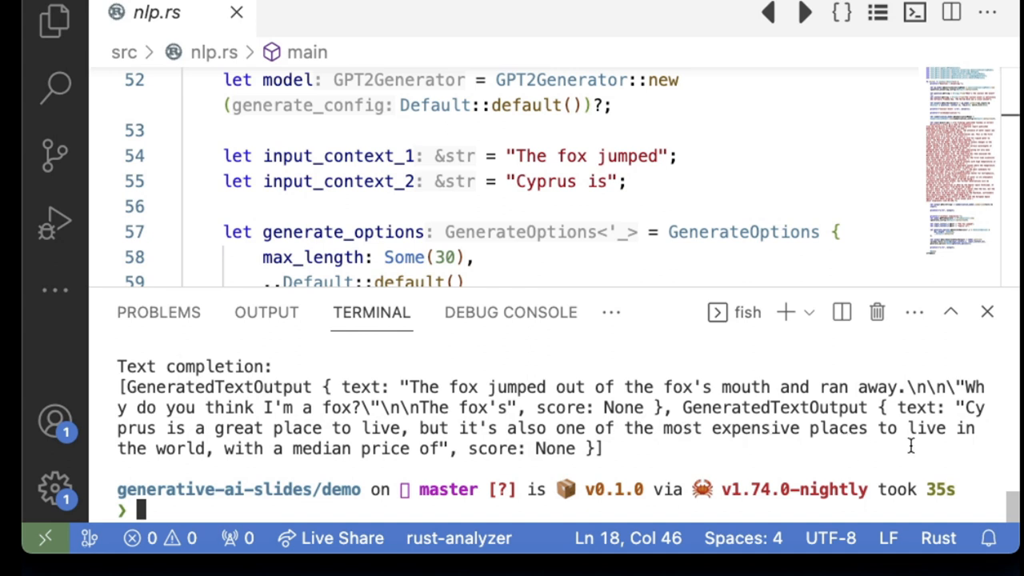
mouse_move(739, 445)
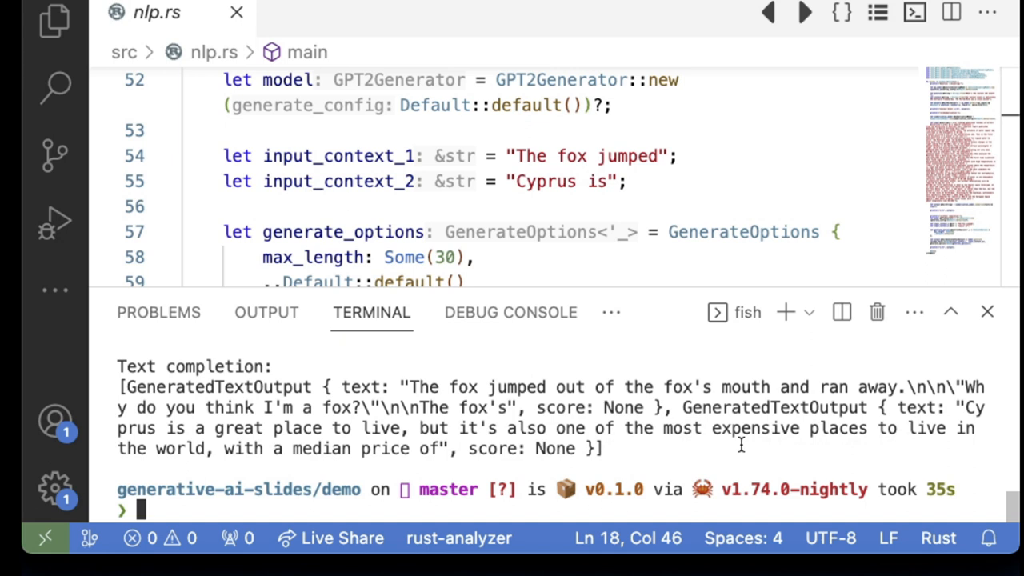
mouse_move(698, 166)
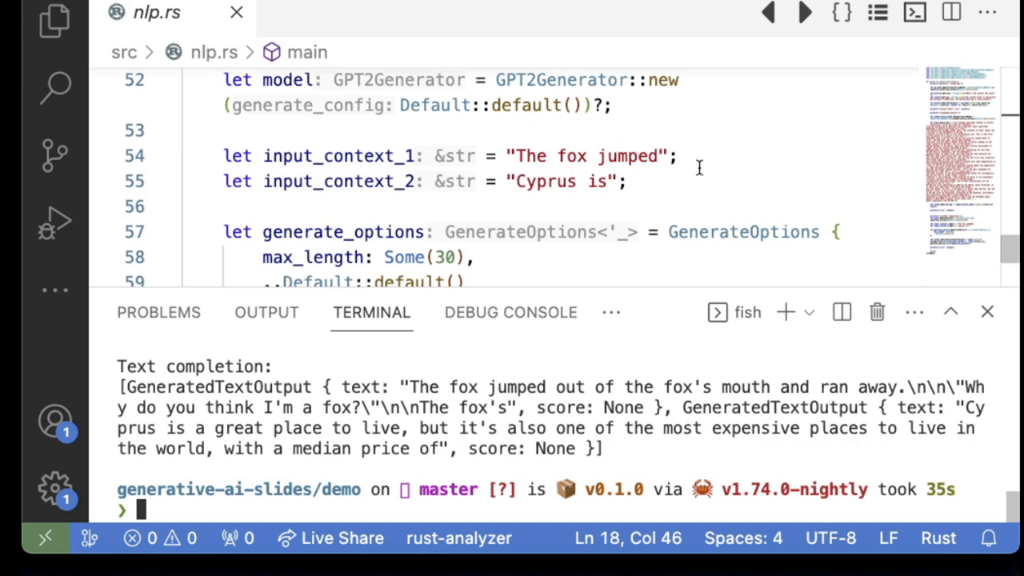
scroll(down, 3)
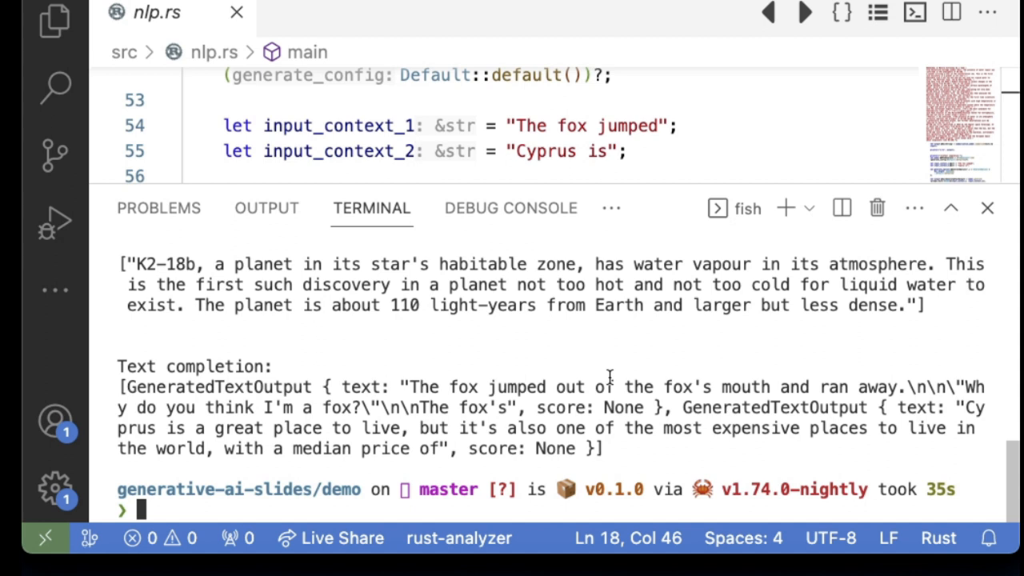
mouse_move(634, 352)
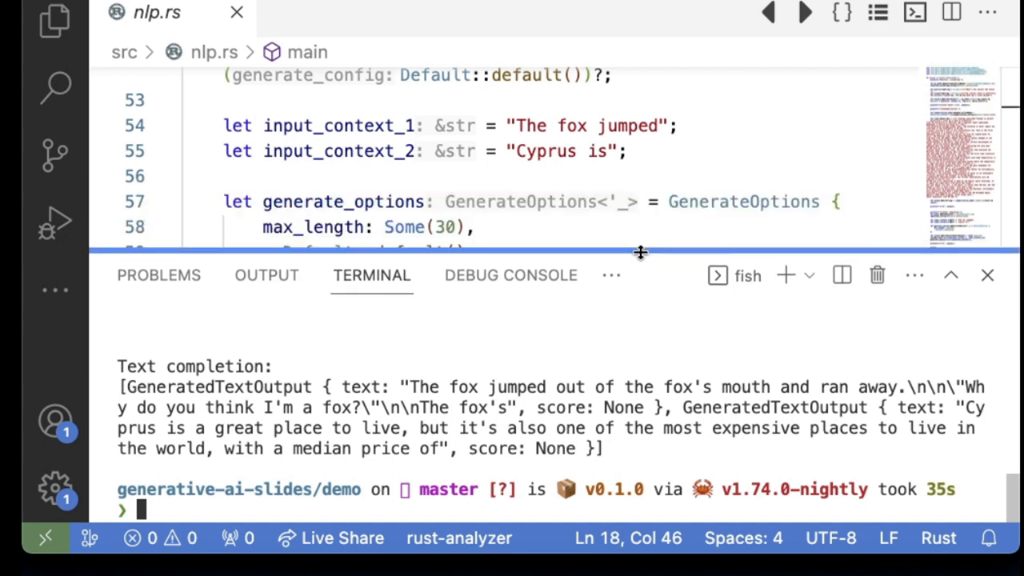
mouse_move(611, 317)
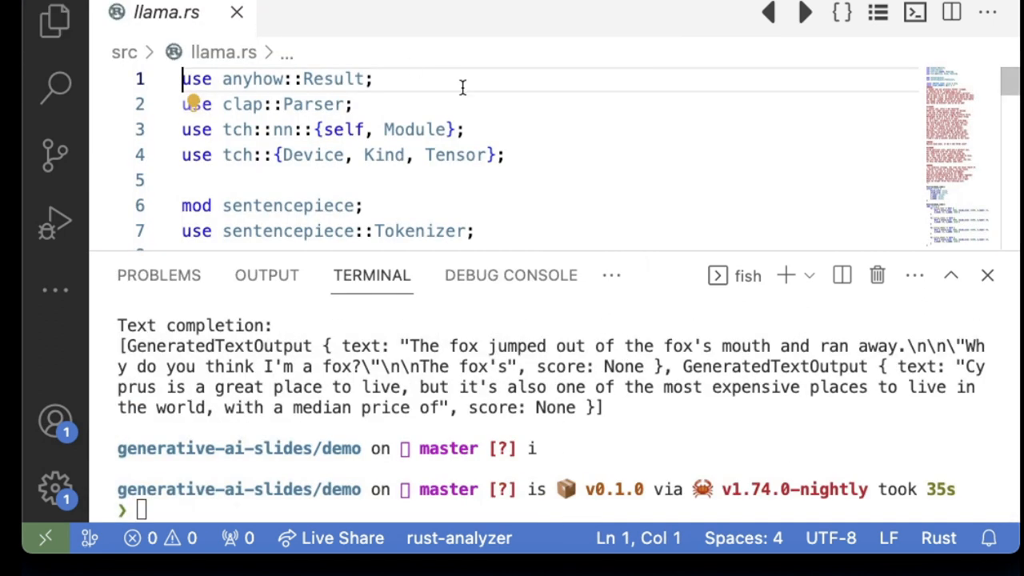
- Give the editor more room and scroll llama.rs through the attention, rotary embedding and block code
drag(648, 275, 648, 278)
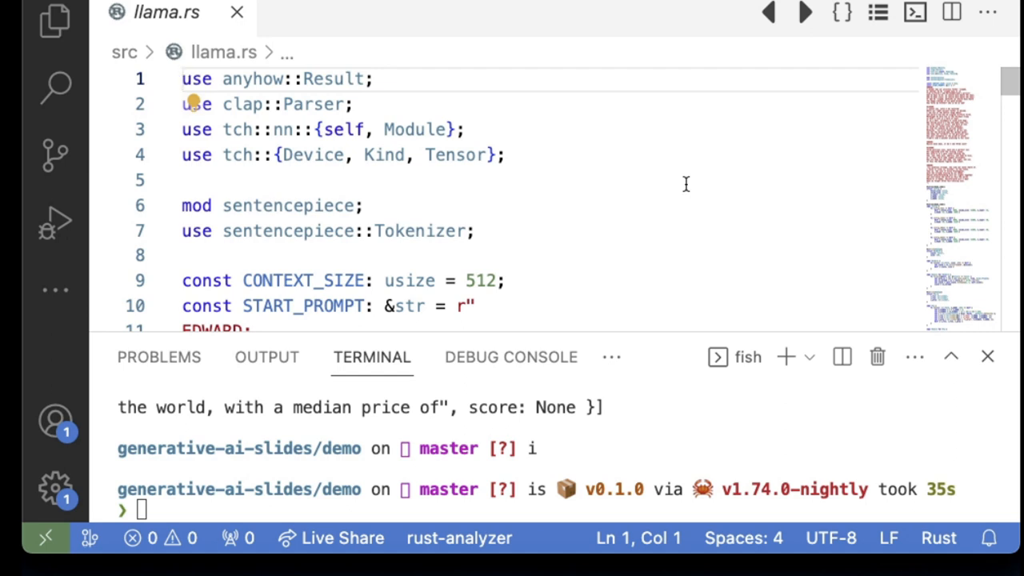
scroll(down, 3)
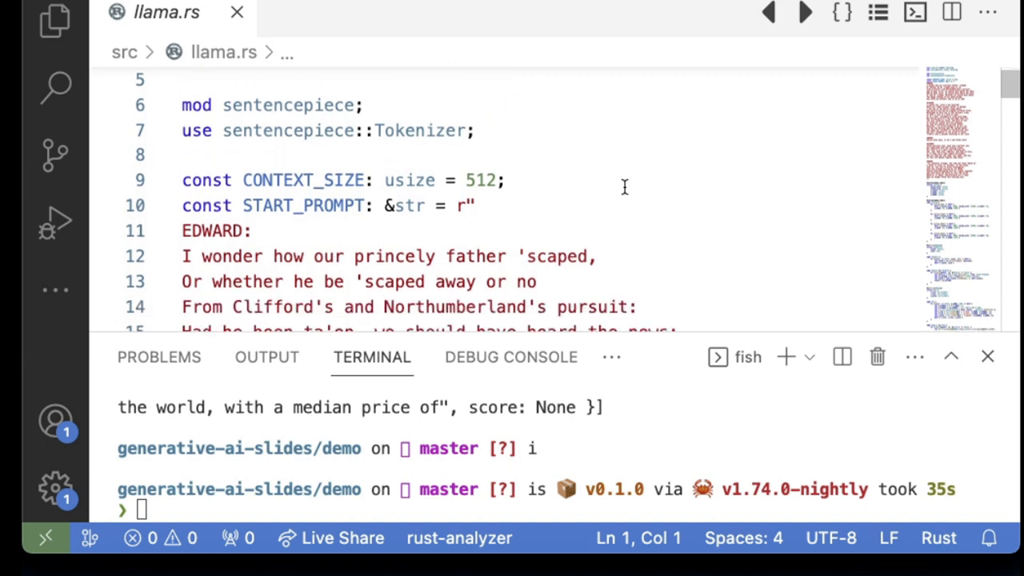
scroll(down, 3)
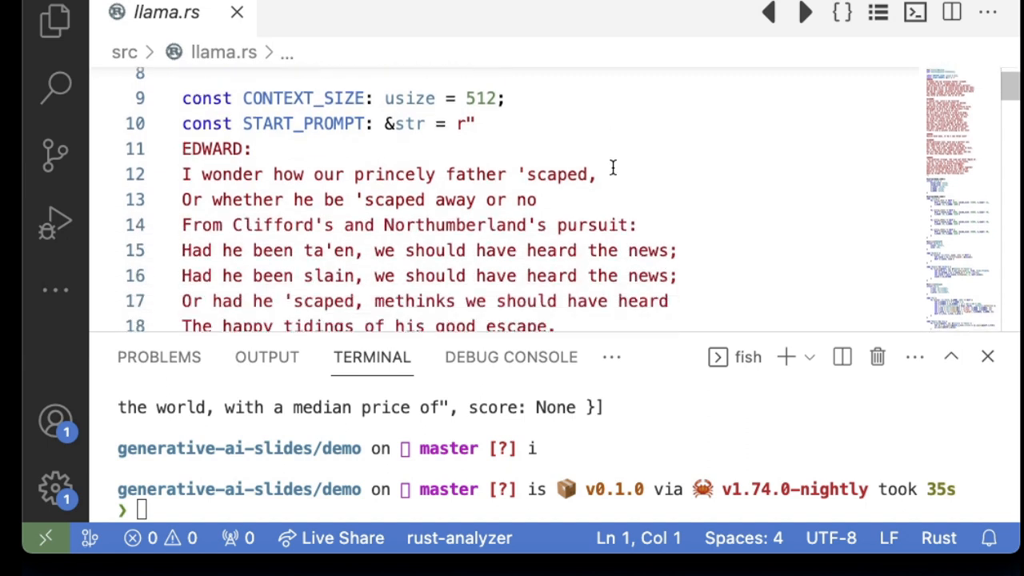
scroll(down, 3)
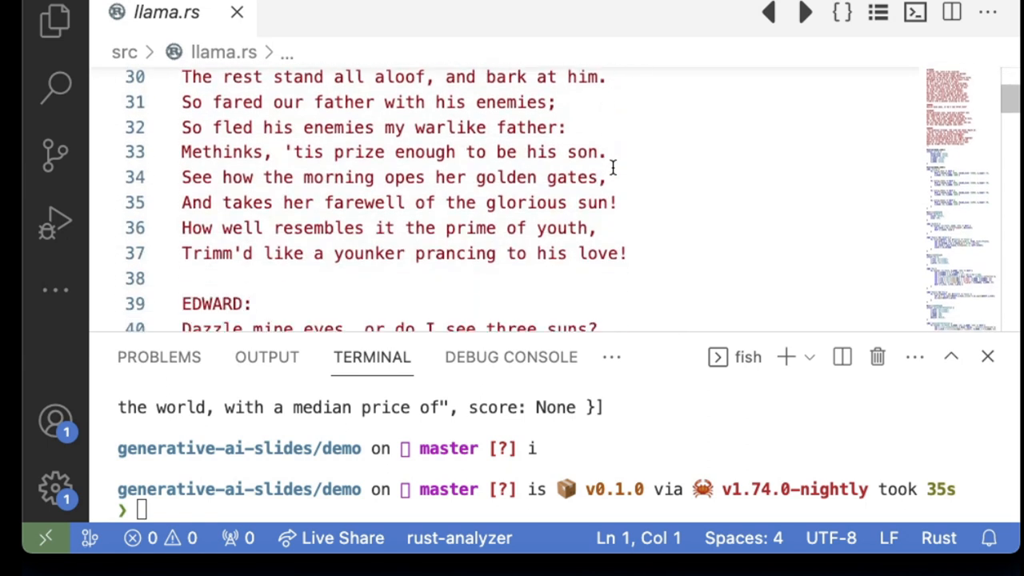
scroll(down, 3)
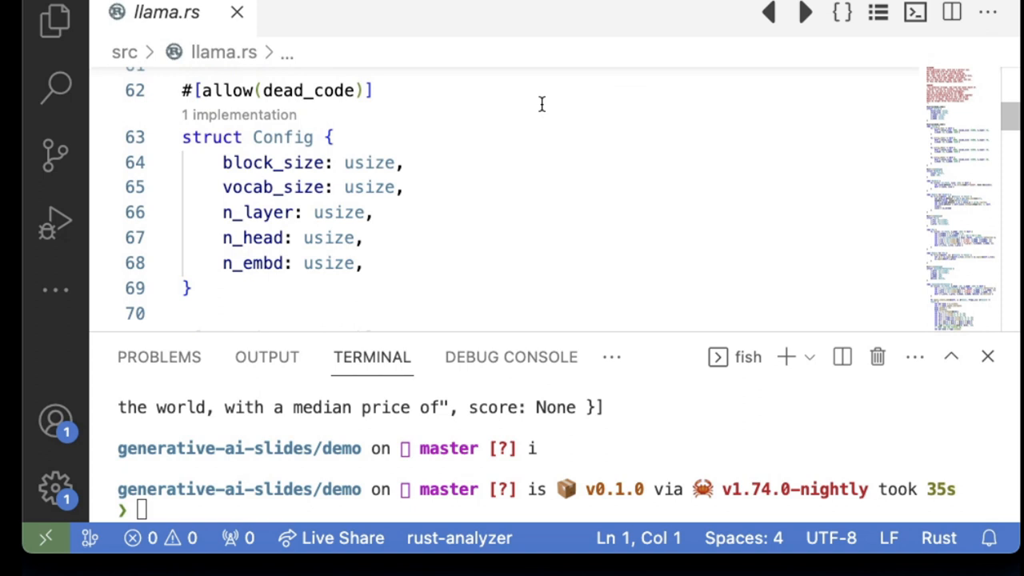
scroll(down, 3)
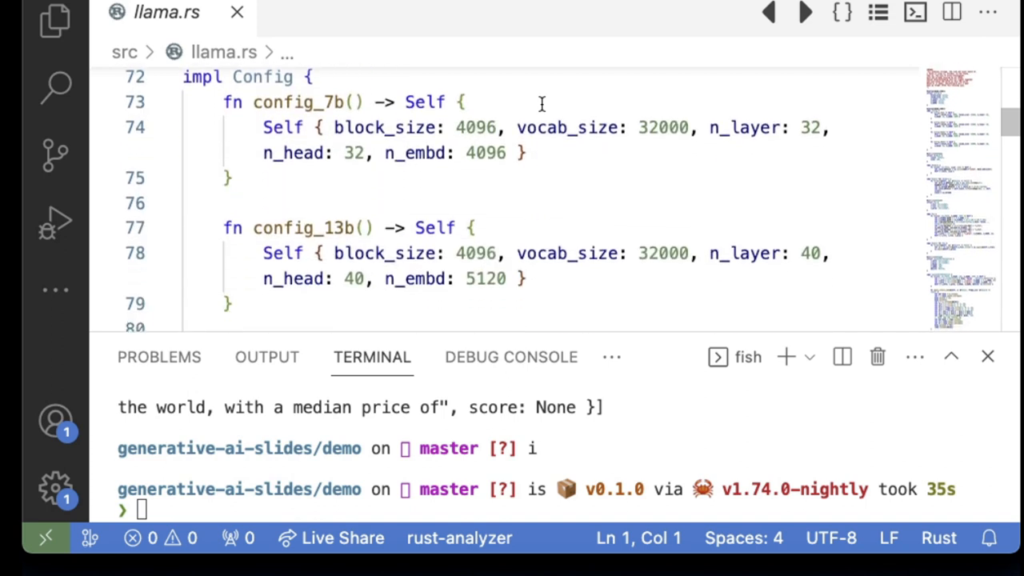
mouse_move(563, 227)
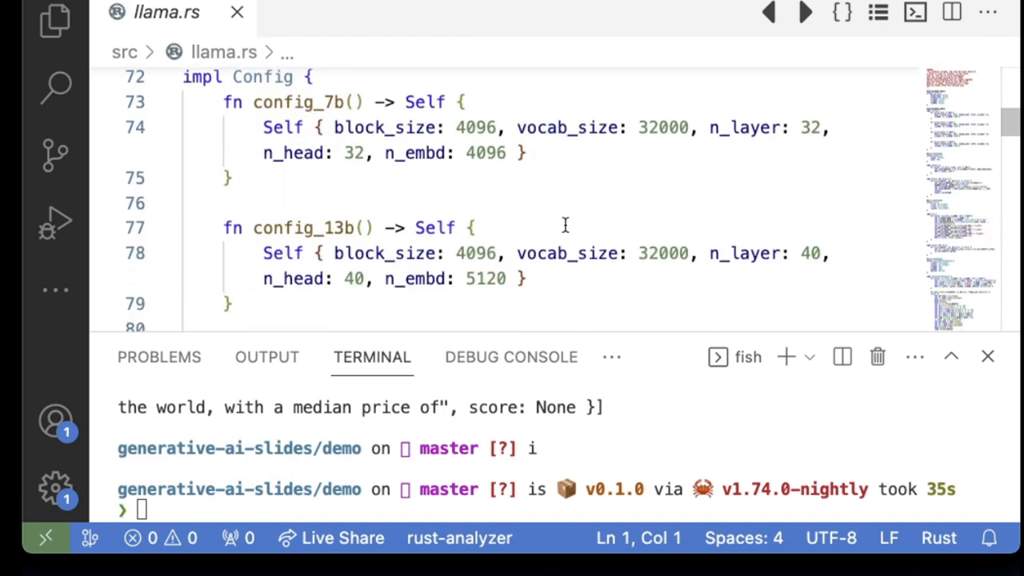
scroll(down, 3)
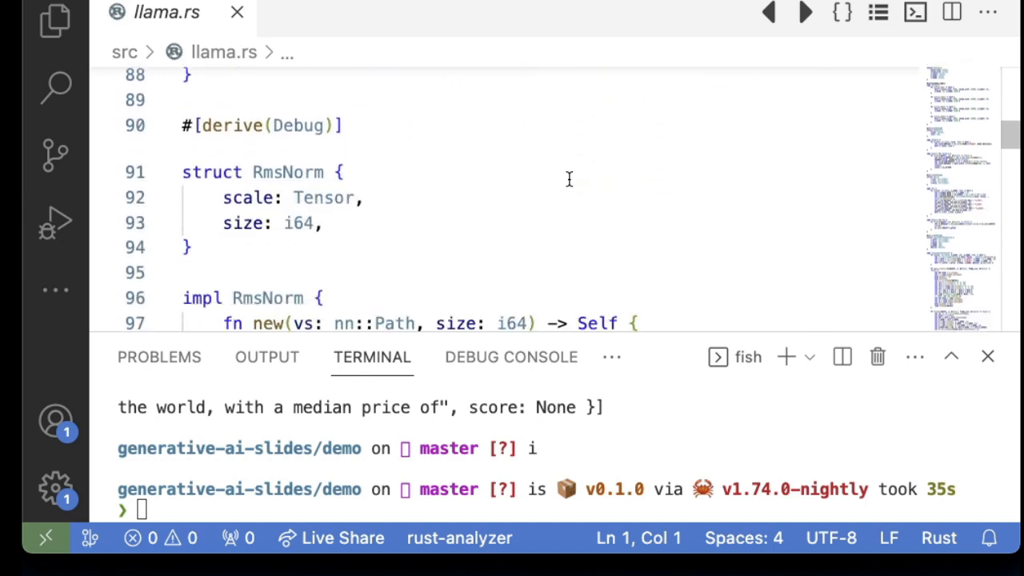
scroll(down, 3)
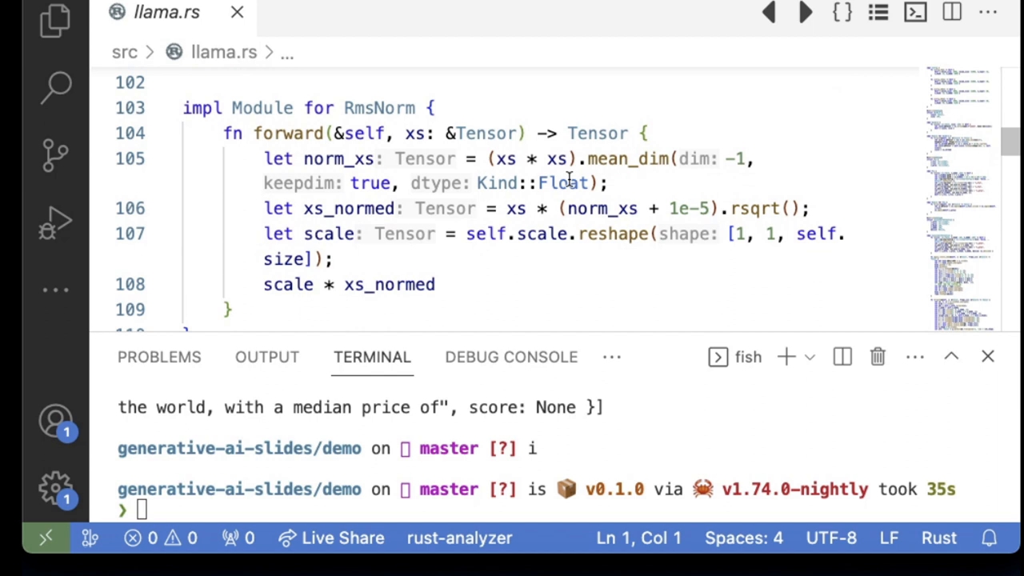
mouse_move(526, 285)
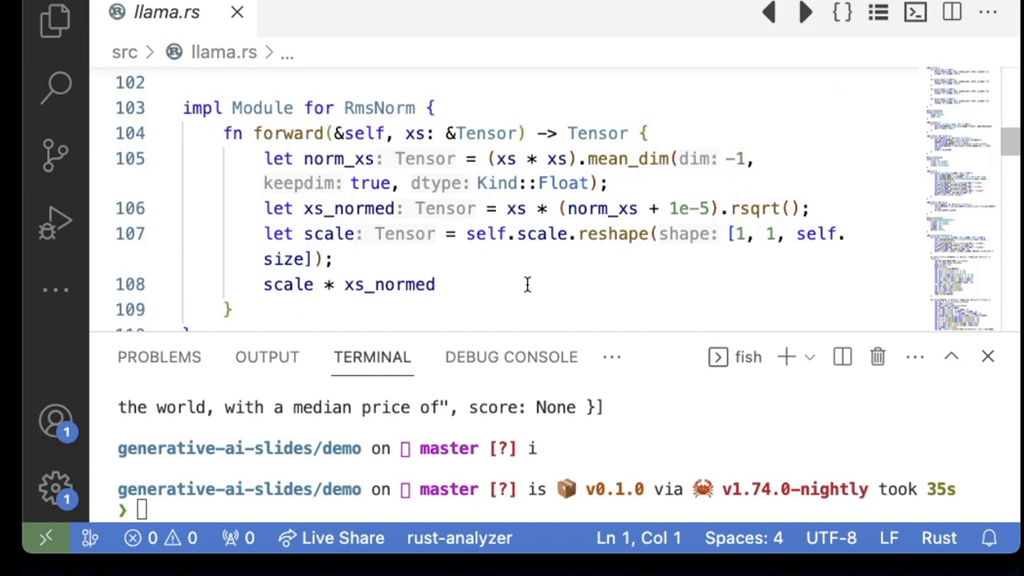
scroll(down, 3)
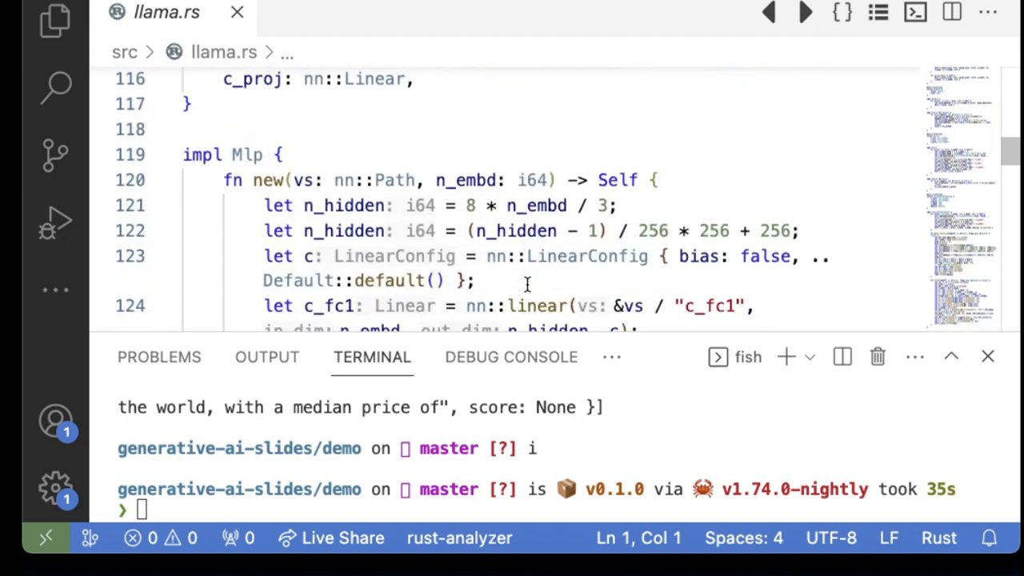
scroll(down, 3)
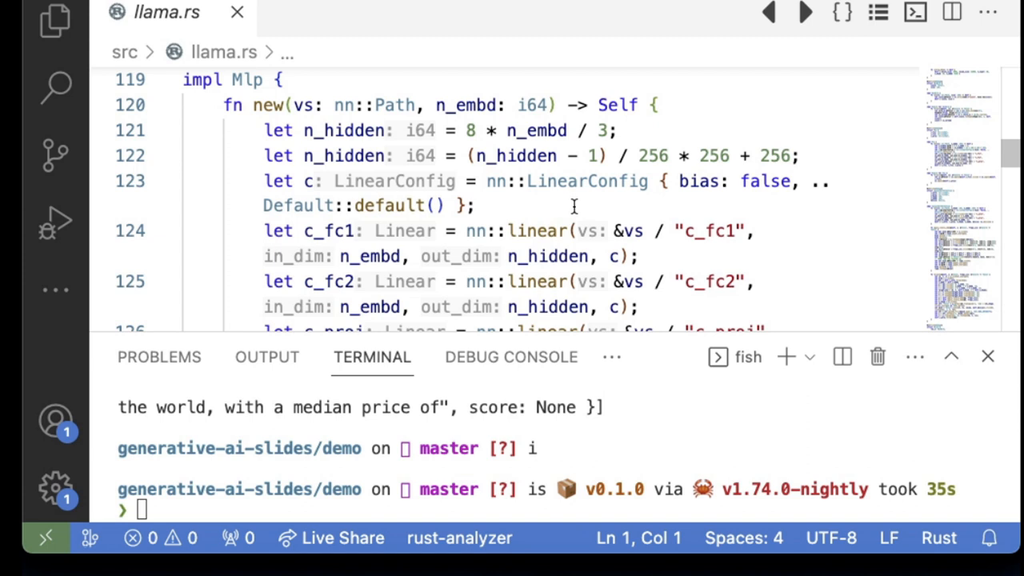
- Continue down llama.rs past the CompKind float options to the command-line Args struct
scroll(down, 3)
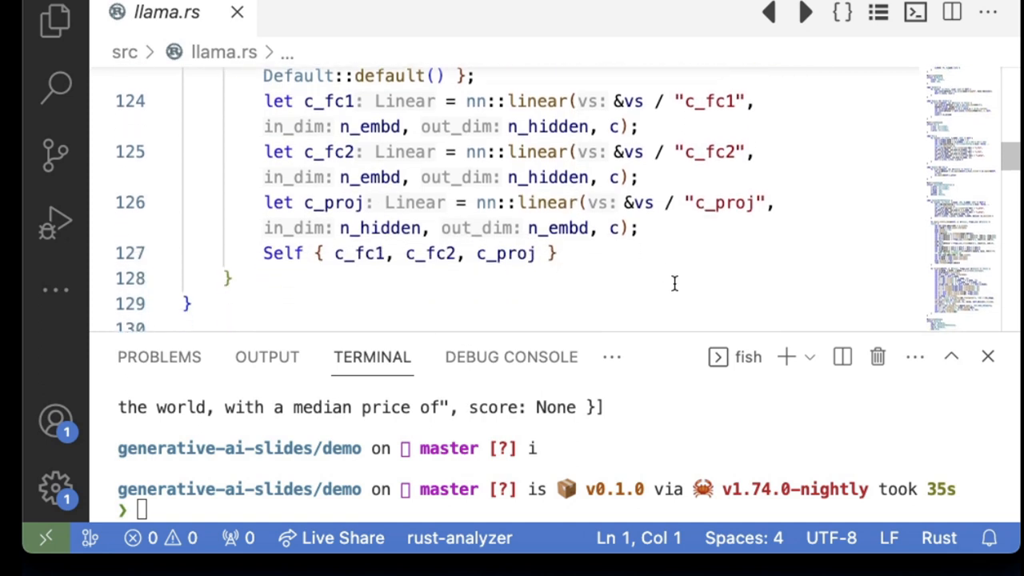
scroll(down, 3)
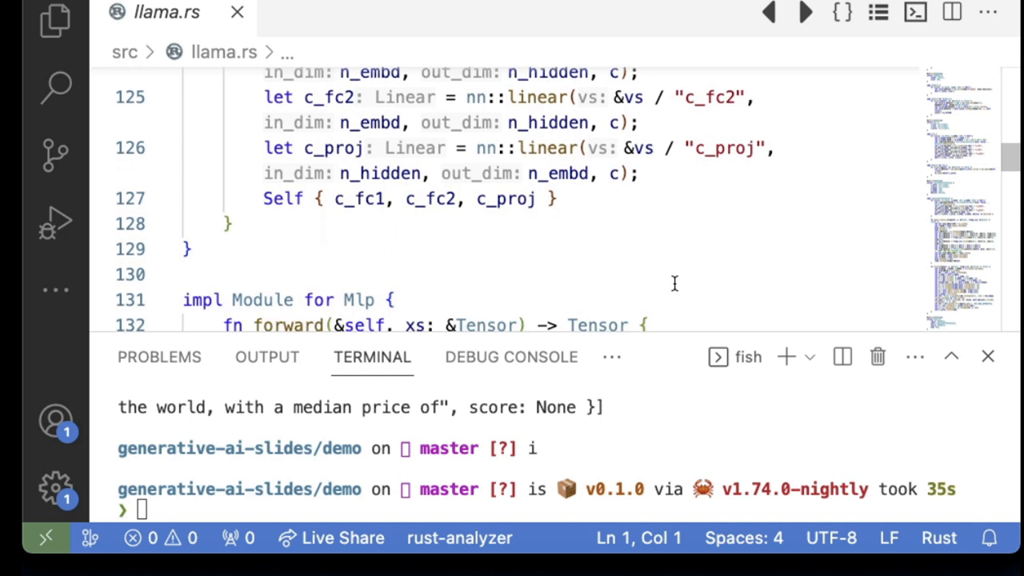
scroll(down, 3)
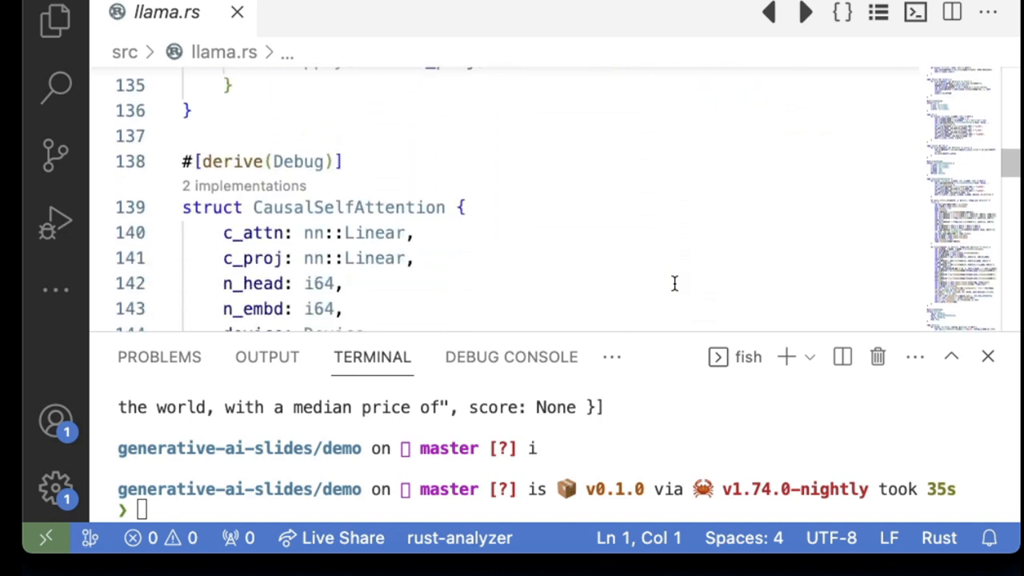
scroll(down, 3)
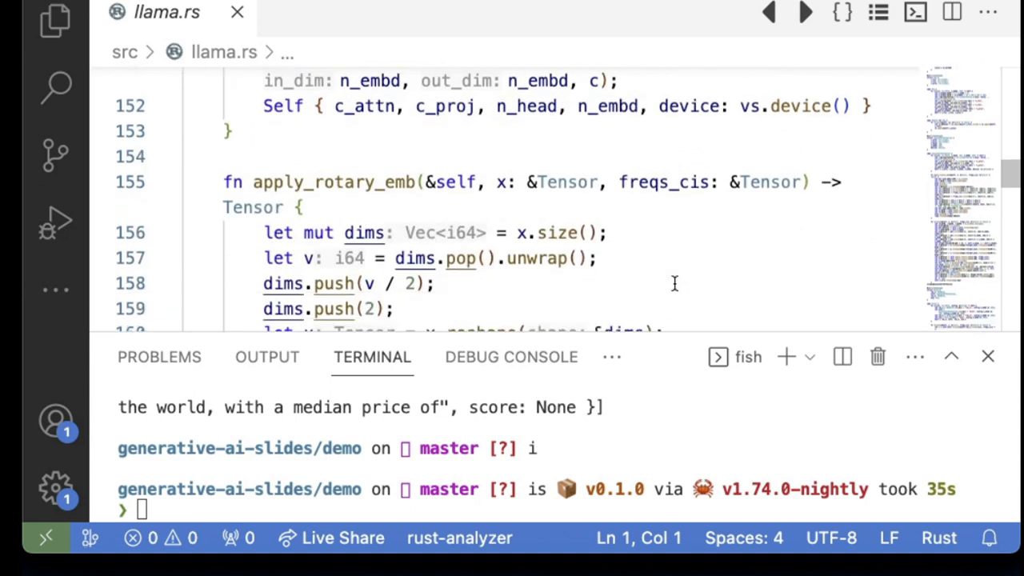
scroll(down, 3)
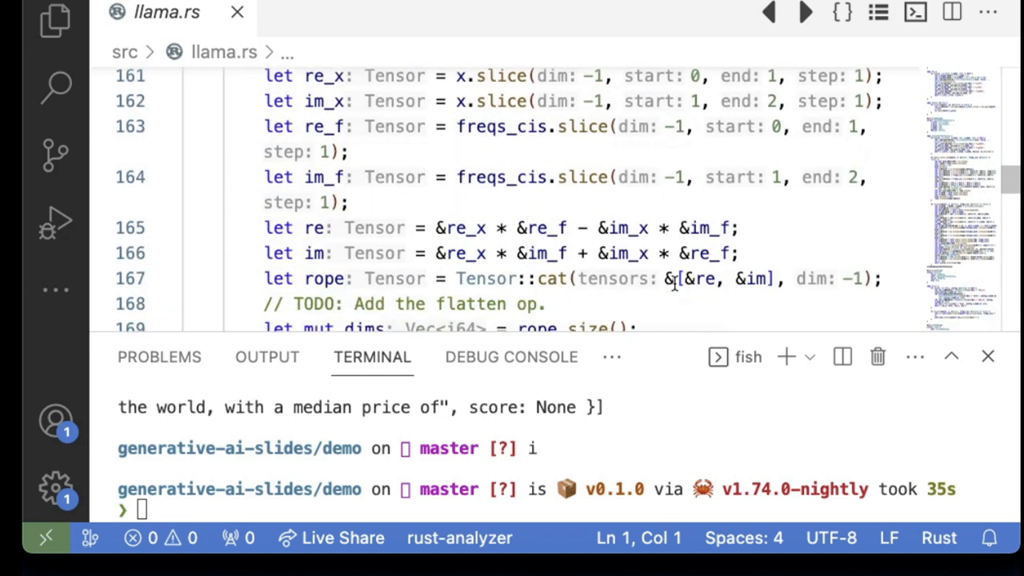
scroll(down, 3)
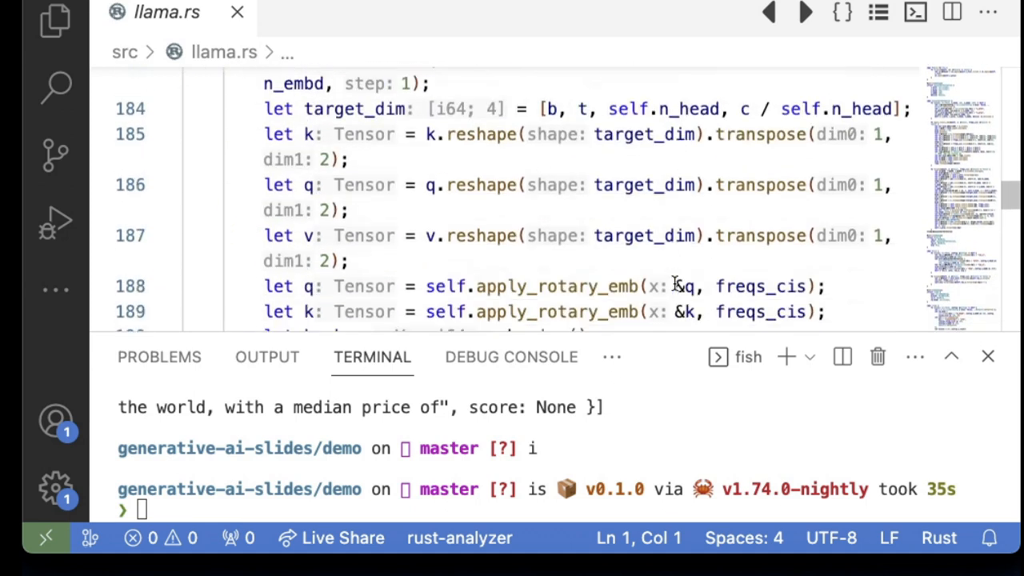
scroll(down, 3)
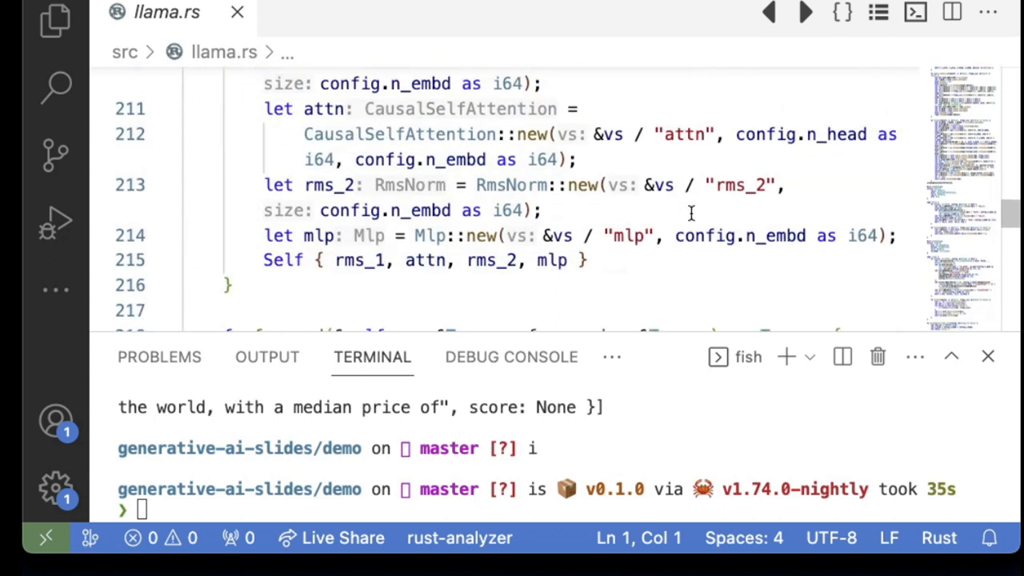
scroll(down, 3)
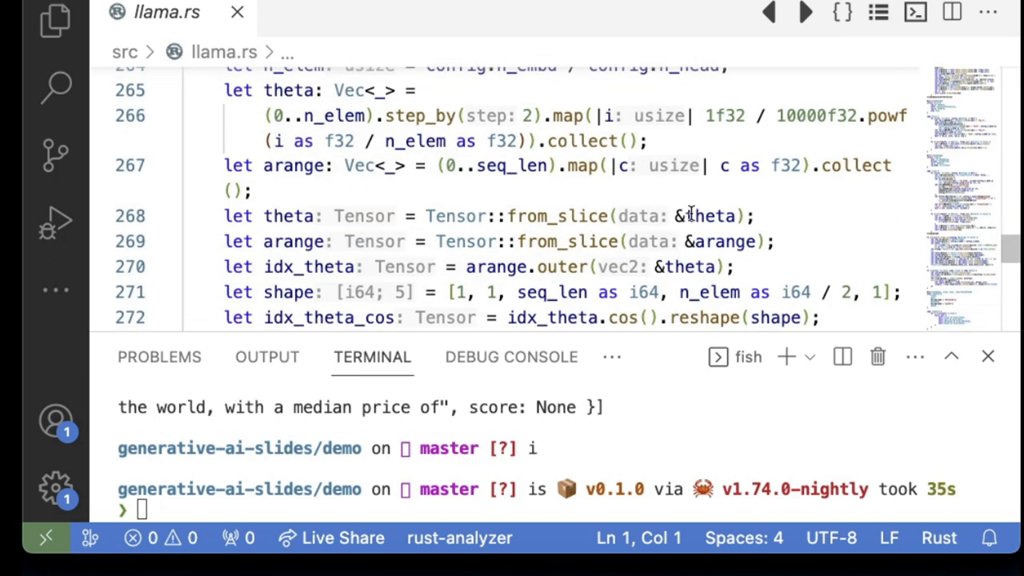
scroll(down, 3)
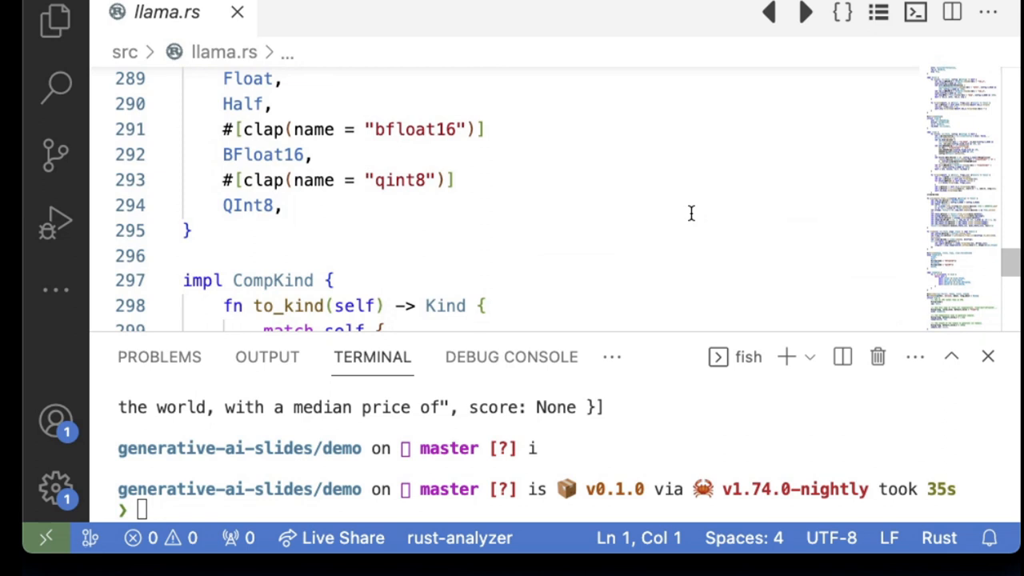
scroll(down, 3)
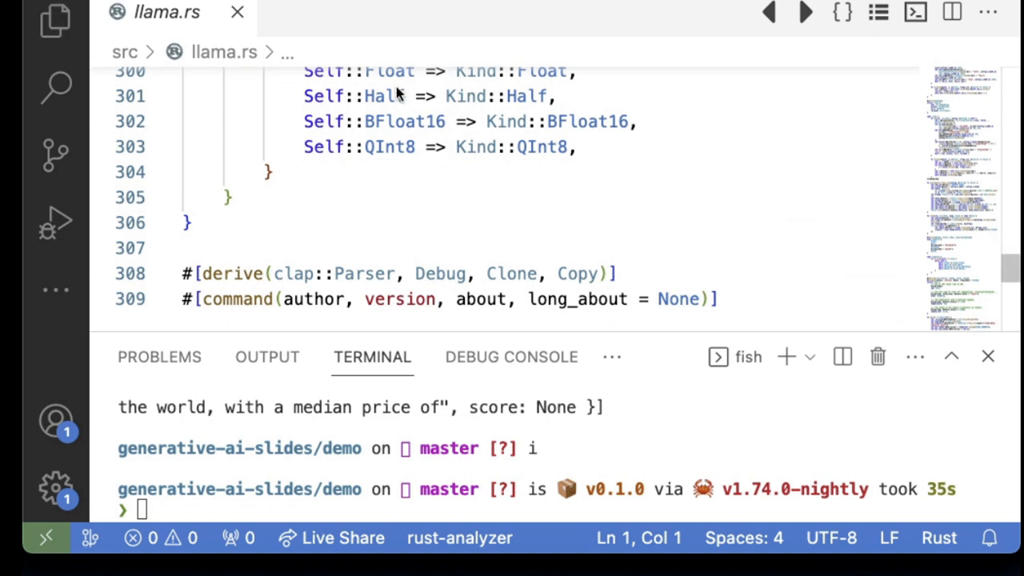
mouse_move(496, 195)
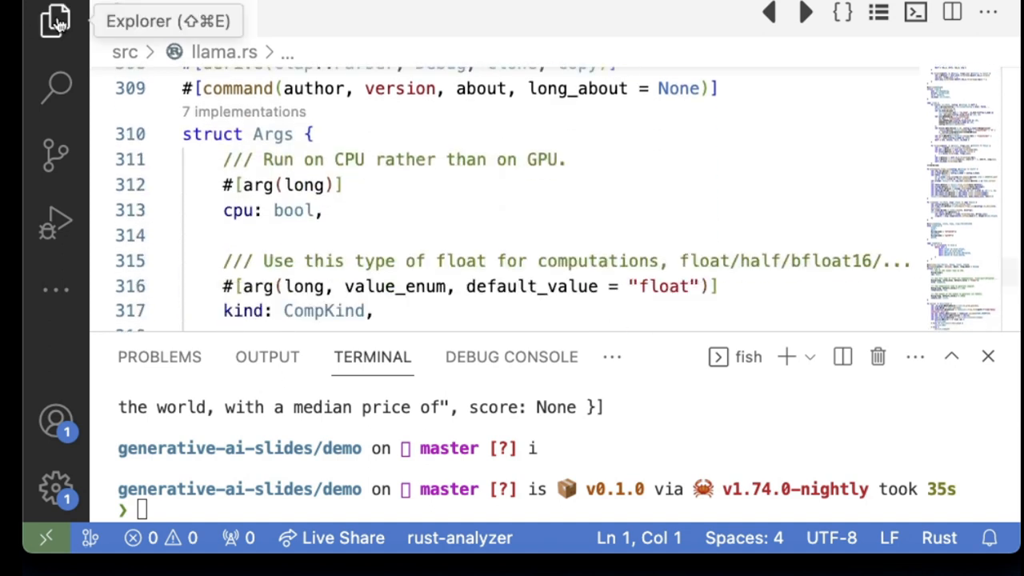
- Open src/image.rs from the Explorer and scroll its Stable Diffusion weight setup comments
click(50, 22)
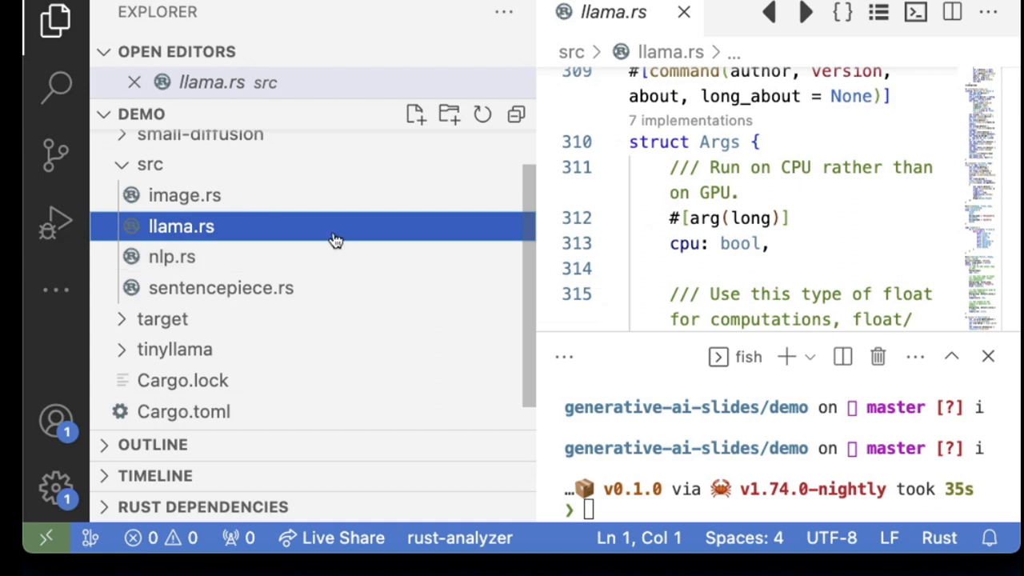
click(186, 195)
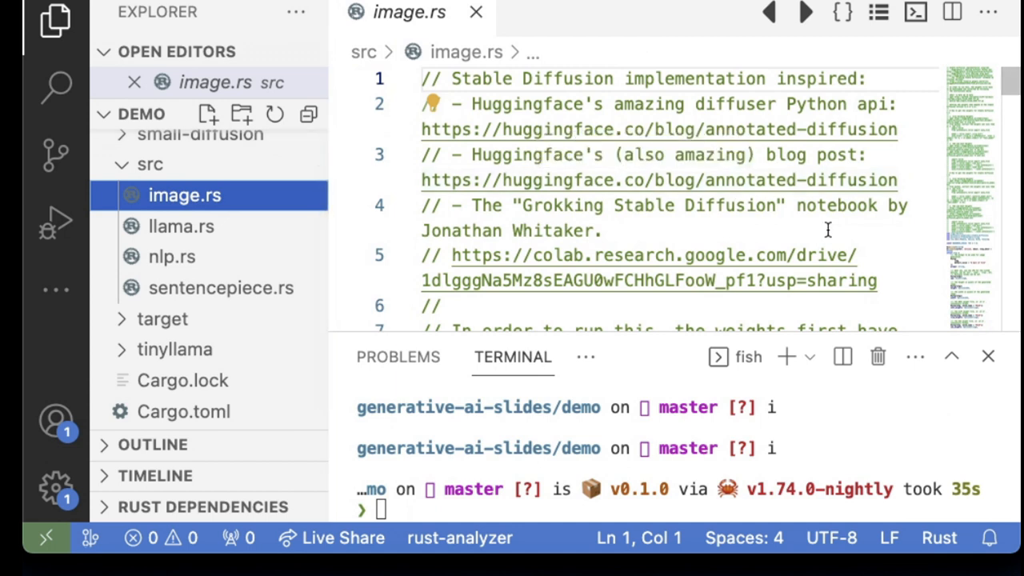
scroll(down, 3)
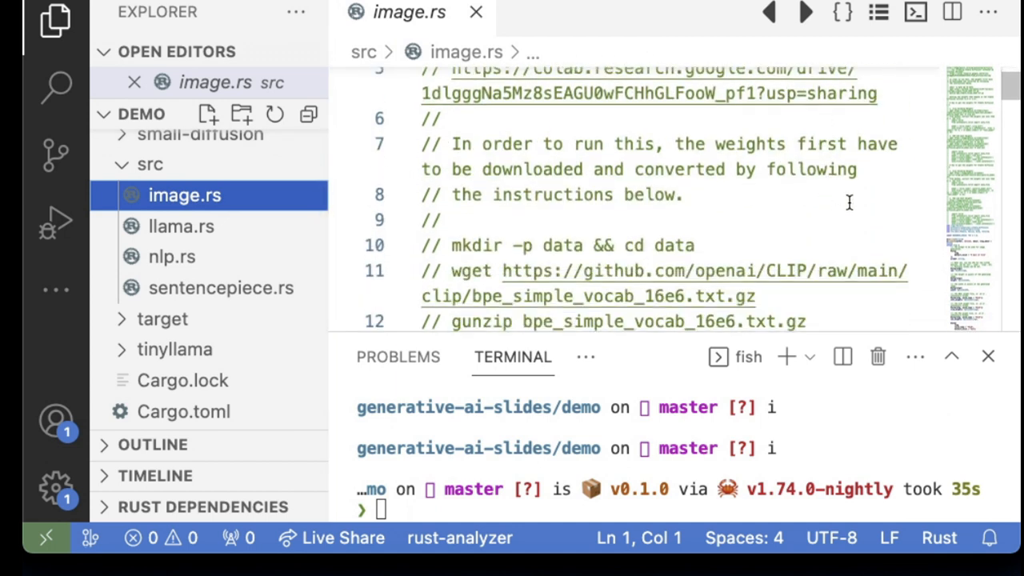
scroll(down, 3)
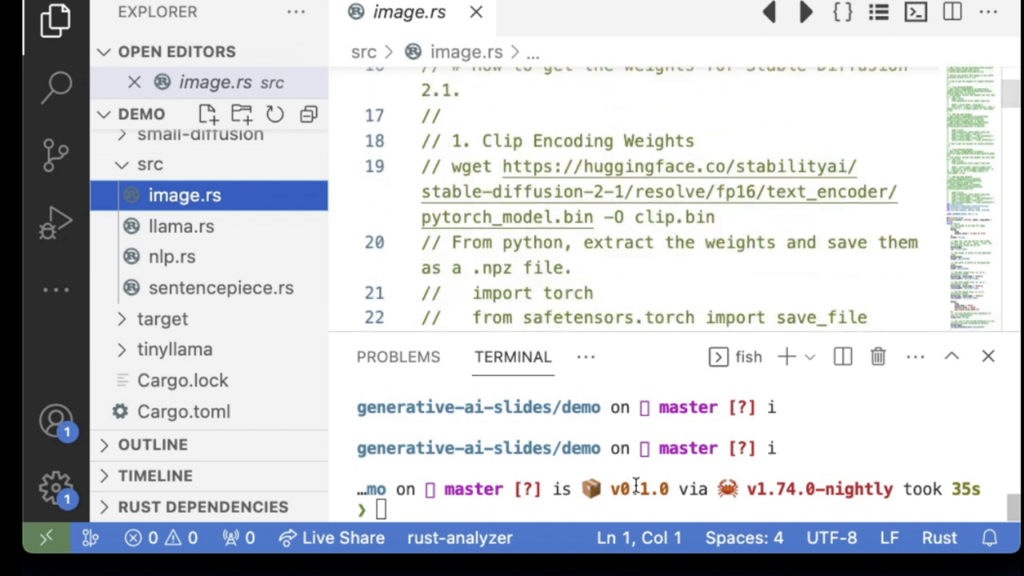
- Clear the prompt and run the image binary with --width 256 --height 256 to start Stable Diffusion
text(mkdir software-freedom-day)
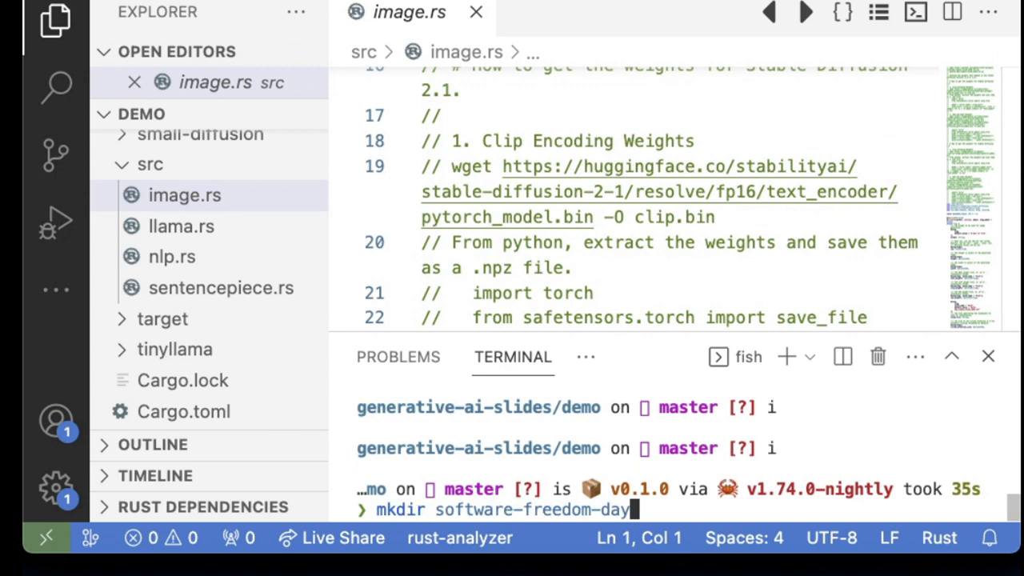
text(cargo run --bin nlp)
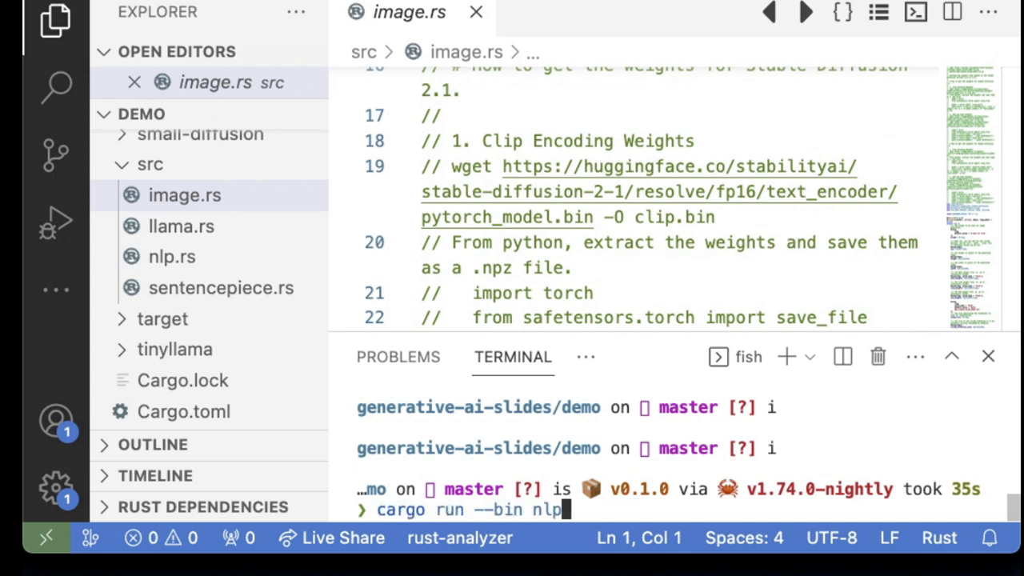
key(ctrl+c)
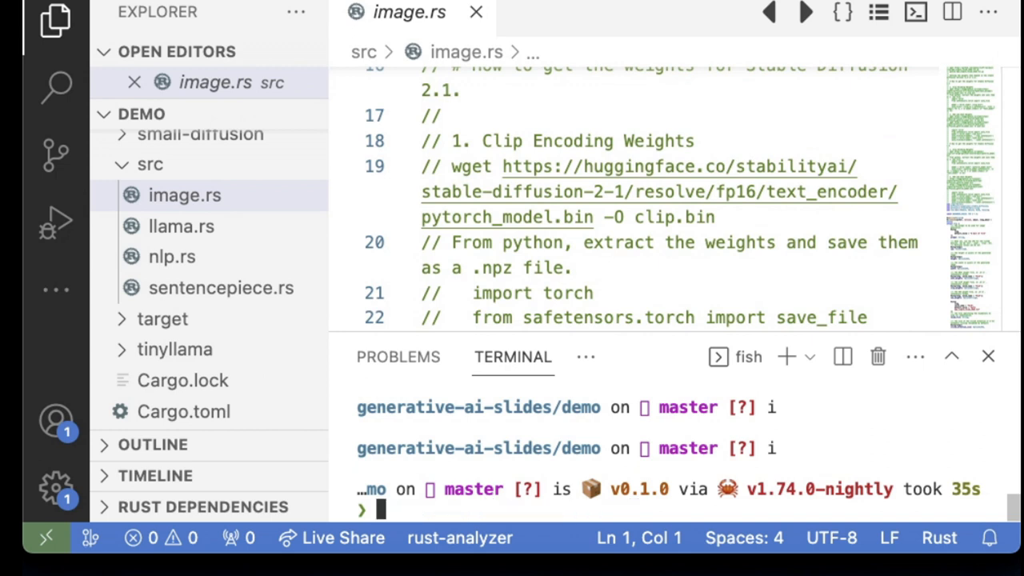
text(cargo run --bin nlp)
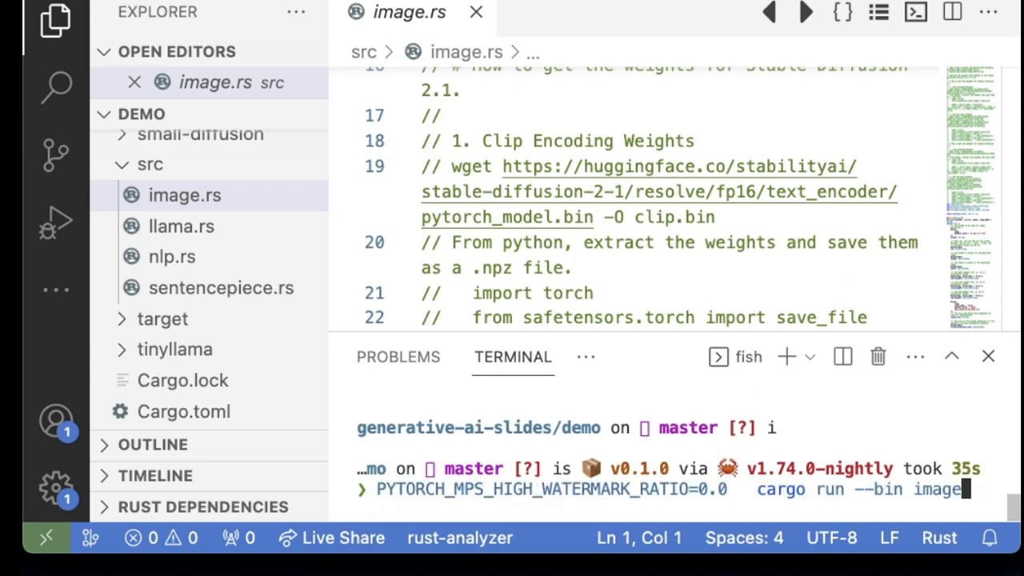
text(--width 256 --height 256)
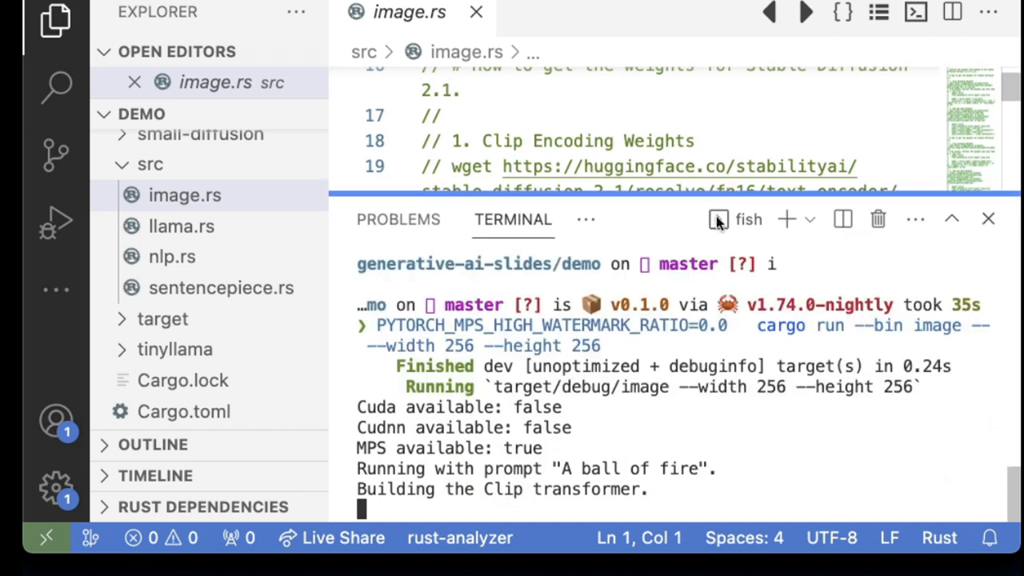
mouse_move(605, 193)
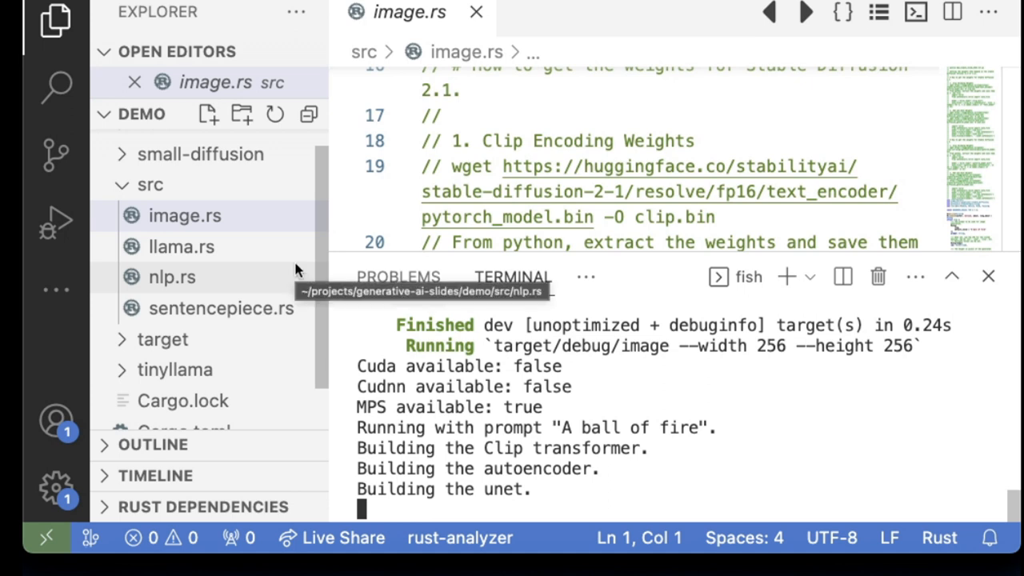
mouse_move(333, 268)
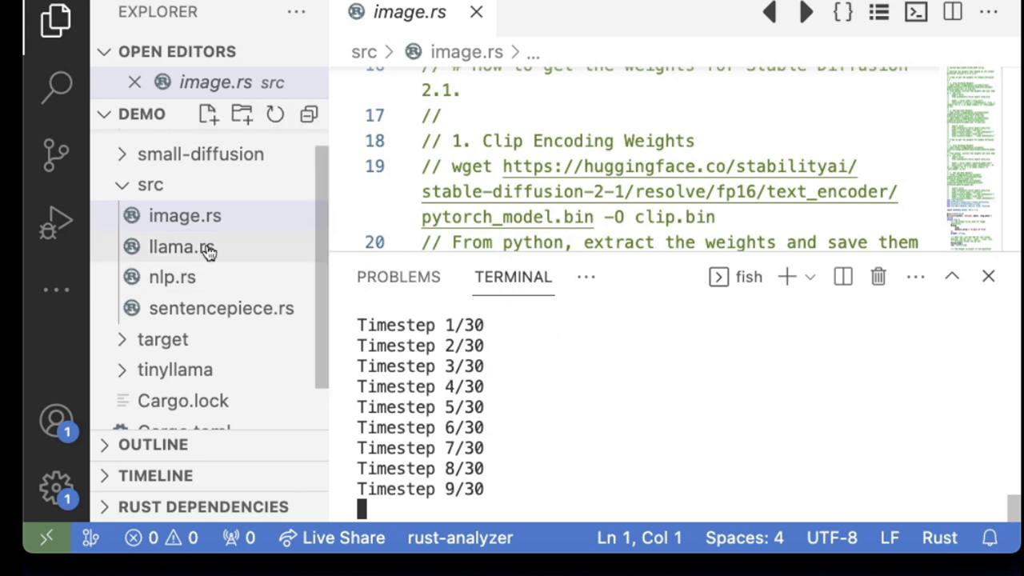
mouse_move(200, 371)
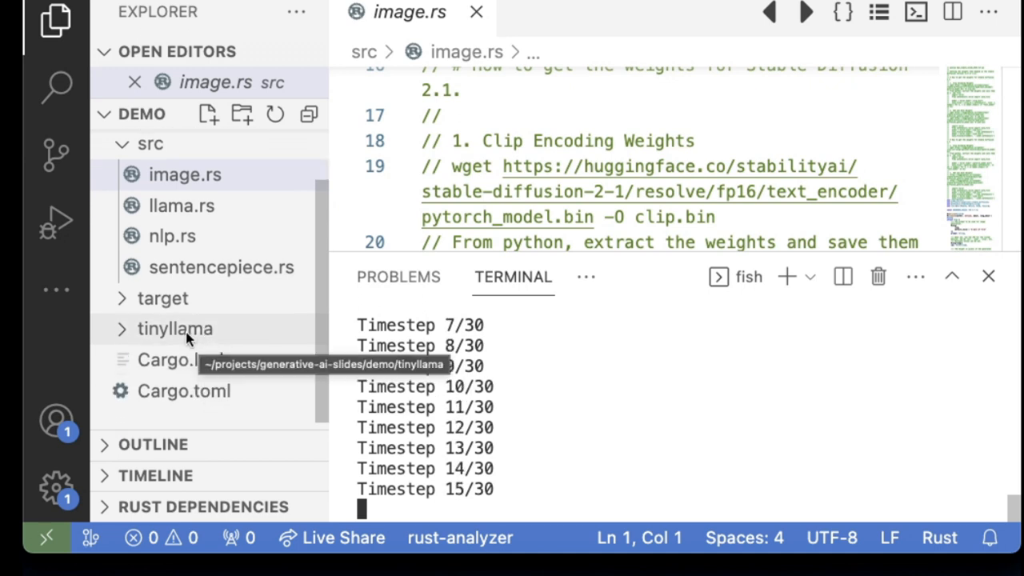
- Expand the tinyllama folder and open the 4.10GB tinyllama.safetensors weights file
click(176, 330)
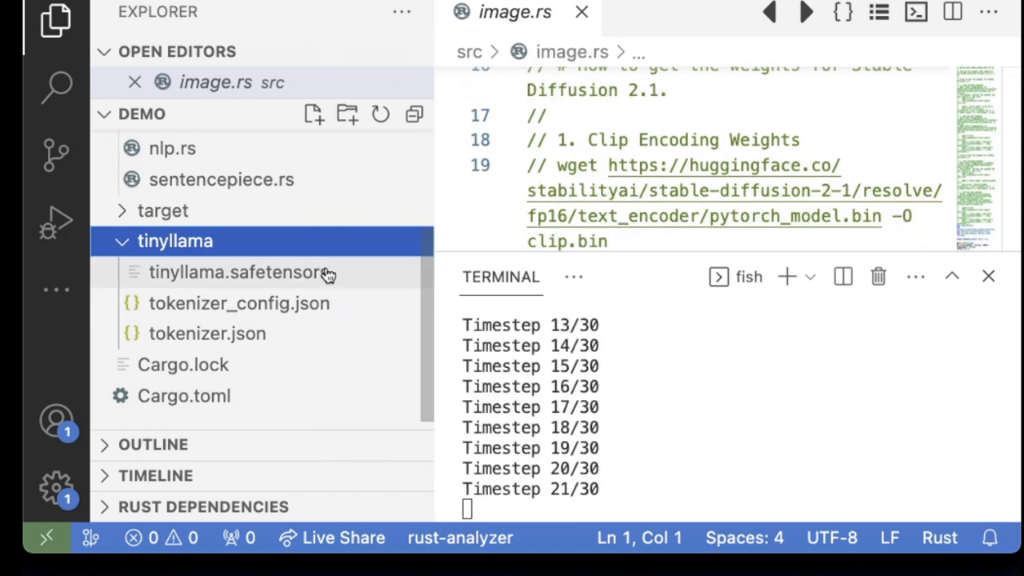
mouse_move(323, 275)
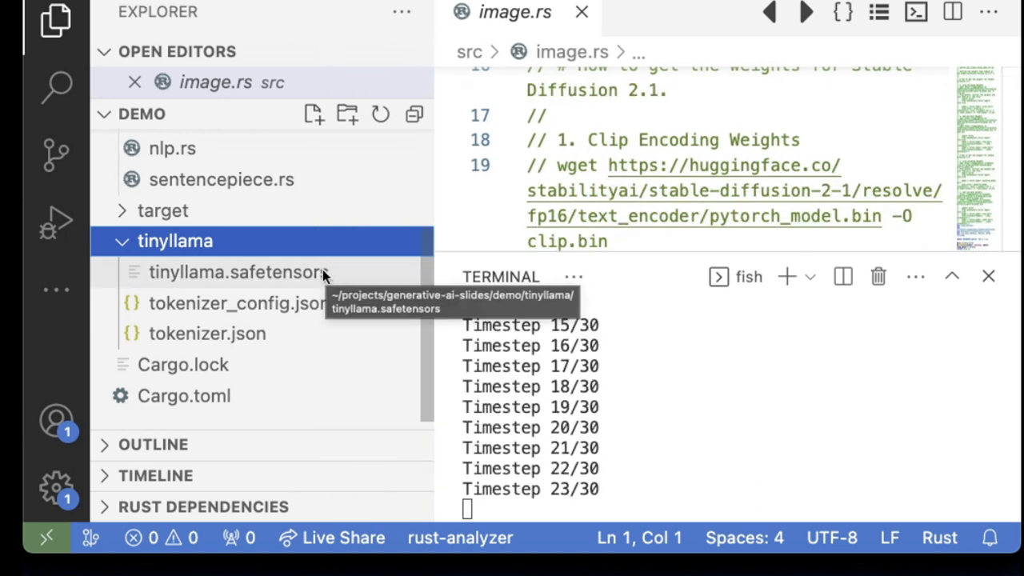
click(238, 272)
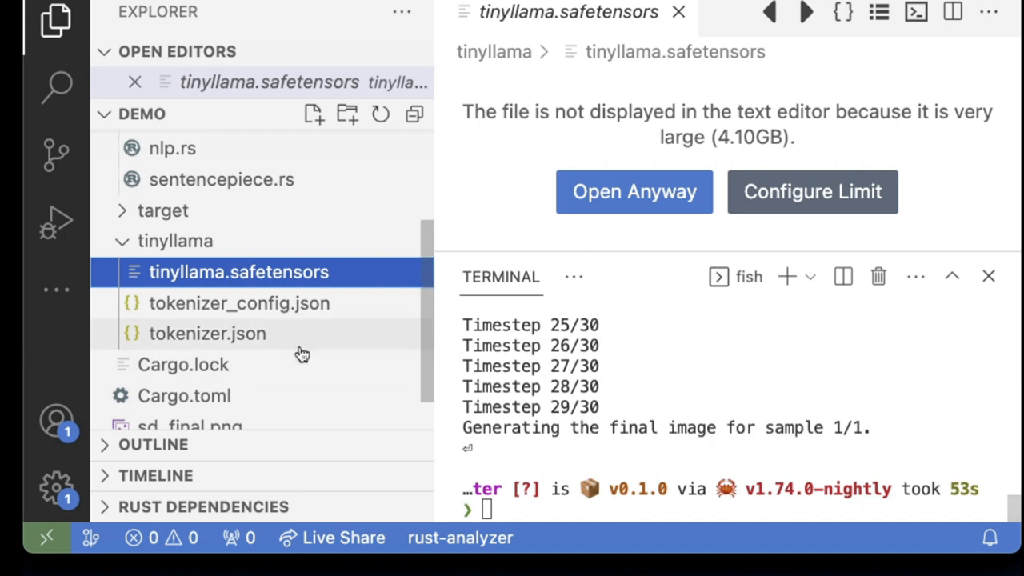
scroll(down, 3)
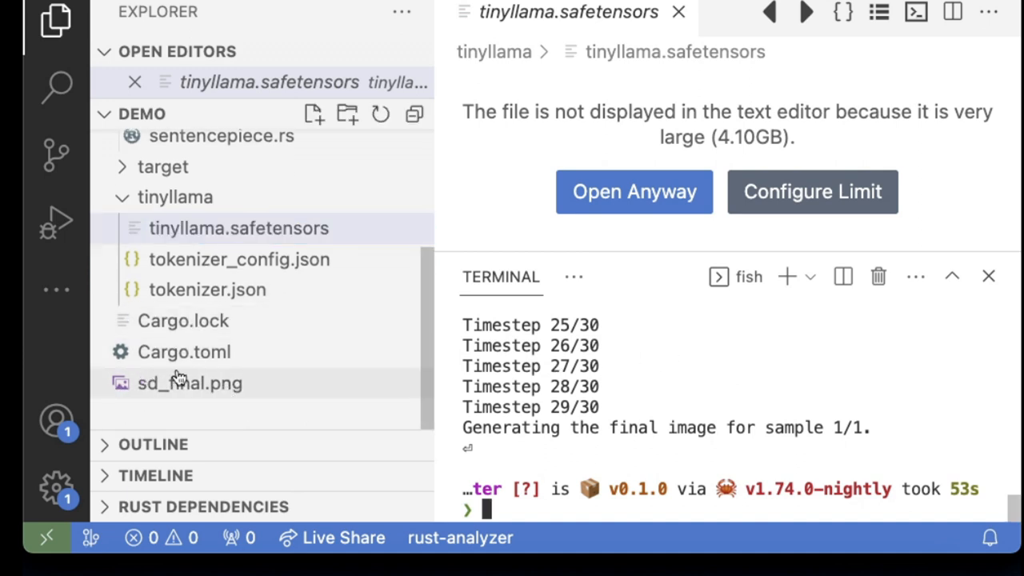
- Reveal sd_final.png in Finder and Quick Look the generated image
right_click(239, 227)
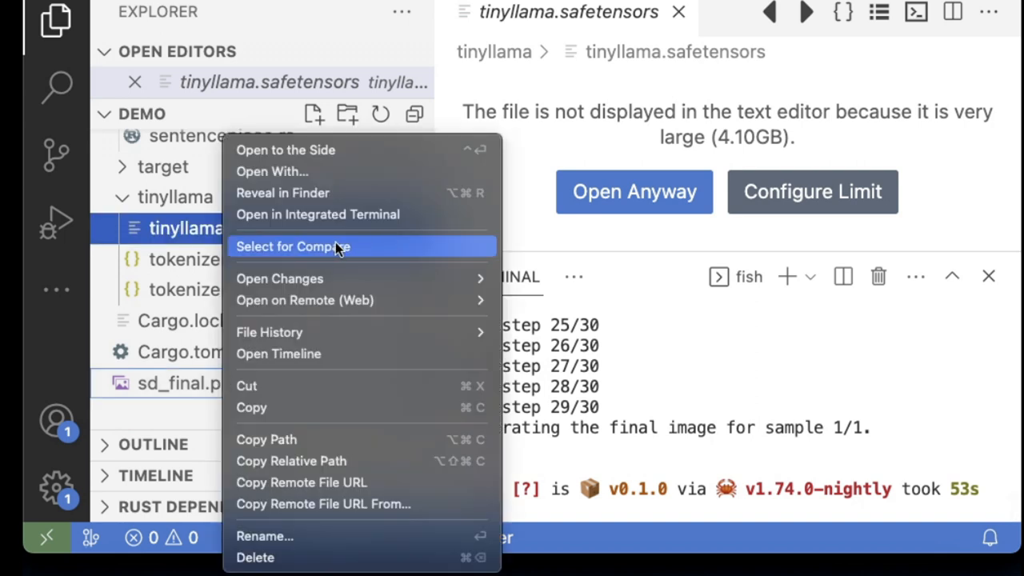
click(281, 192)
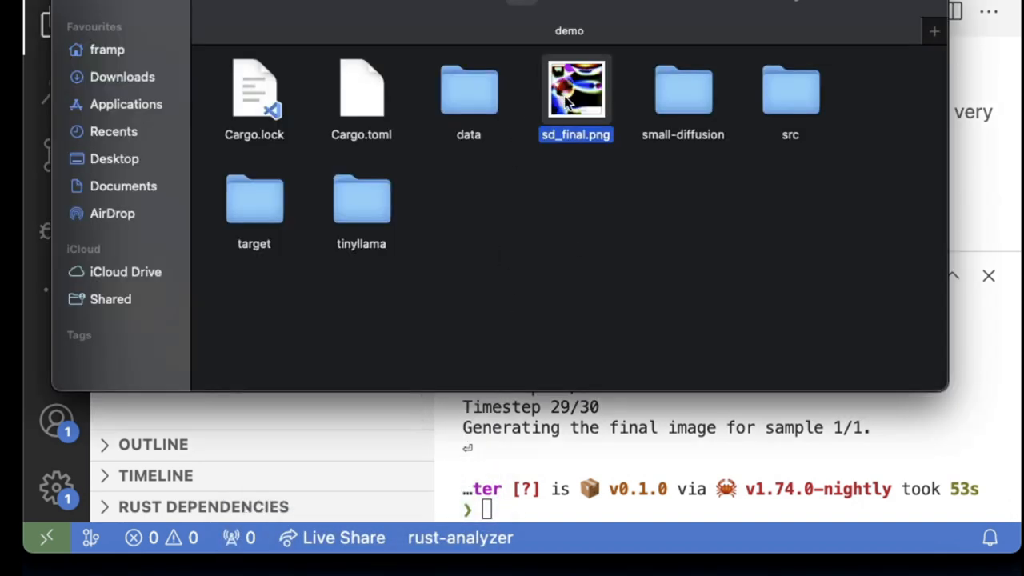
key(space)
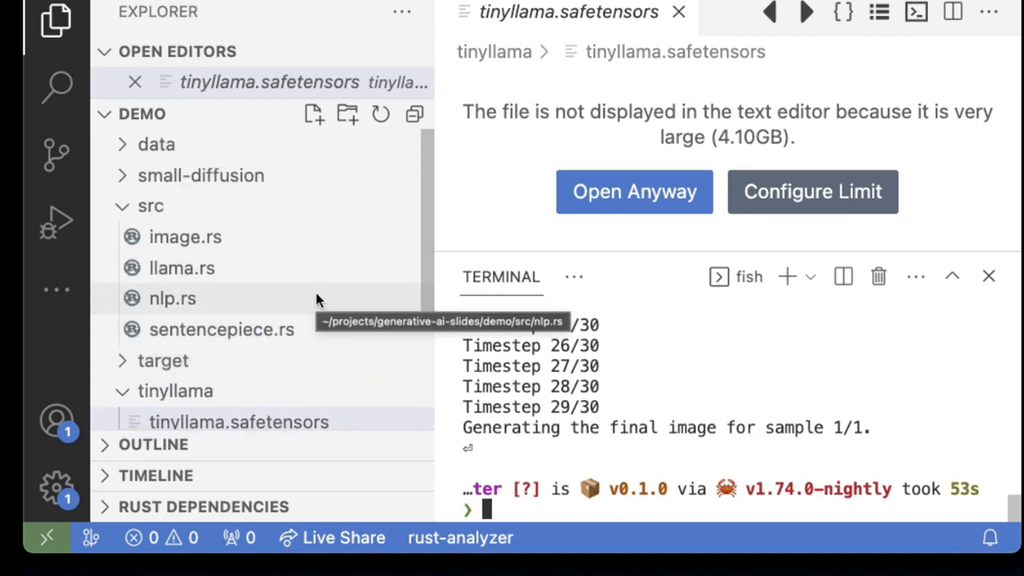
mouse_move(345, 299)
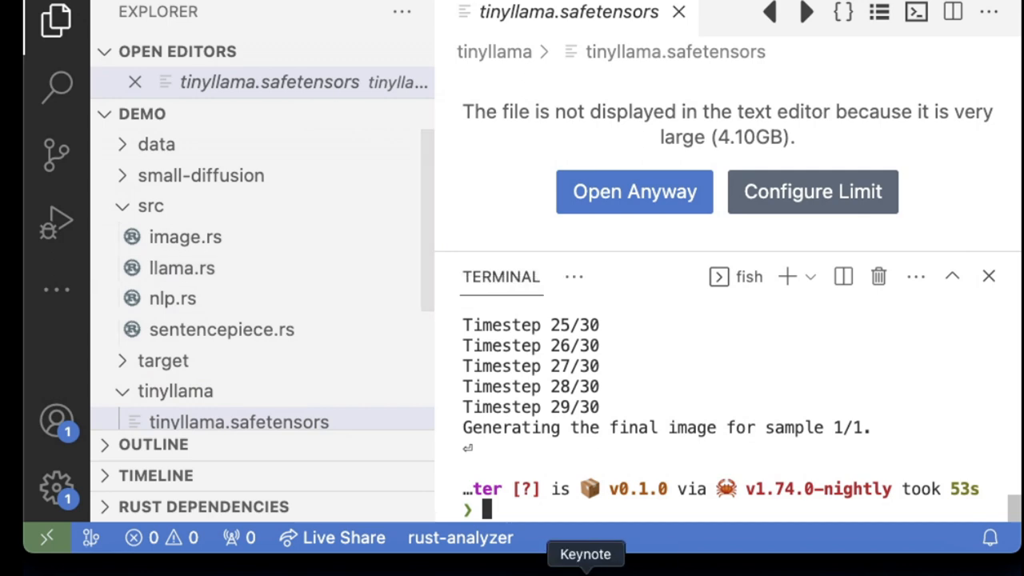
click(586, 554)
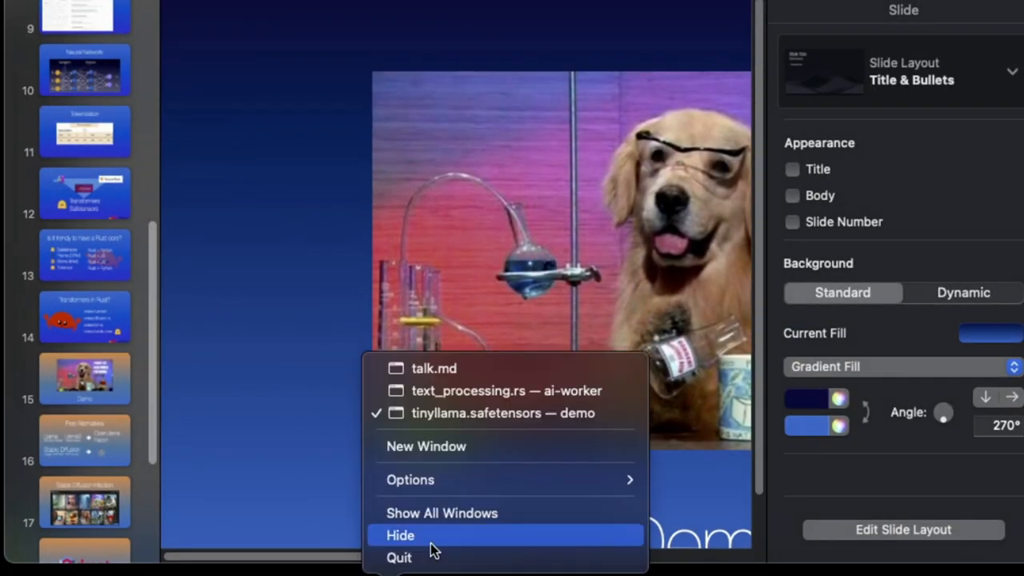
- Hide Keynote and bring up text_processing.rs at the get_base_messages system prompt
click(502, 391)
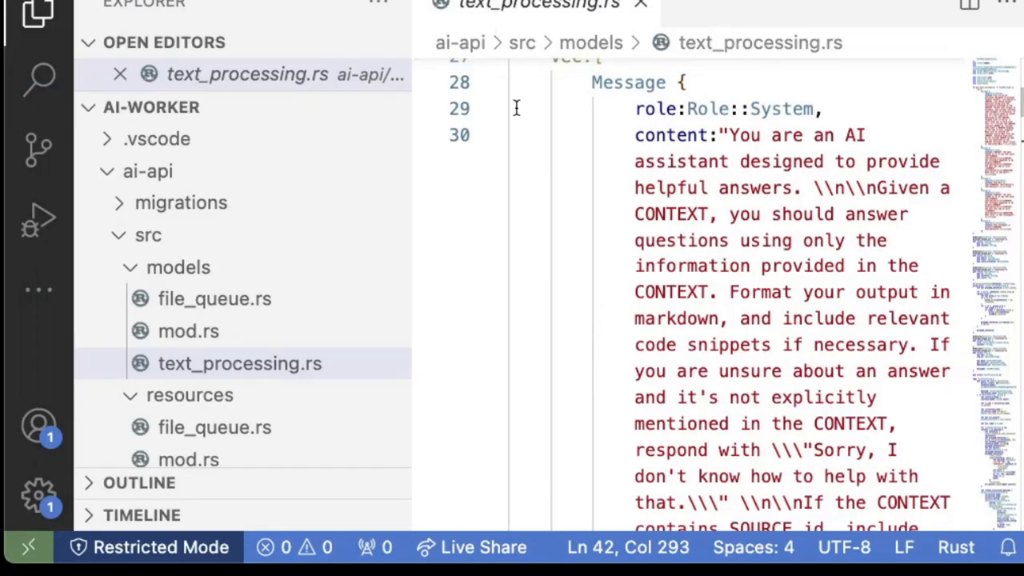
double_click(672, 215)
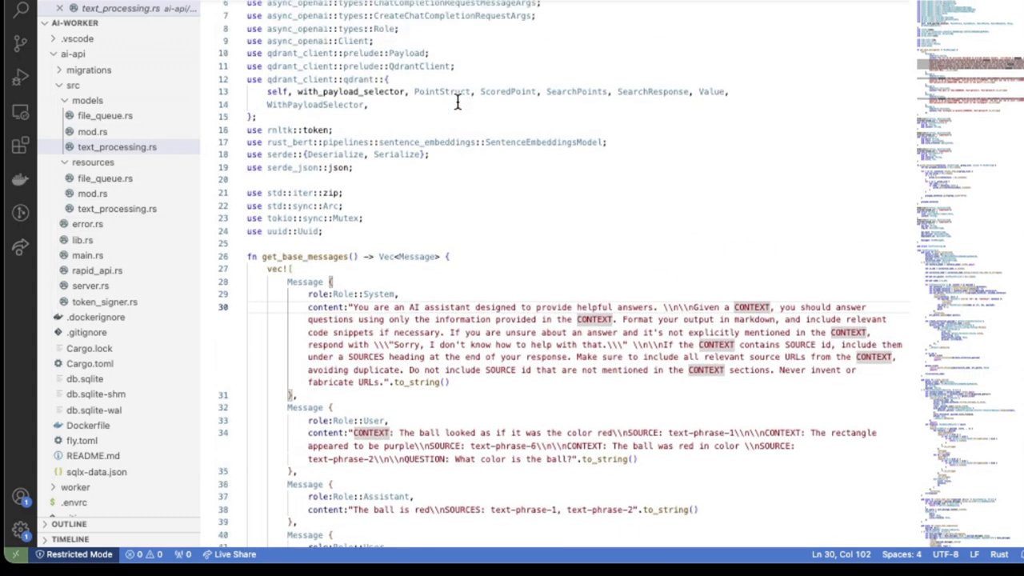
scroll(down, 3)
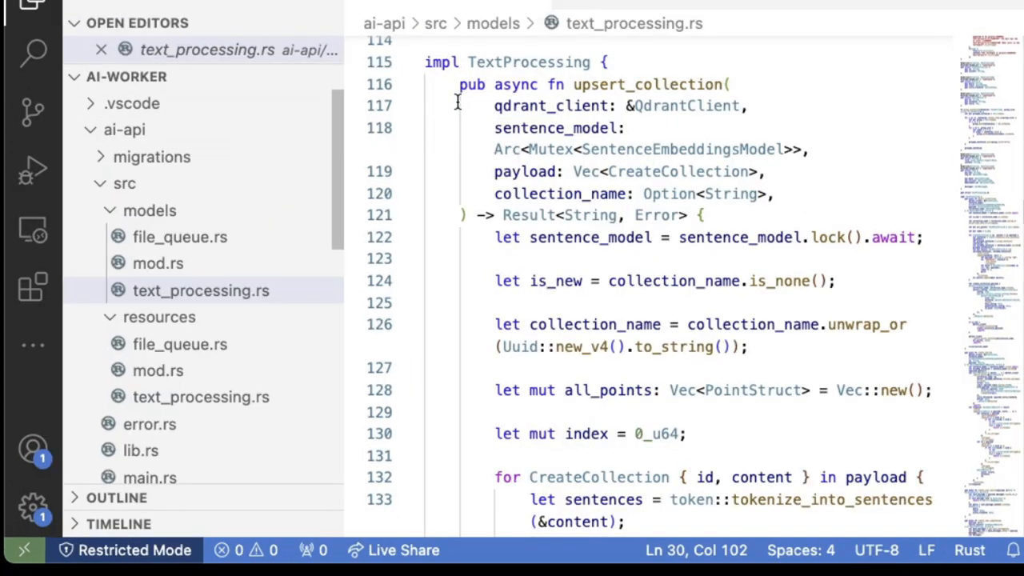
scroll(down, 3)
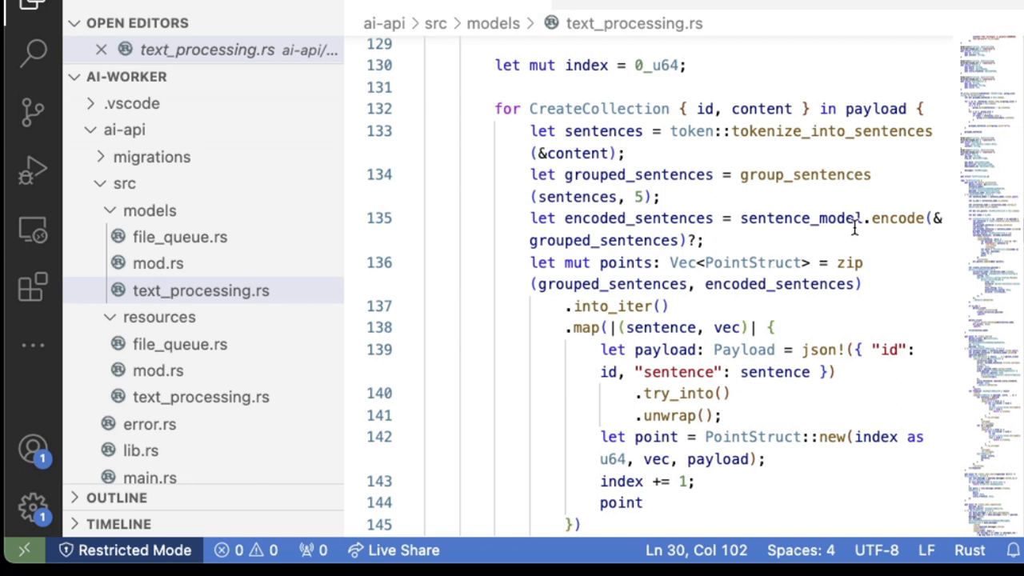
scroll(down, 3)
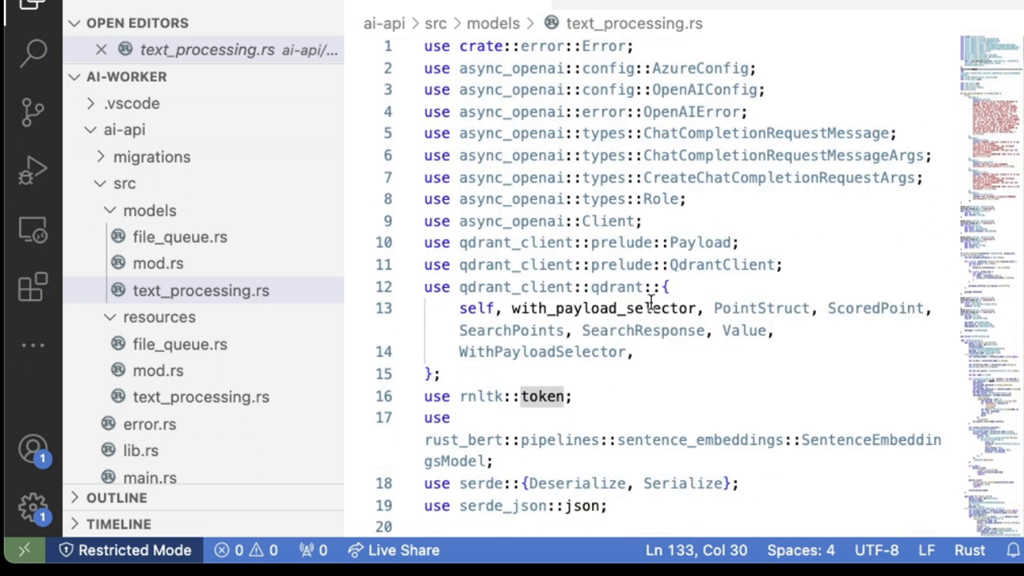
mouse_move(694, 220)
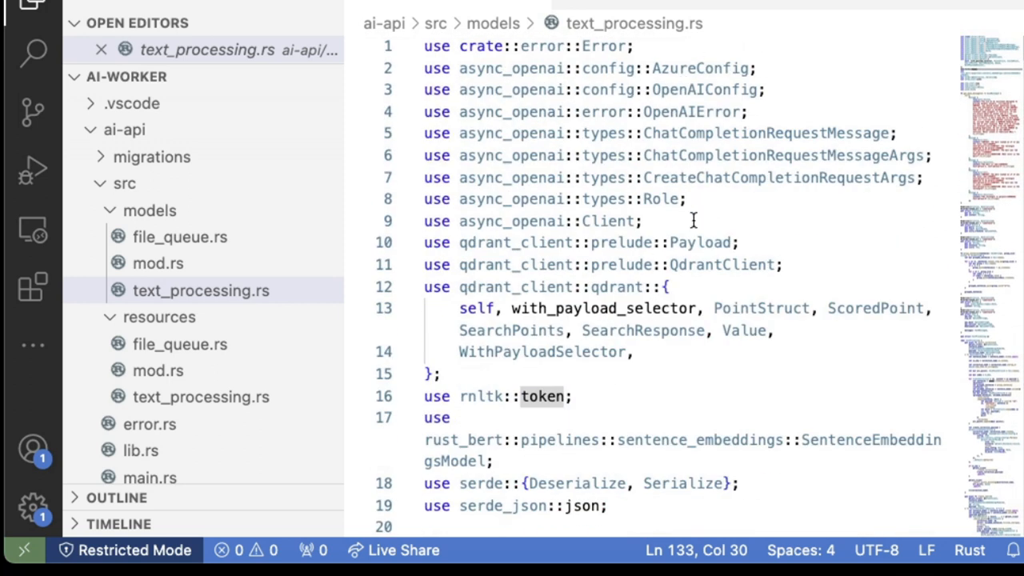
mouse_move(480, 403)
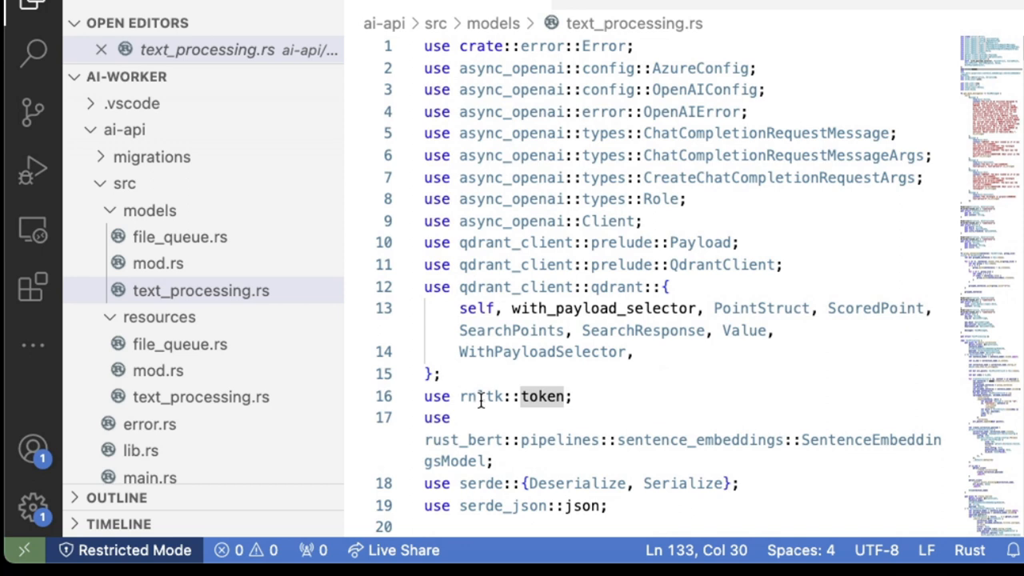
mouse_move(656, 394)
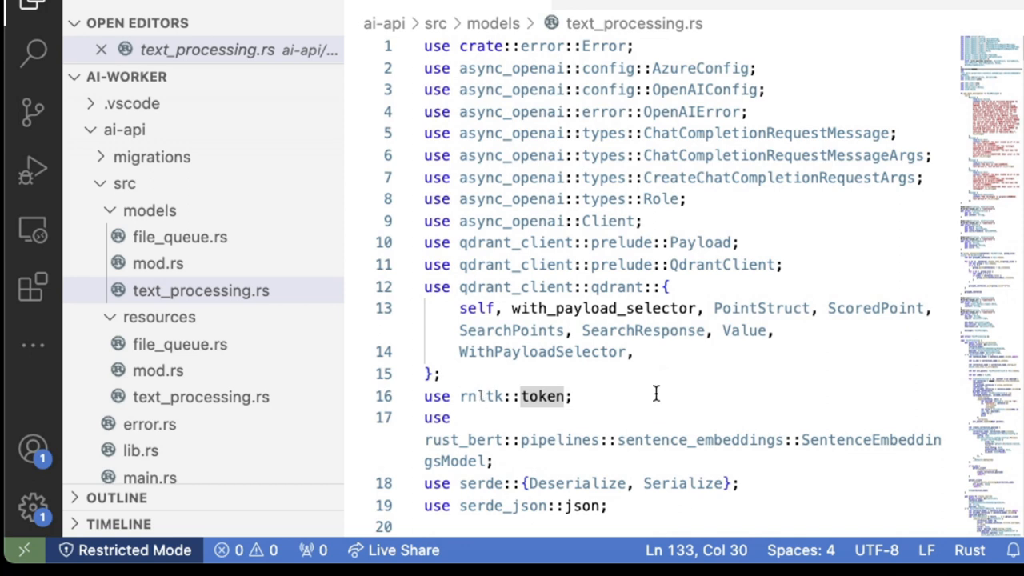
scroll(down, 3)
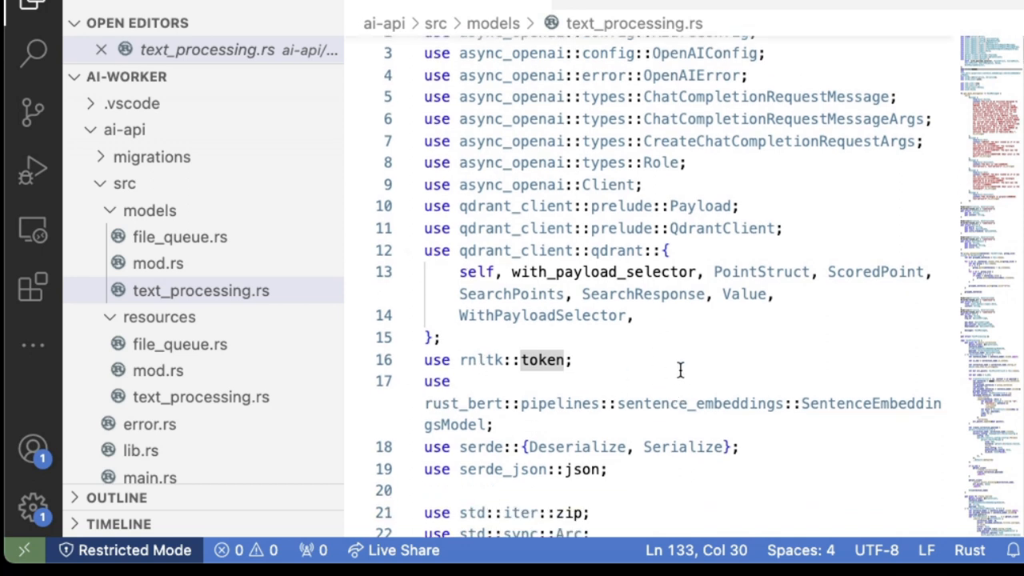
scroll(down, 3)
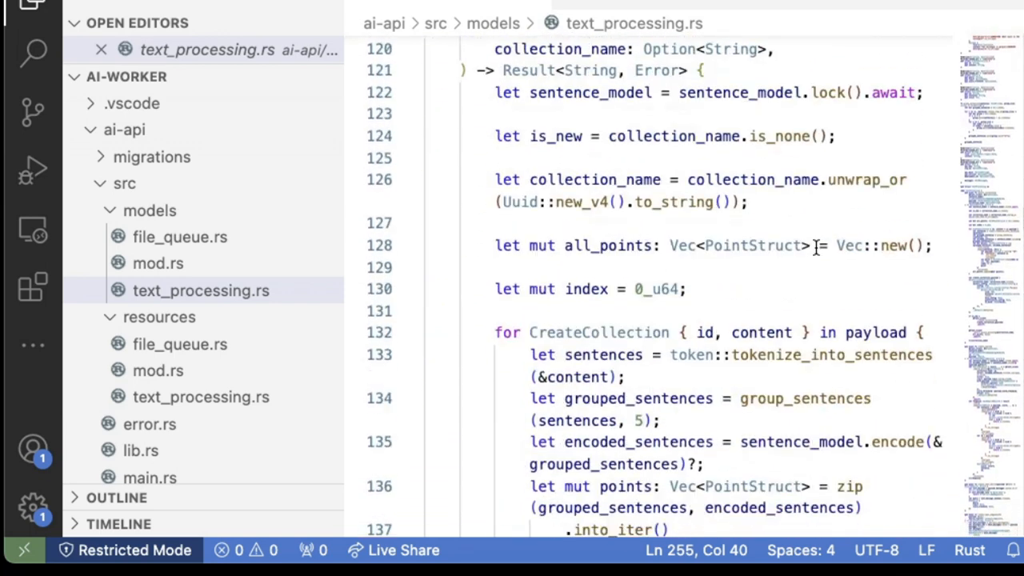
scroll(down, 3)
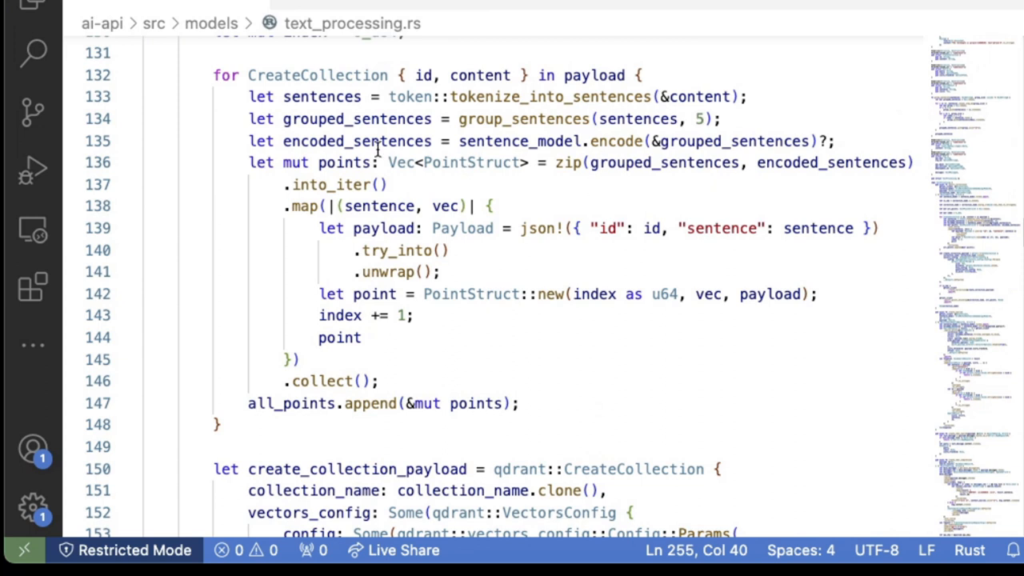
scroll(up, 3)
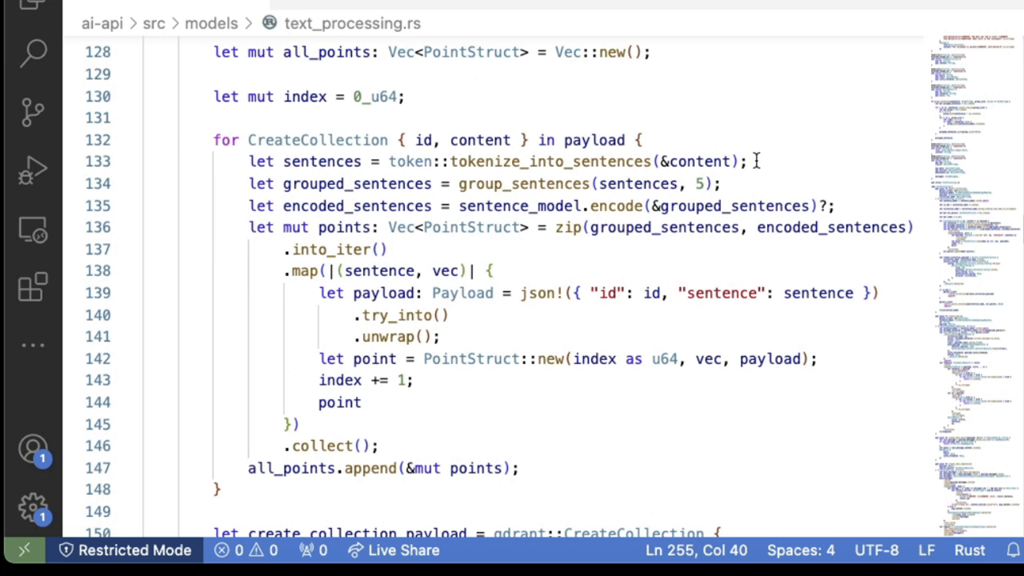
scroll(down, 3)
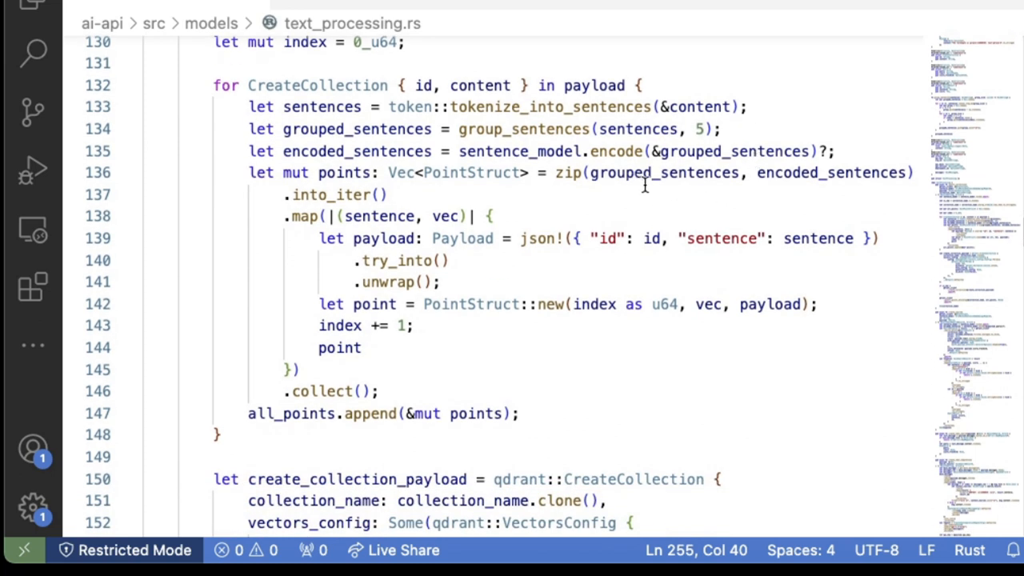
mouse_move(614, 195)
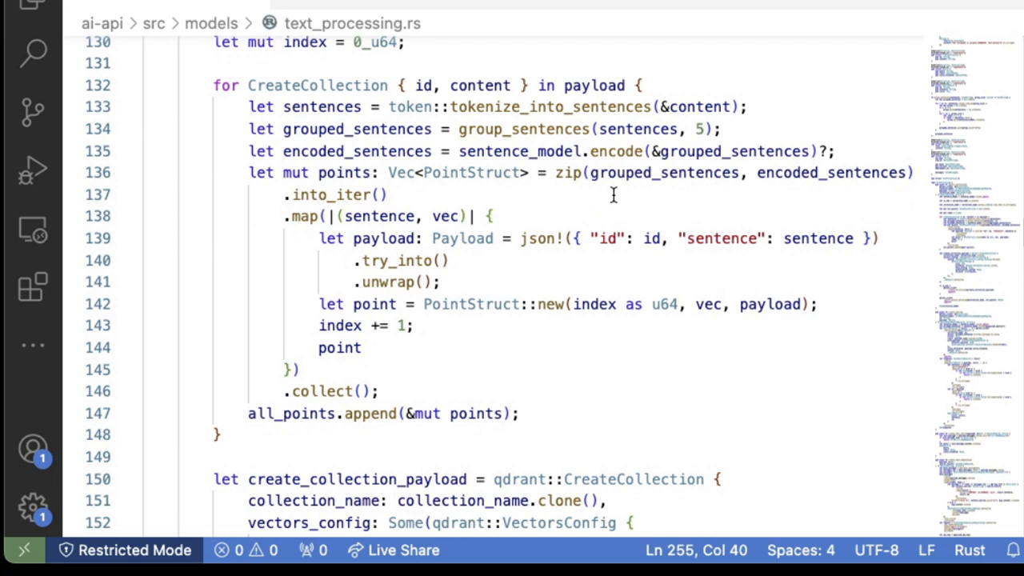
scroll(down, 3)
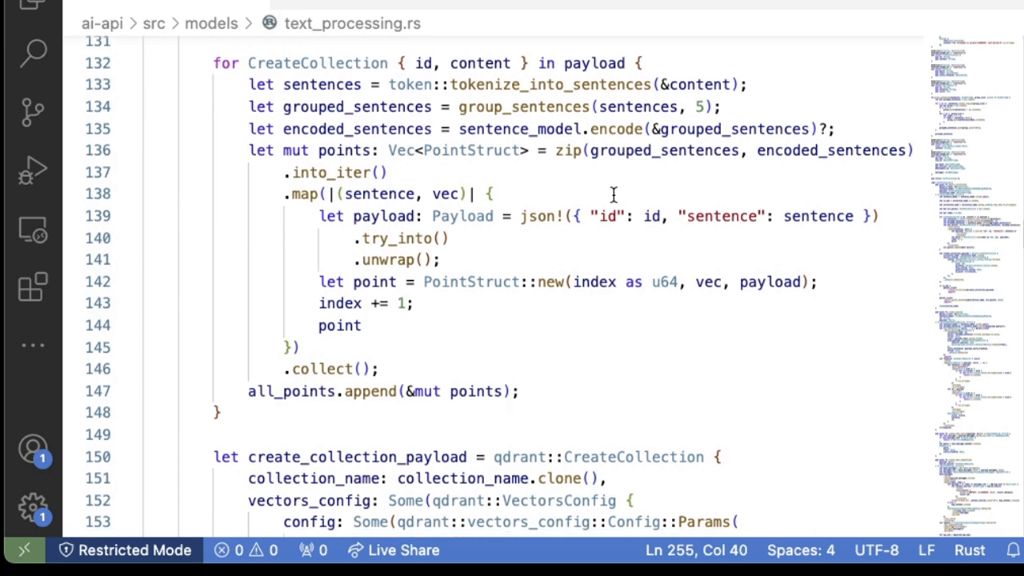
scroll(down, 3)
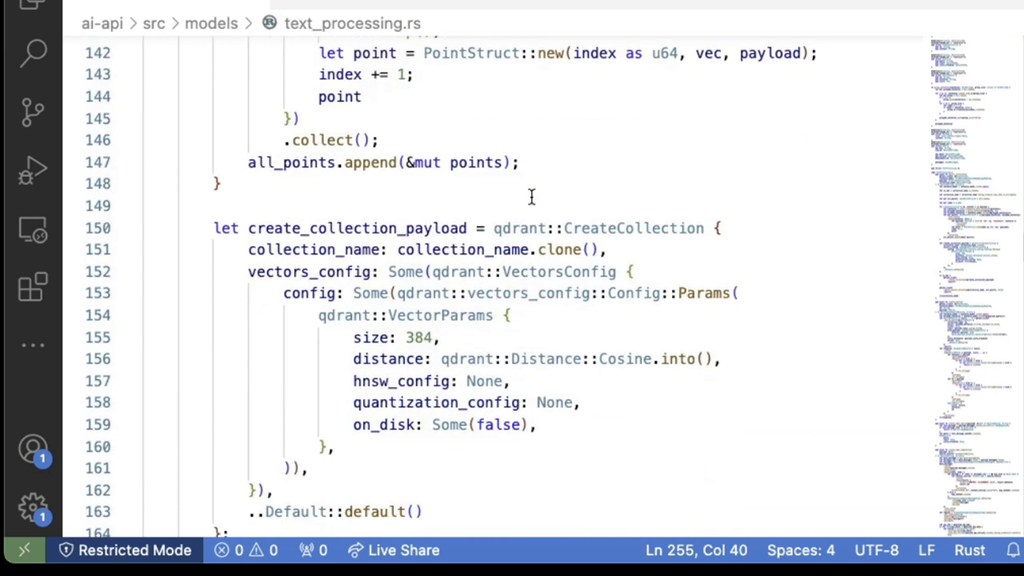
scroll(down, 3)
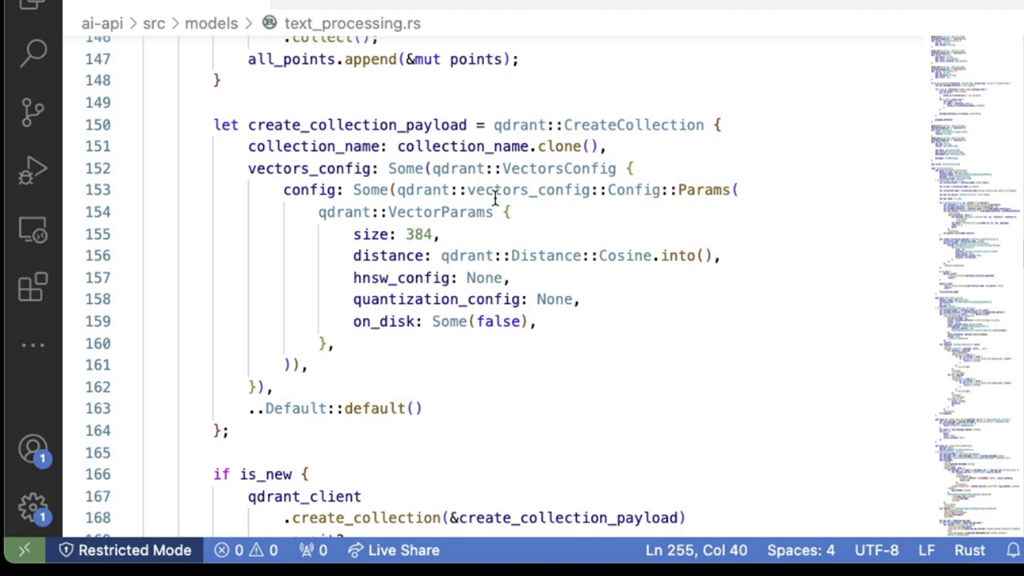
mouse_move(557, 205)
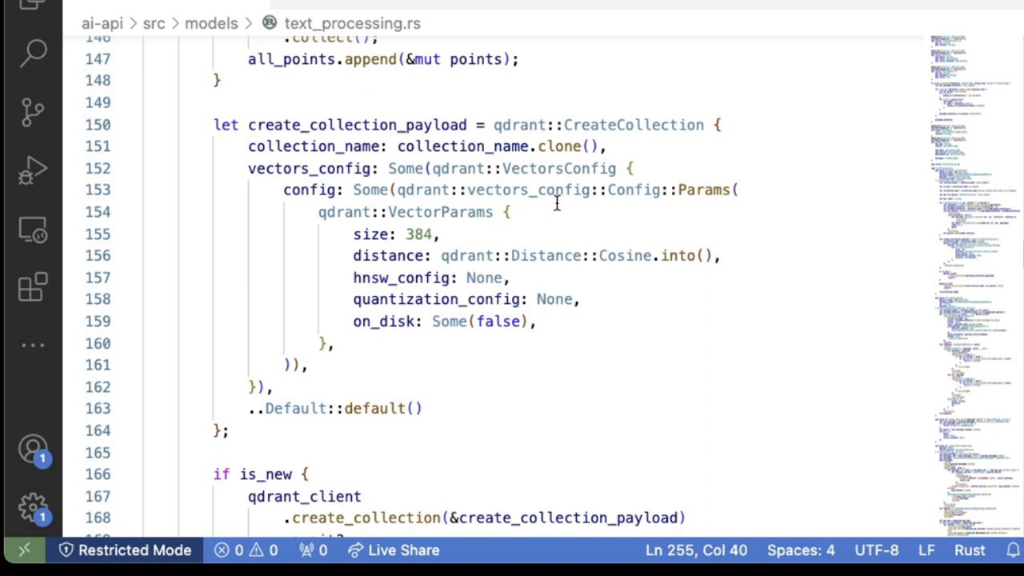
drag(480, 125, 230, 430)
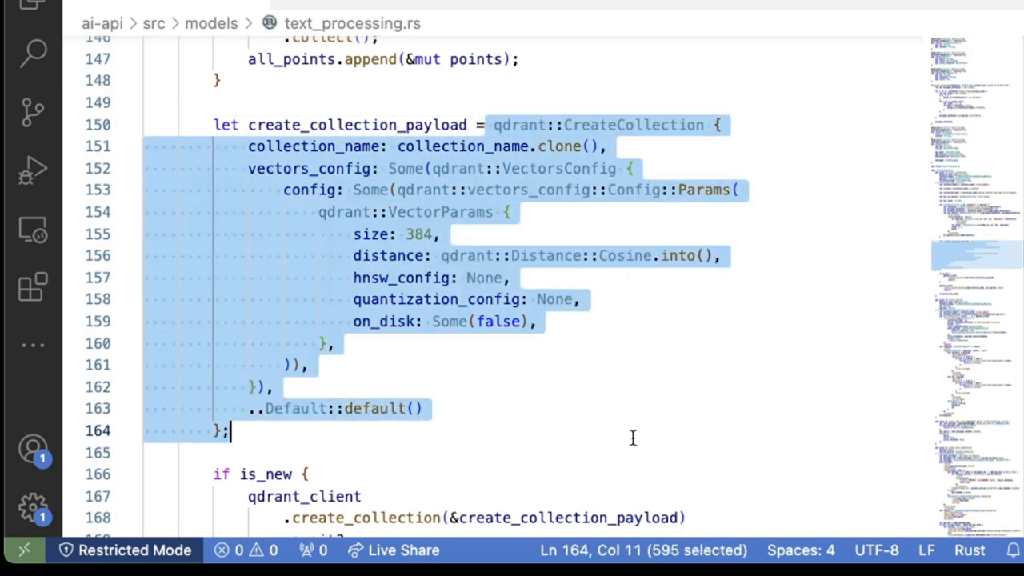
scroll(down, 3)
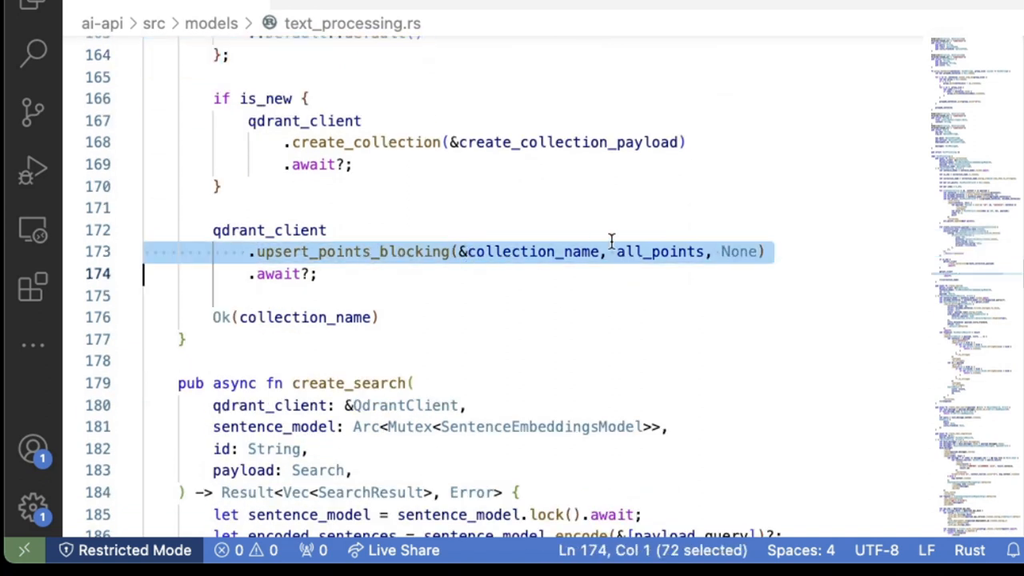
mouse_move(686, 268)
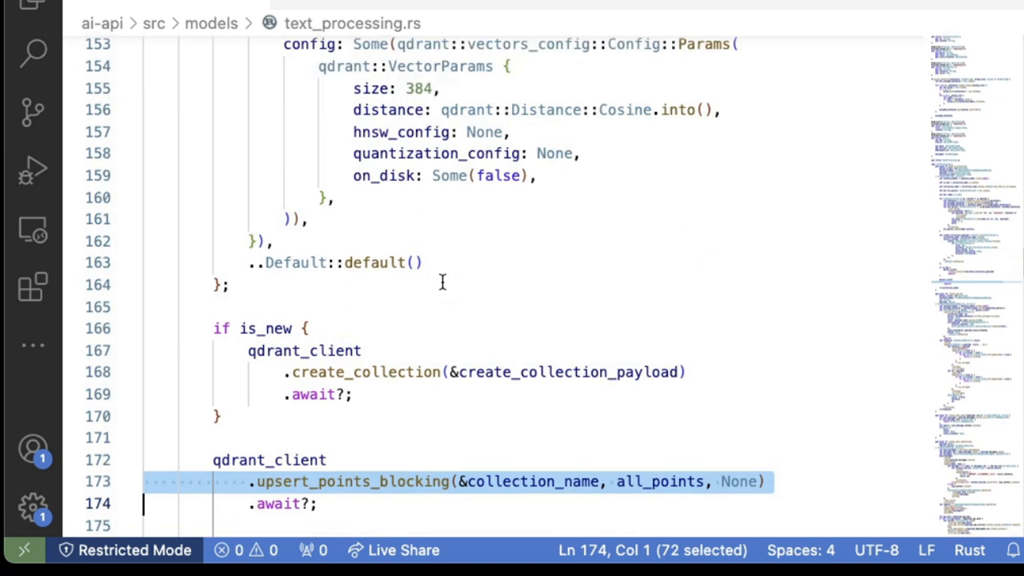
scroll(up, 3)
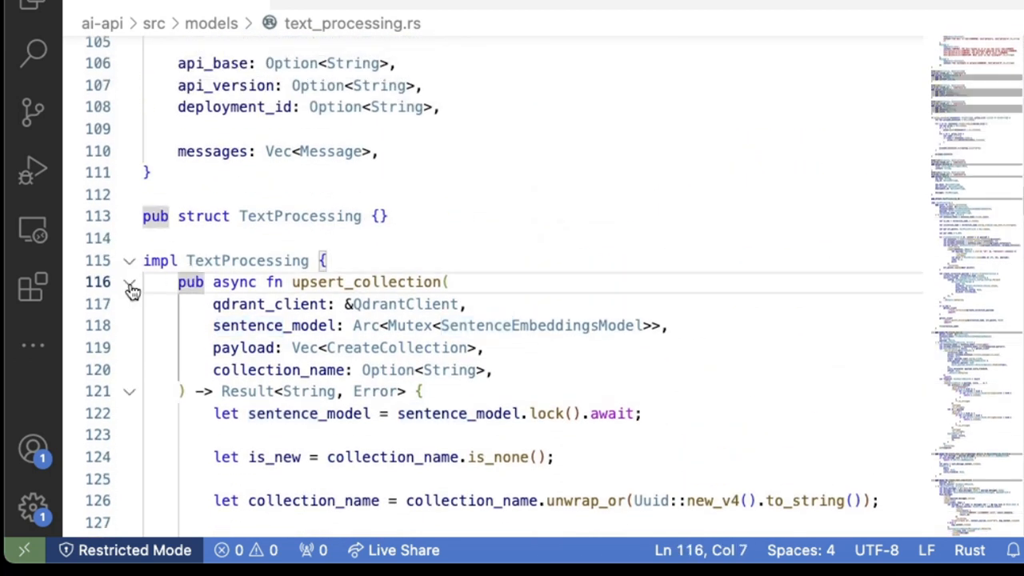
scroll(down, 3)
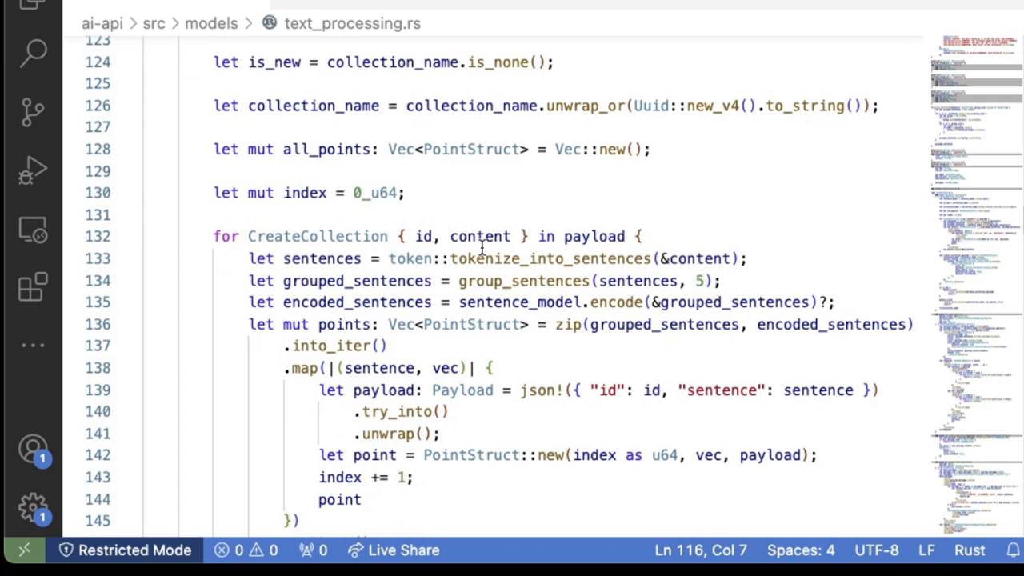
scroll(down, 3)
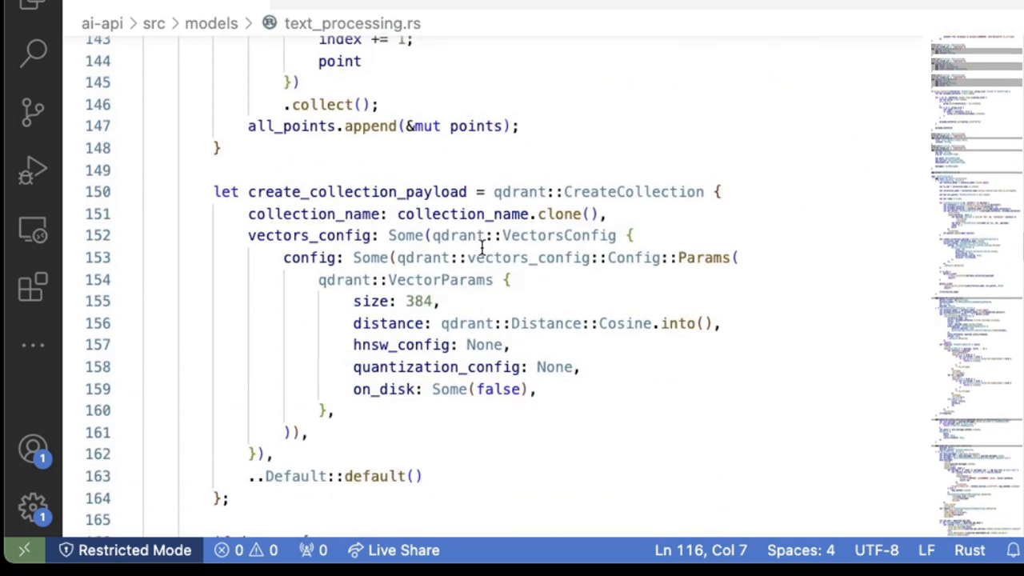
scroll(down, 3)
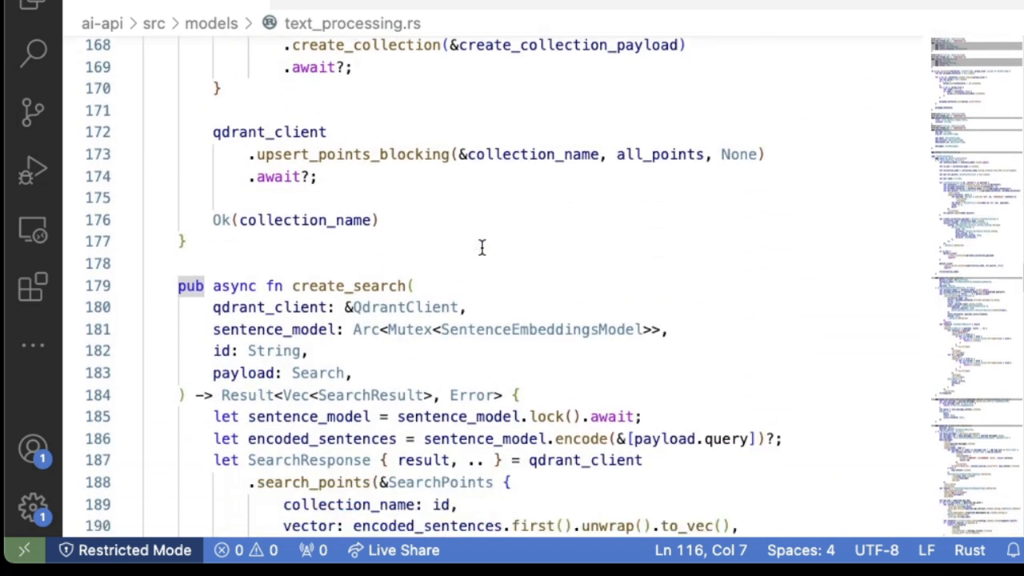
scroll(down, 3)
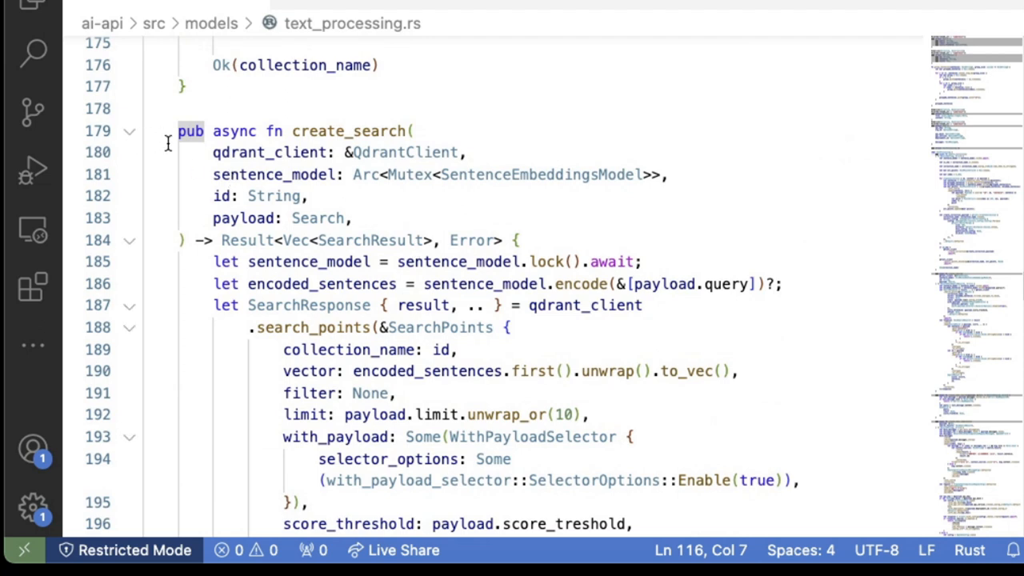
scroll(down, 3)
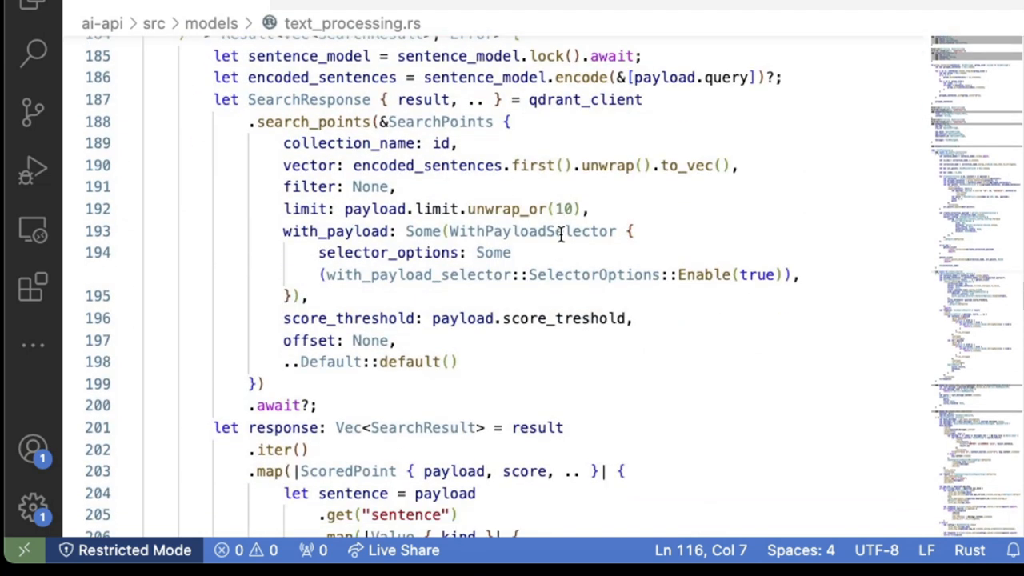
scroll(down, 3)
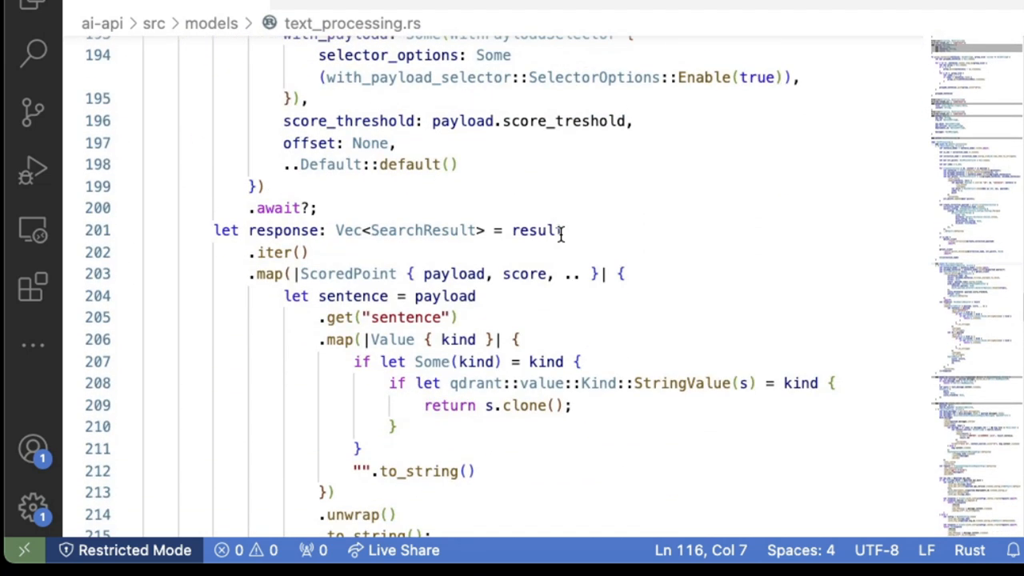
scroll(down, 3)
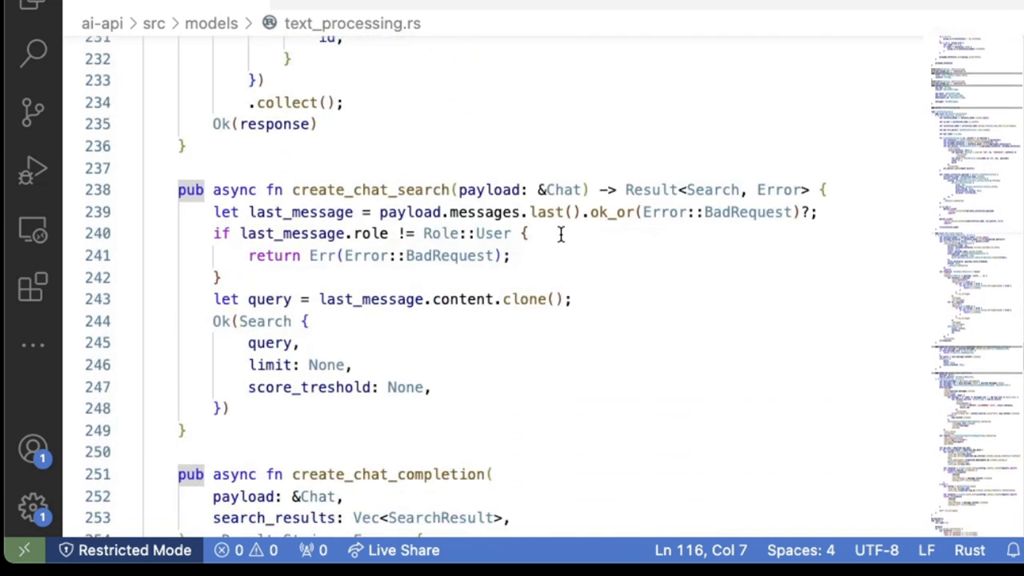
scroll(down, 3)
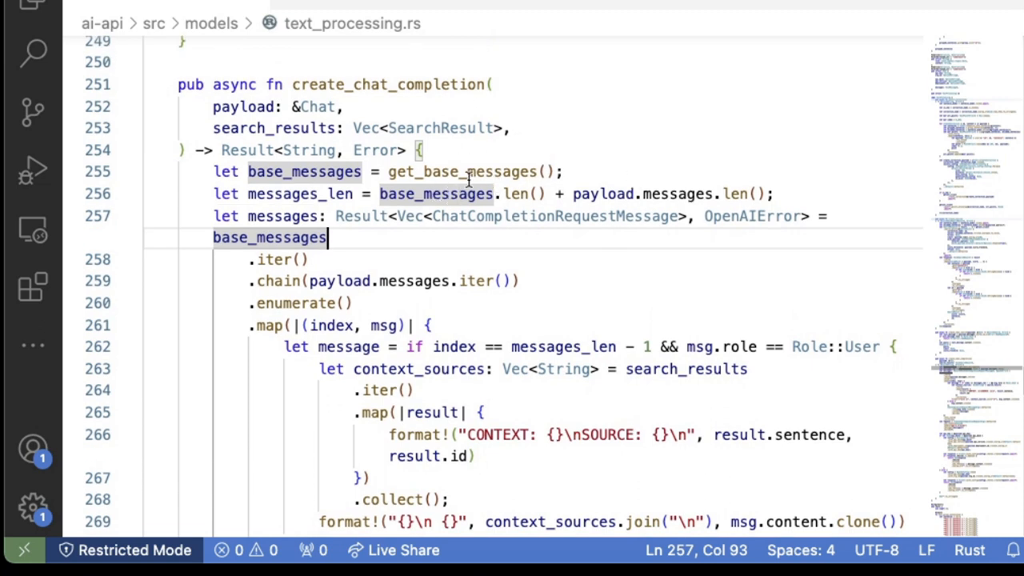
scroll(down, 3)
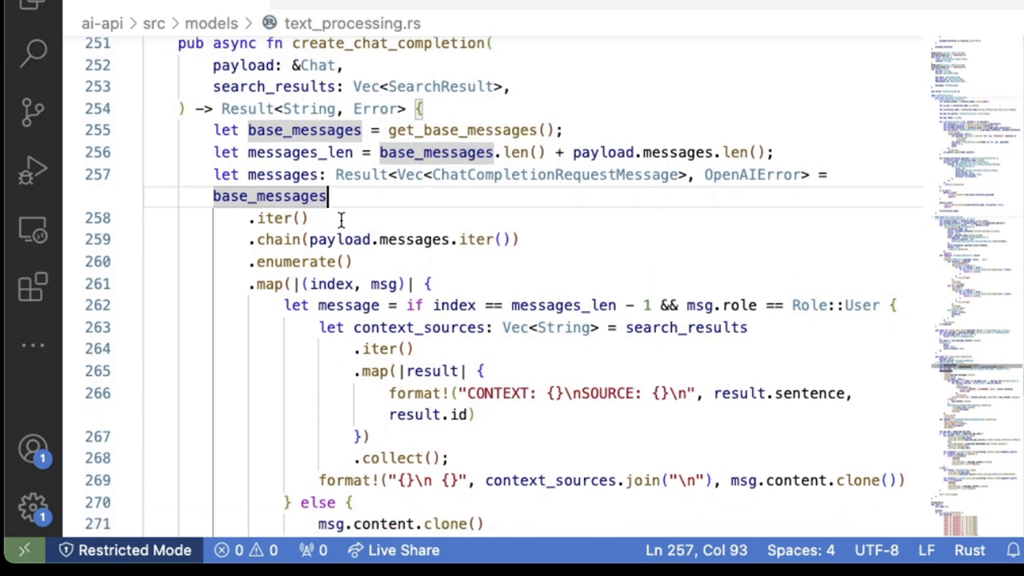
scroll(down, 3)
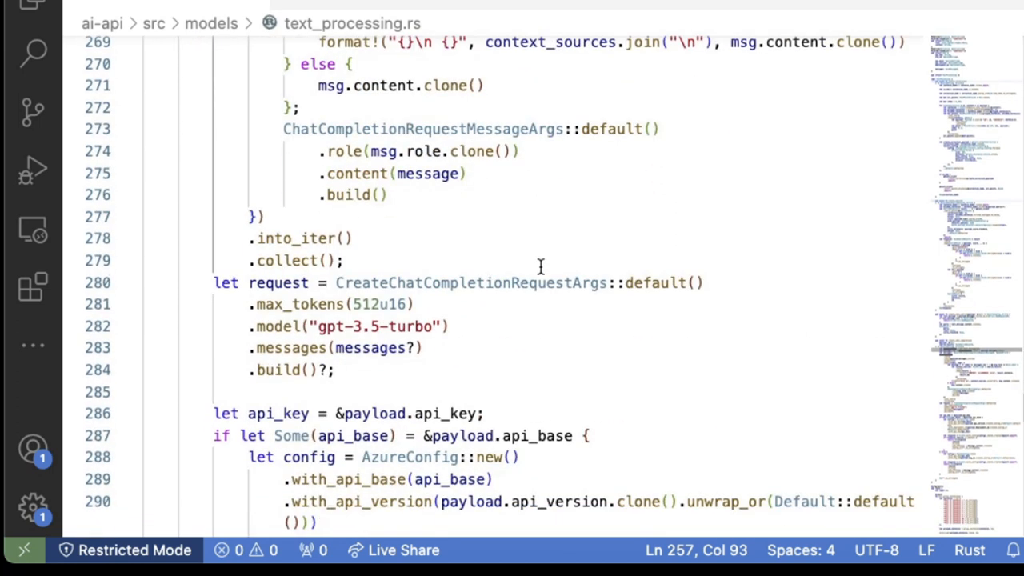
scroll(down, 3)
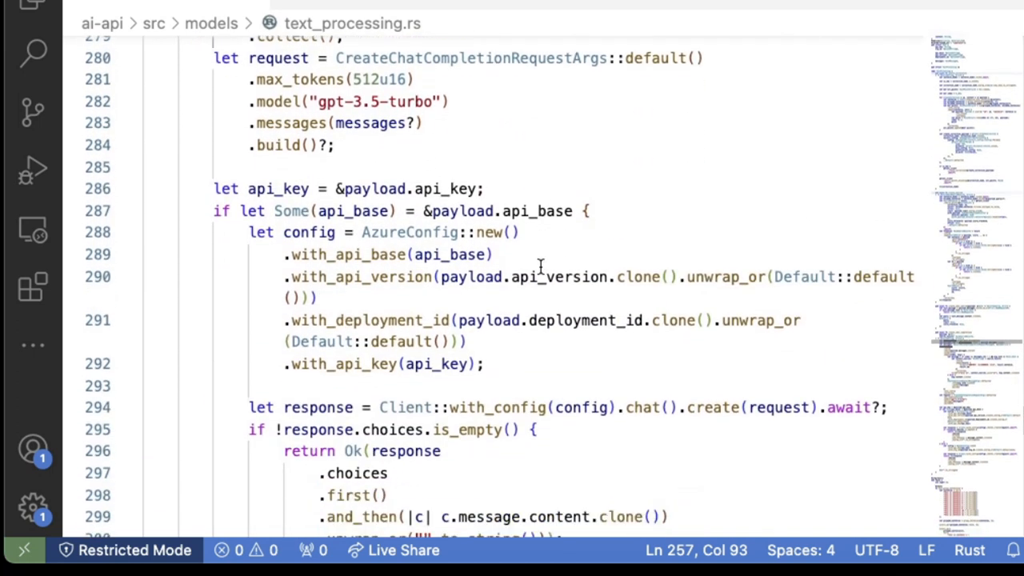
scroll(down, 3)
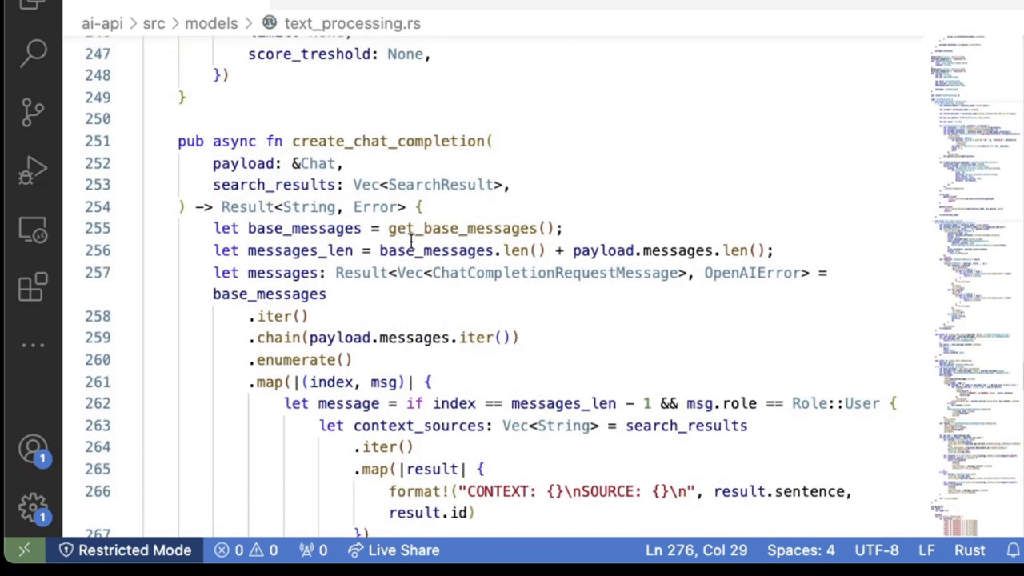
click(461, 227)
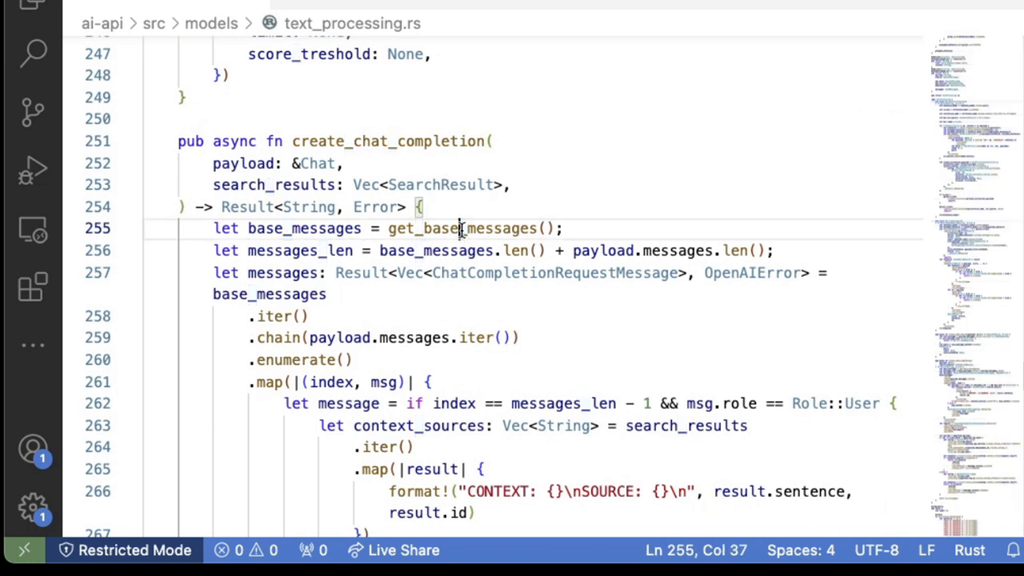
double_click(456, 227)
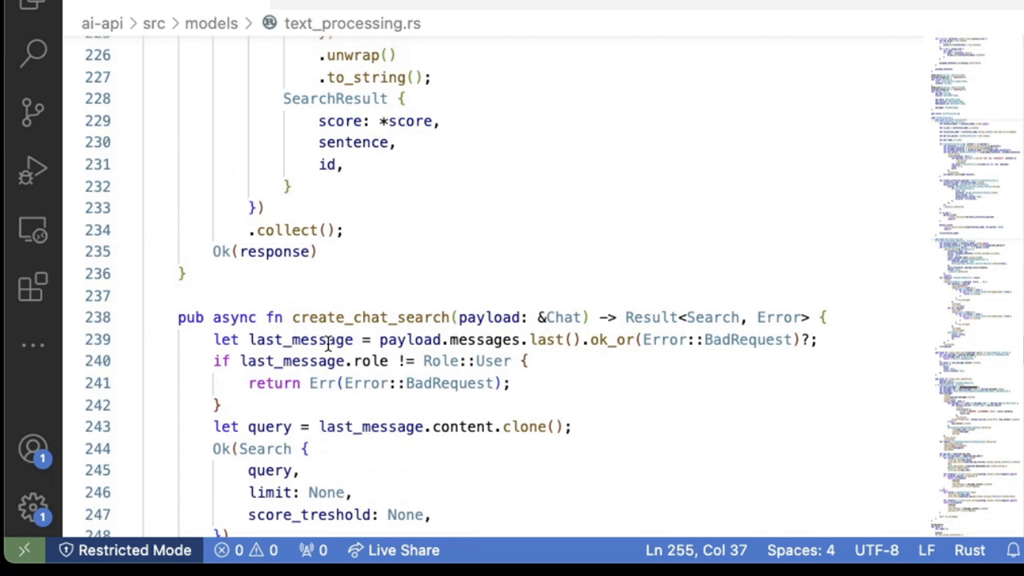
scroll(up, 3)
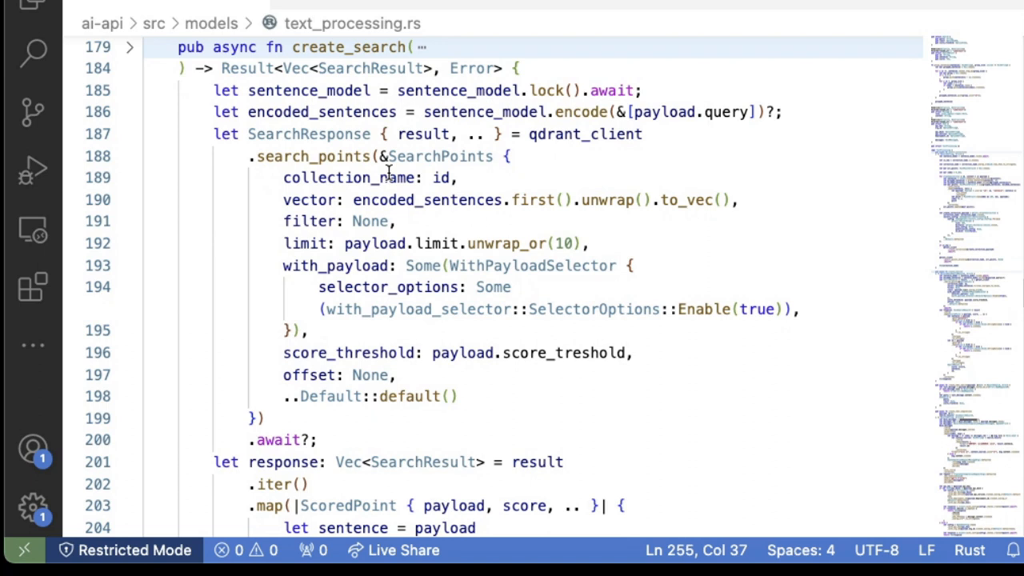
double_click(312, 157)
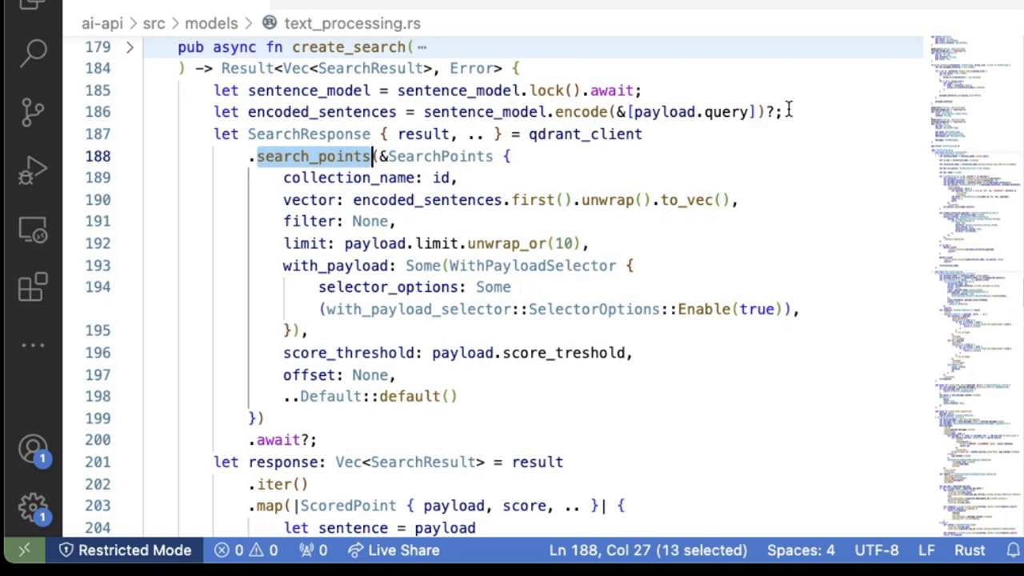
scroll(down, 3)
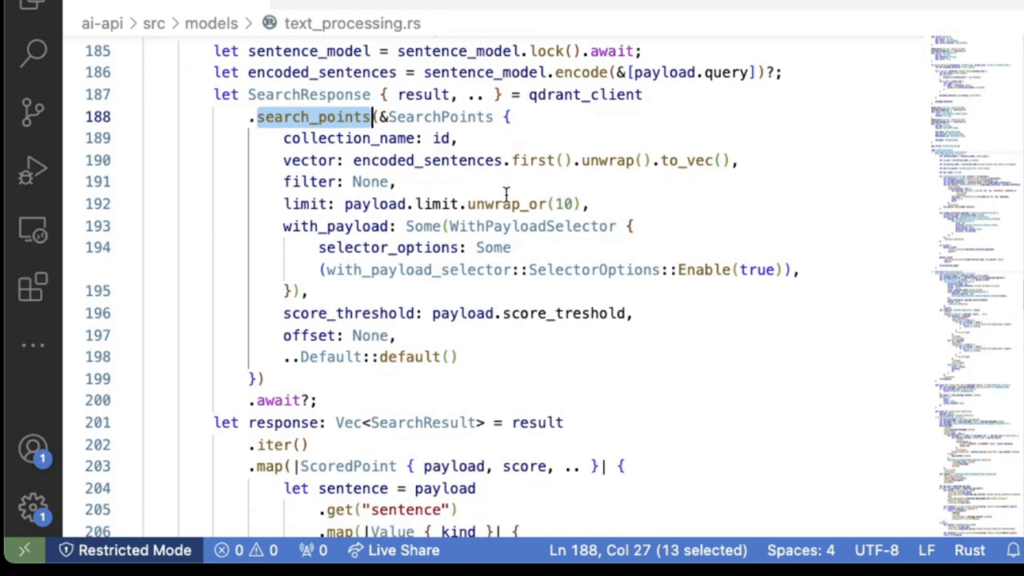
scroll(down, 3)
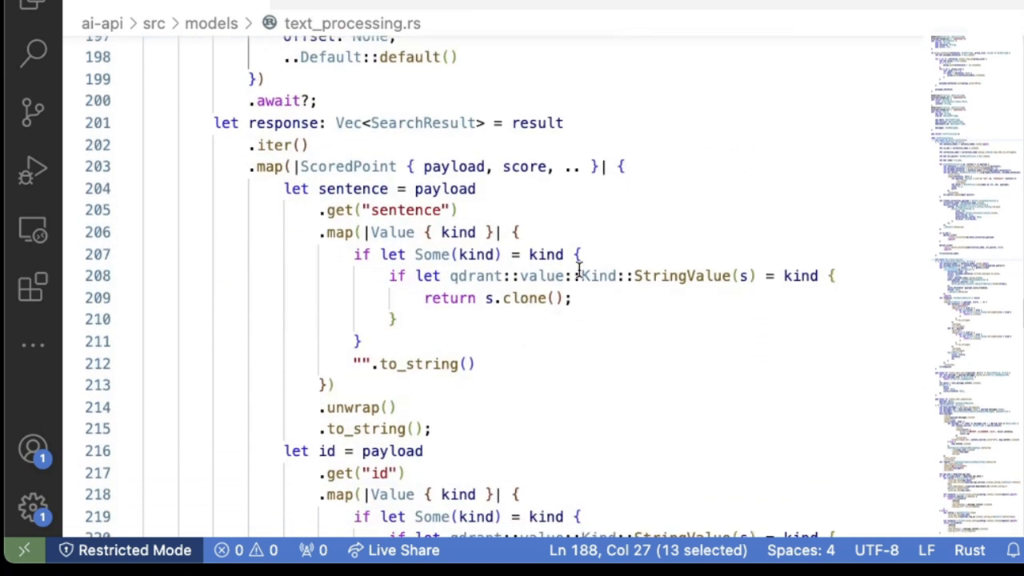
scroll(down, 3)
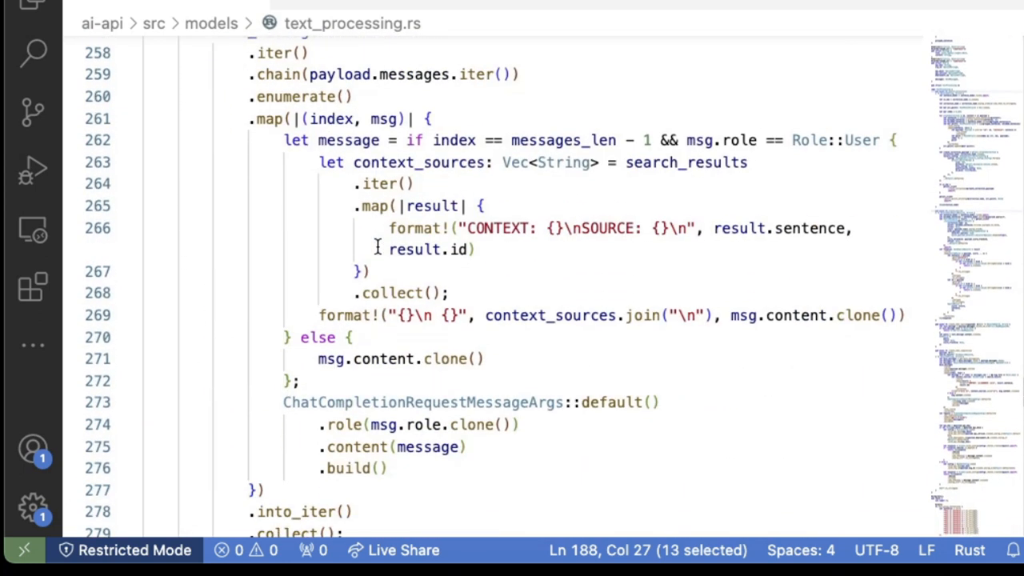
drag(467, 227, 669, 228)
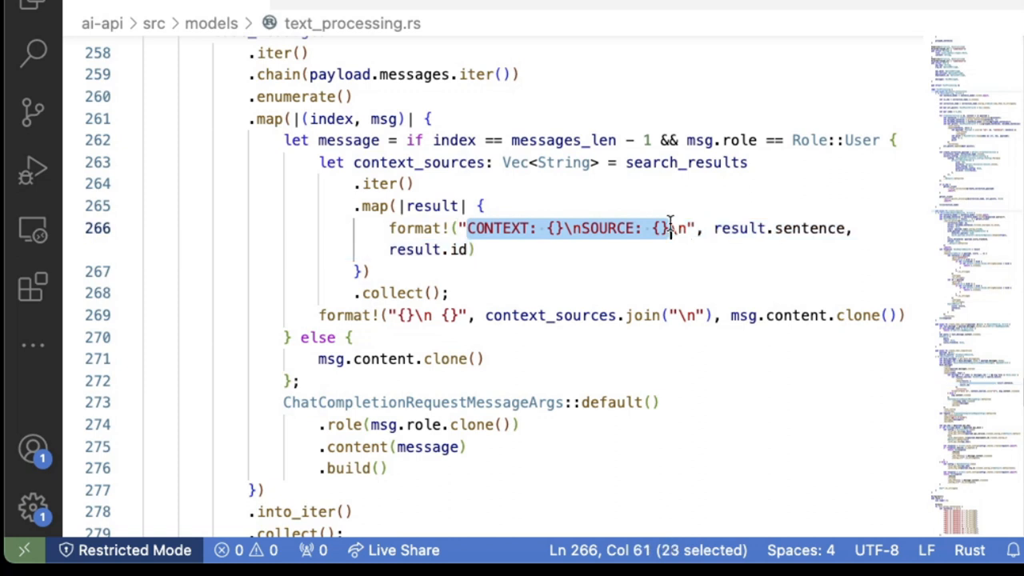
click(678, 227)
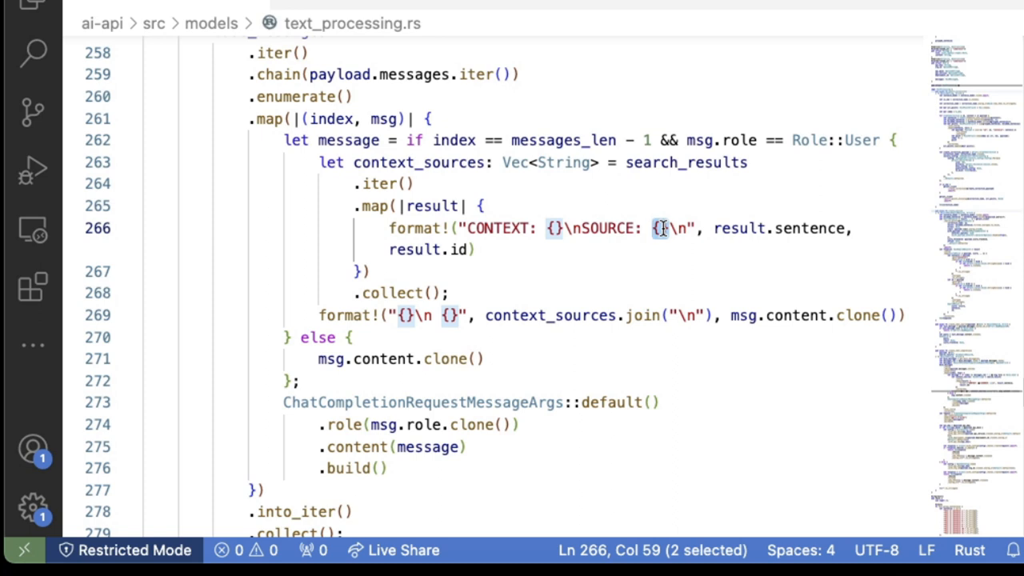
scroll(down, 3)
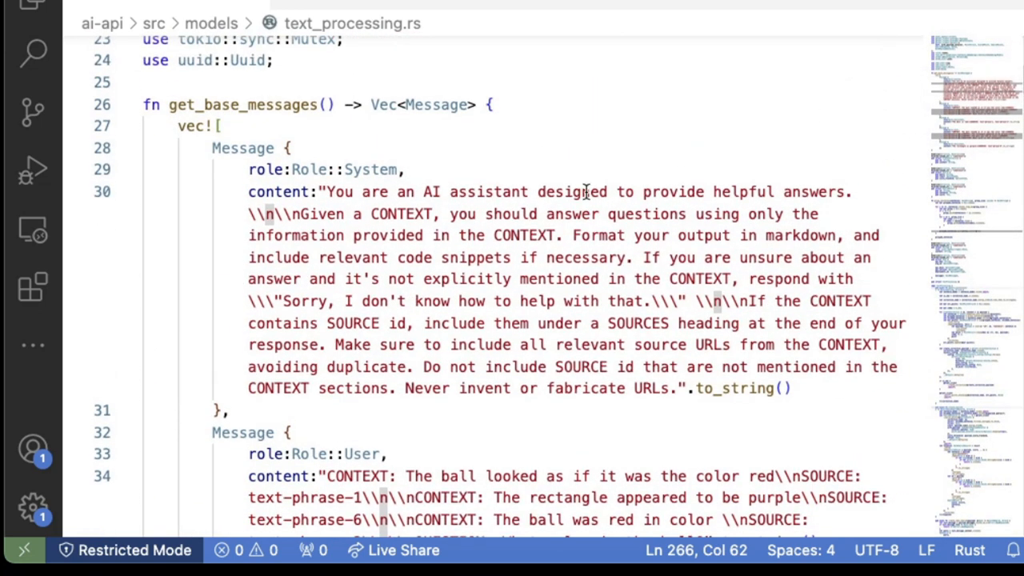
scroll(down, 3)
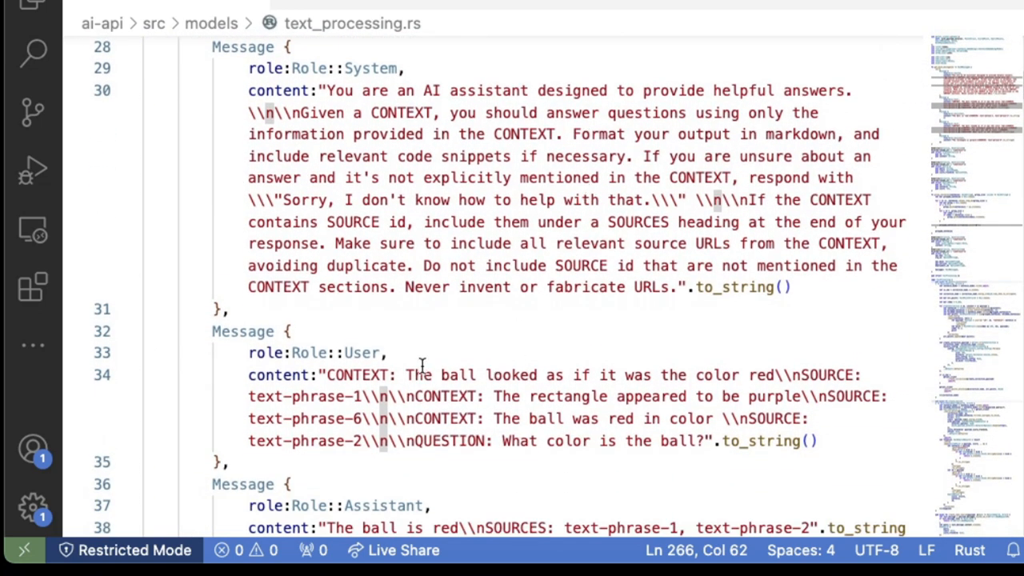
mouse_move(331, 97)
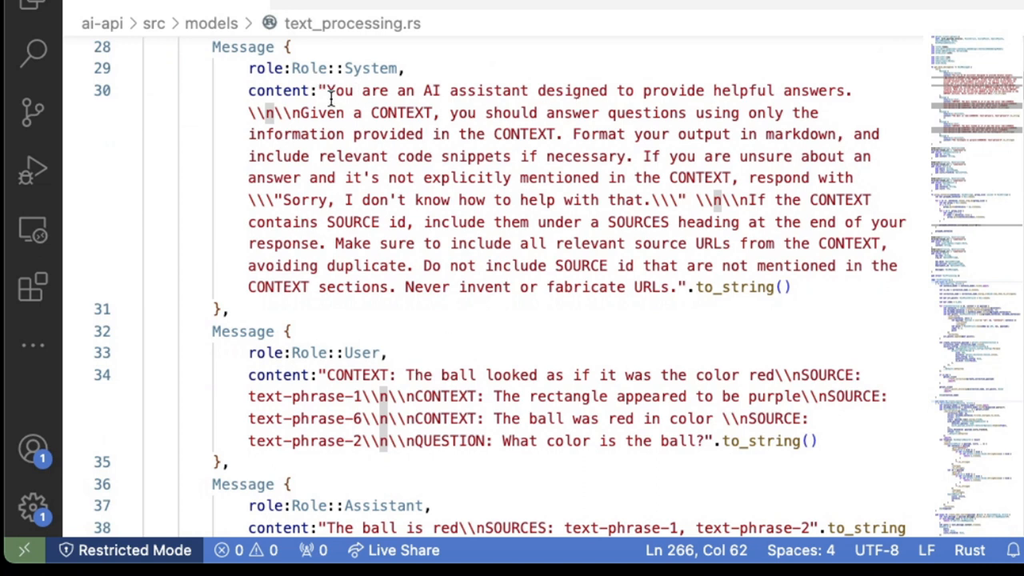
drag(332, 89, 774, 135)
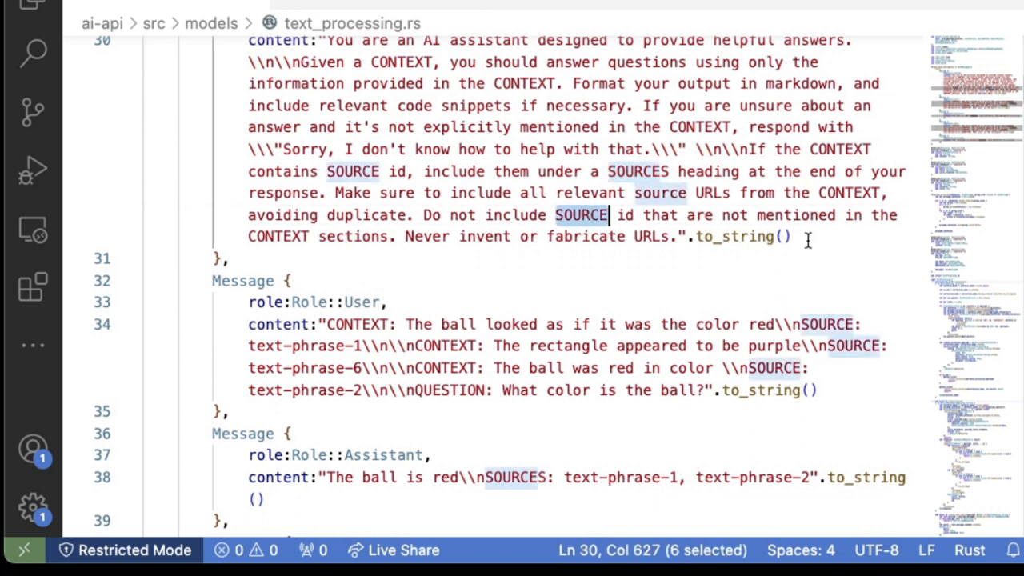
mouse_move(391, 171)
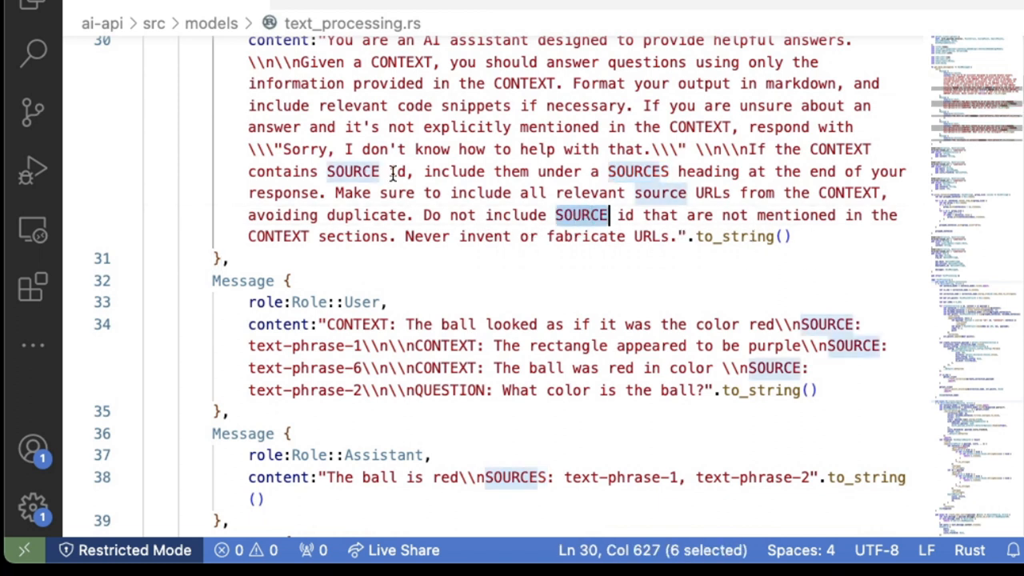
scroll(down, 3)
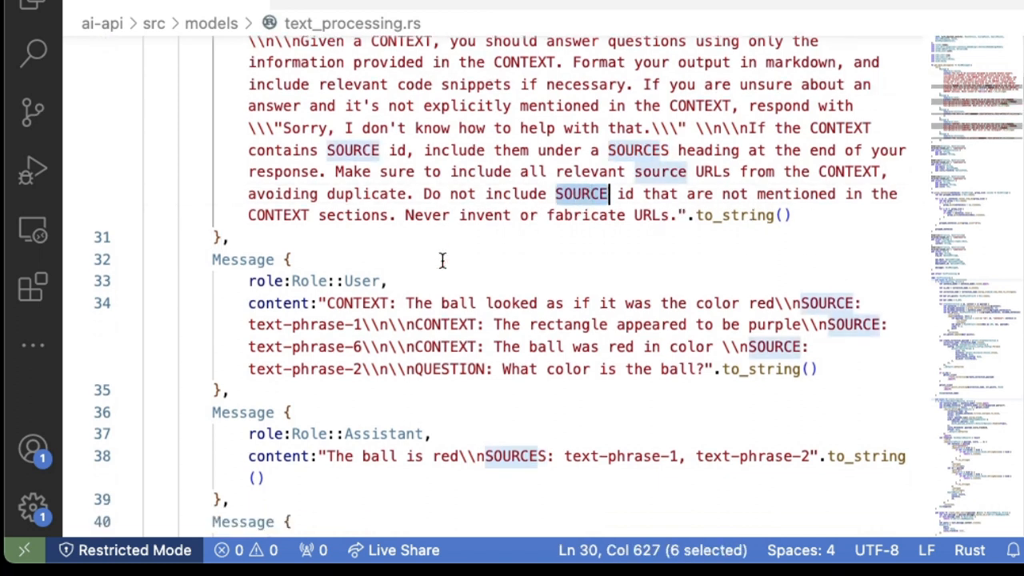
scroll(down, 3)
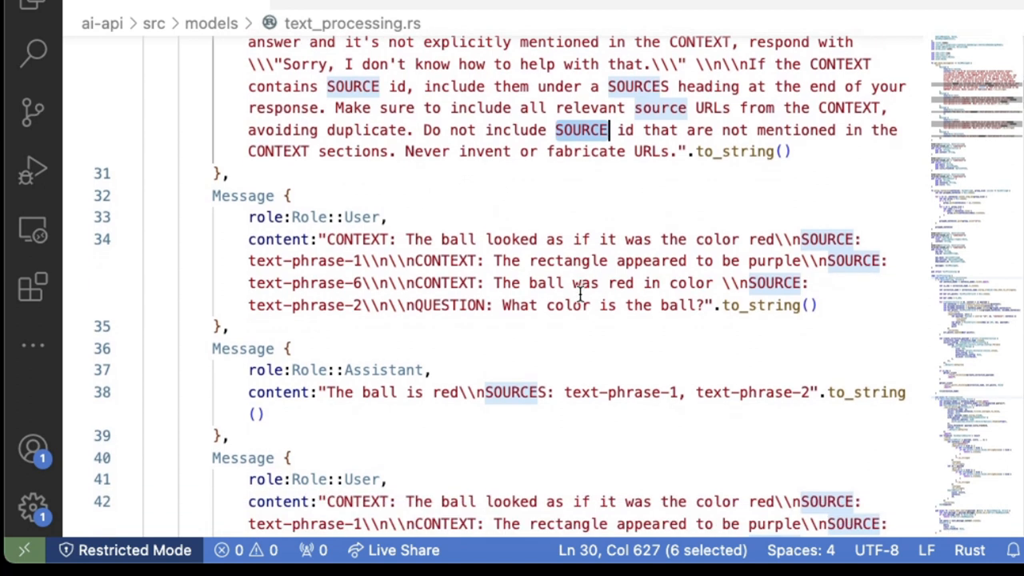
mouse_move(713, 239)
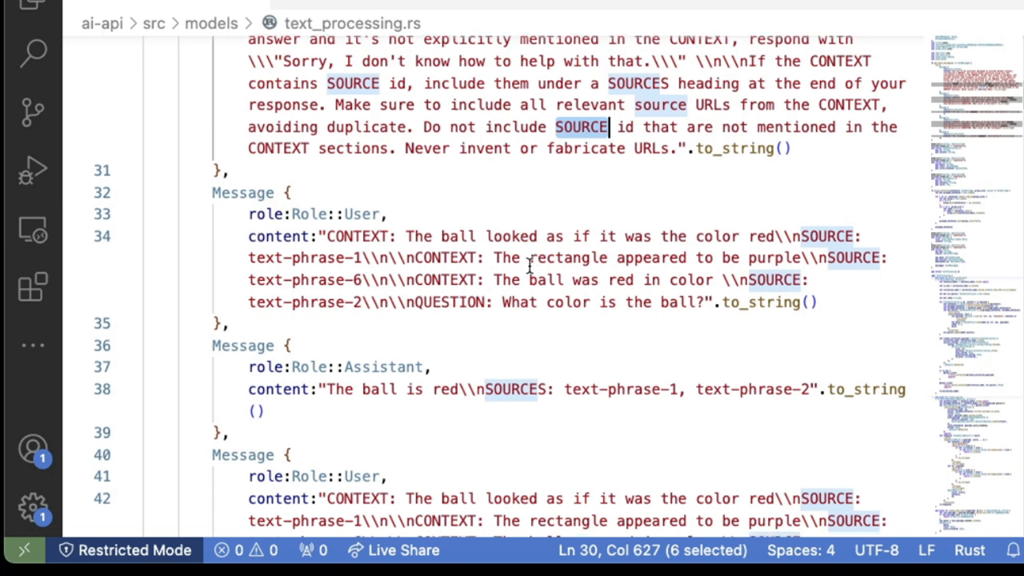
scroll(down, 3)
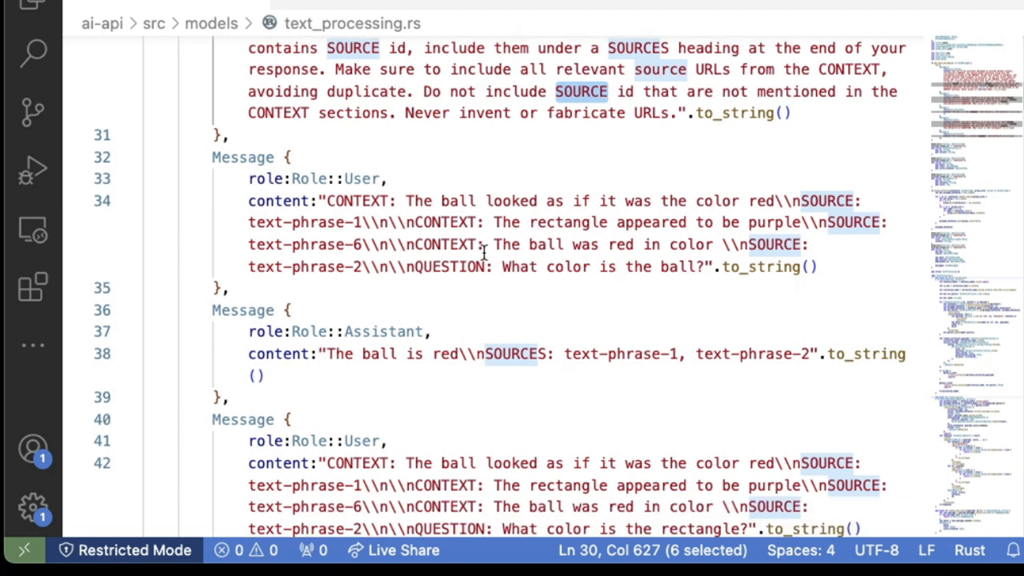
drag(502, 265, 696, 266)
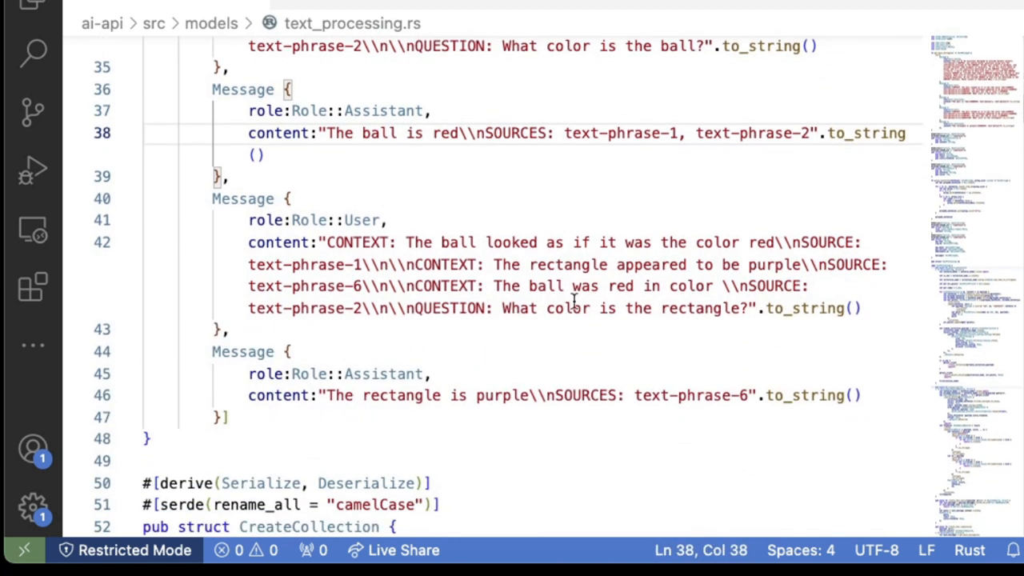
mouse_move(451, 344)
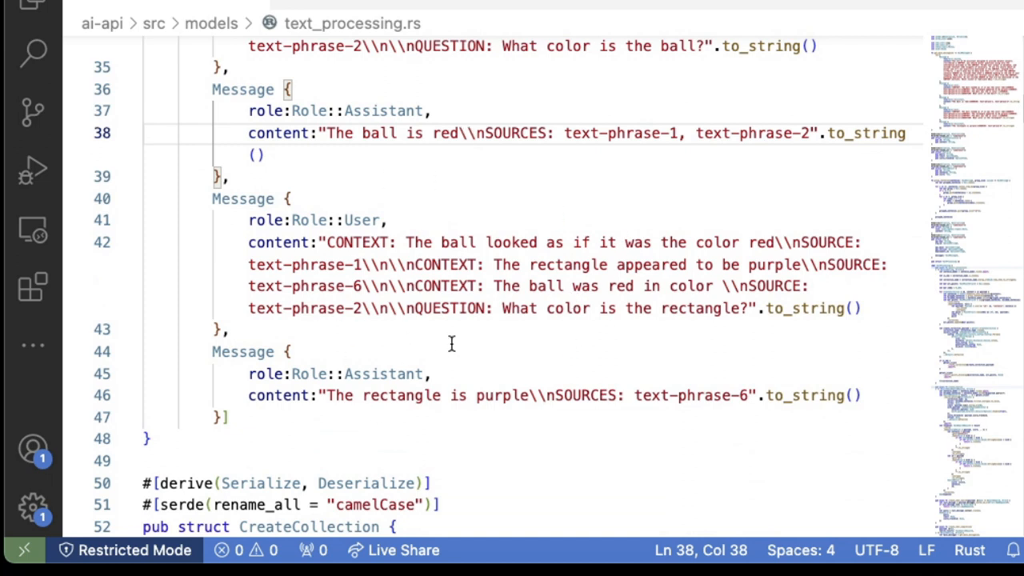
scroll(down, 3)
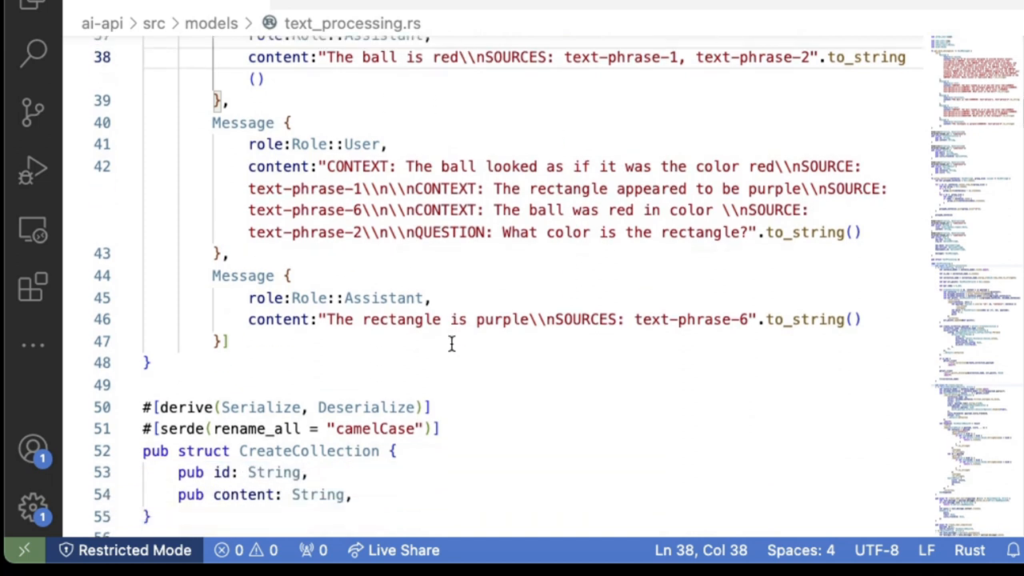
mouse_move(541, 330)
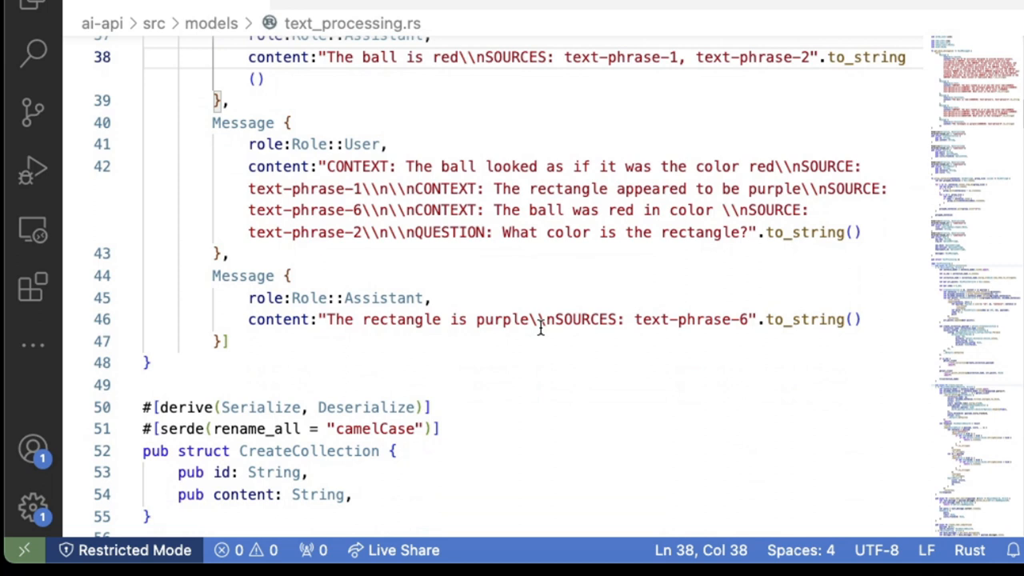
scroll(down, 3)
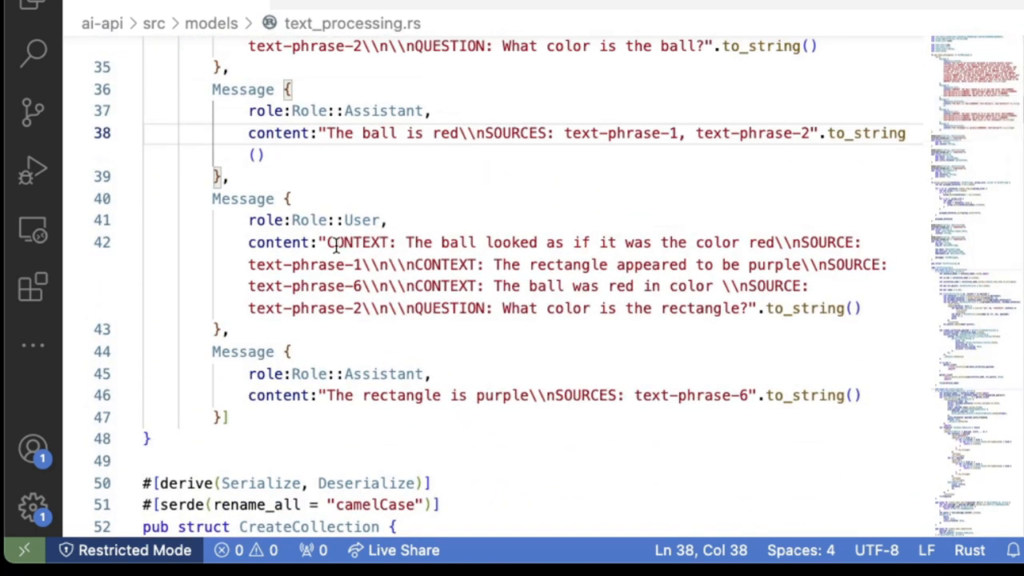
drag(328, 243, 835, 243)
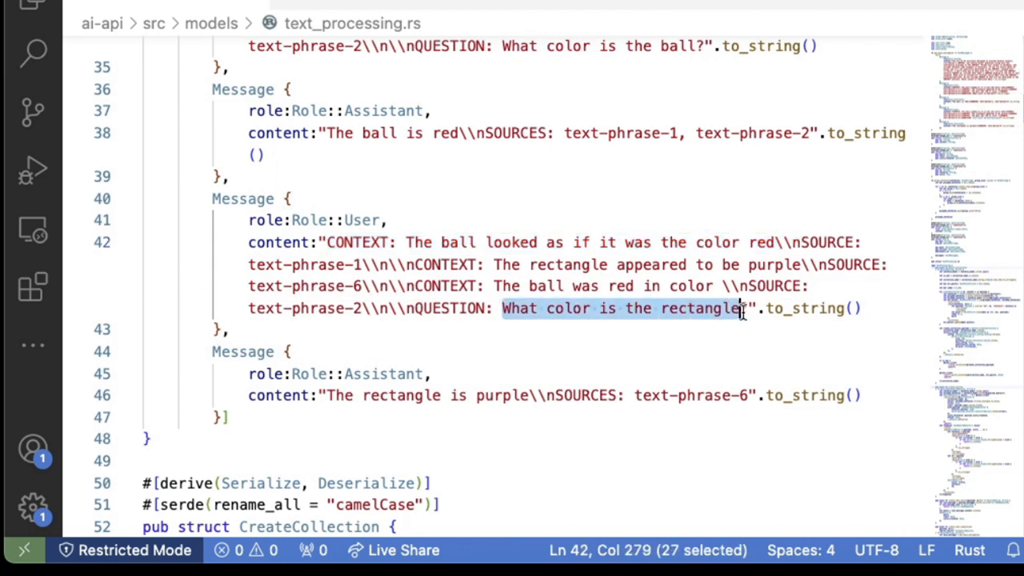
- Scroll past the Search, SearchResult and Chat structs down to the upsert loop
scroll(down, 3)
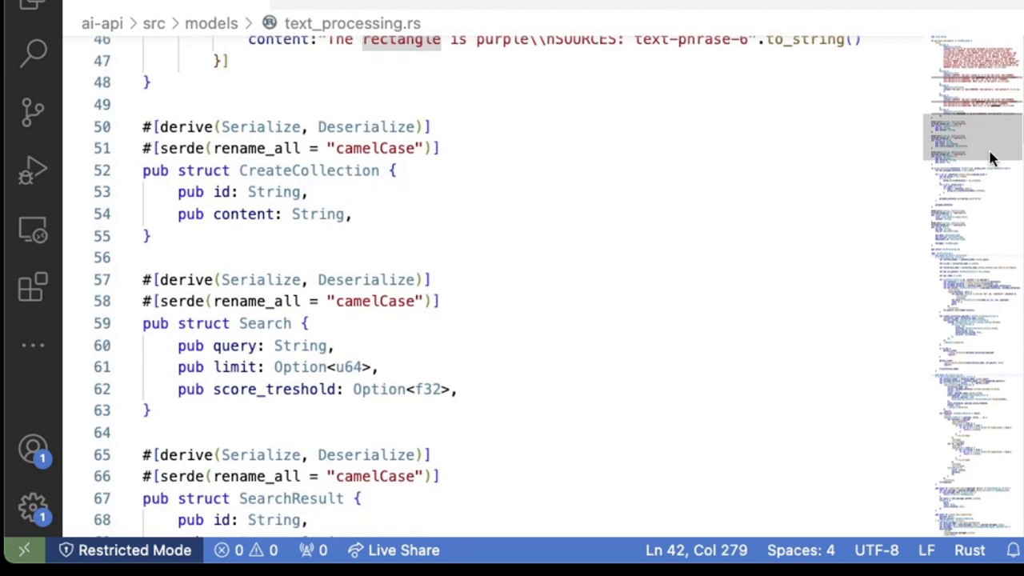
scroll(down, 3)
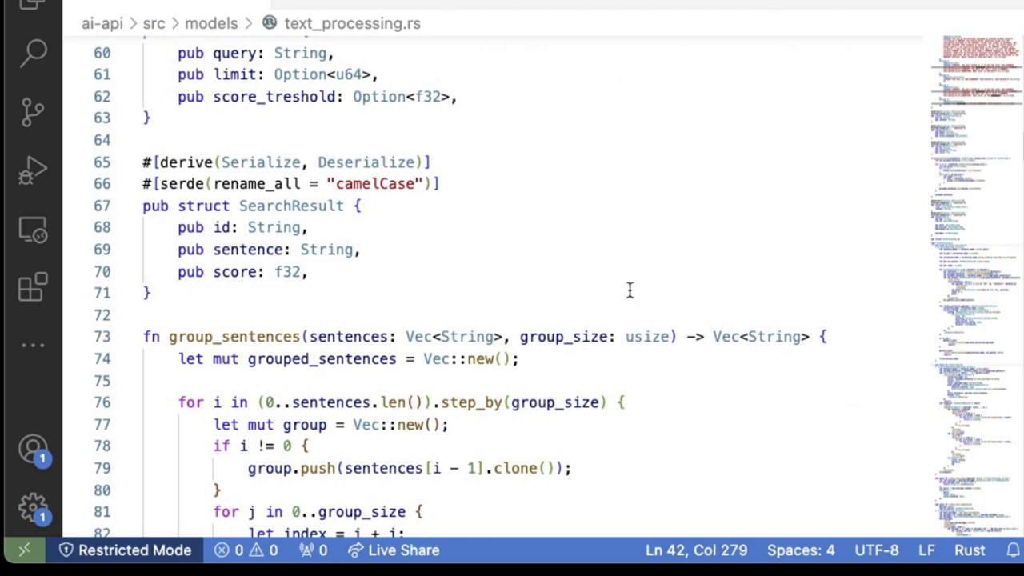
scroll(down, 3)
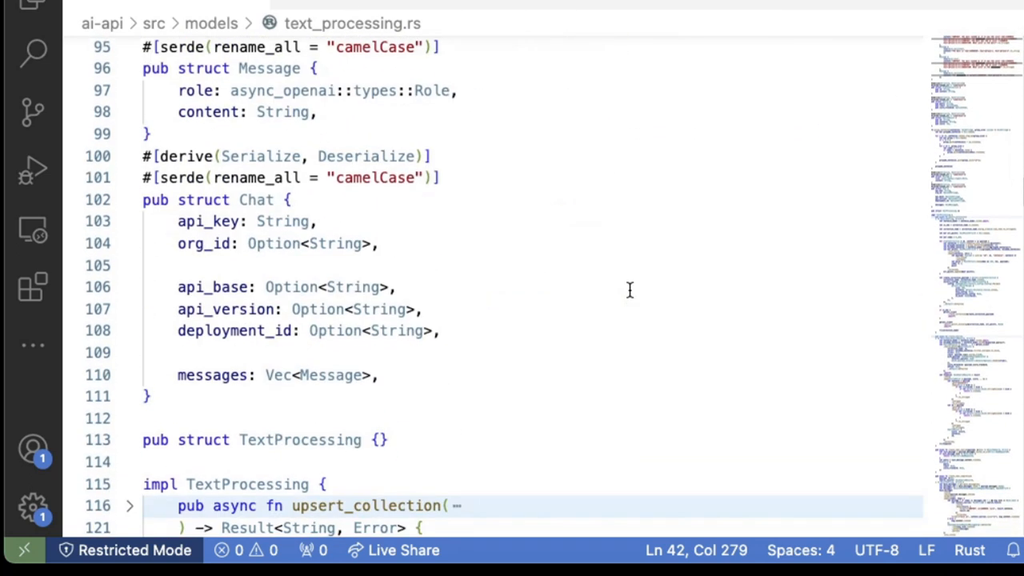
scroll(down, 3)
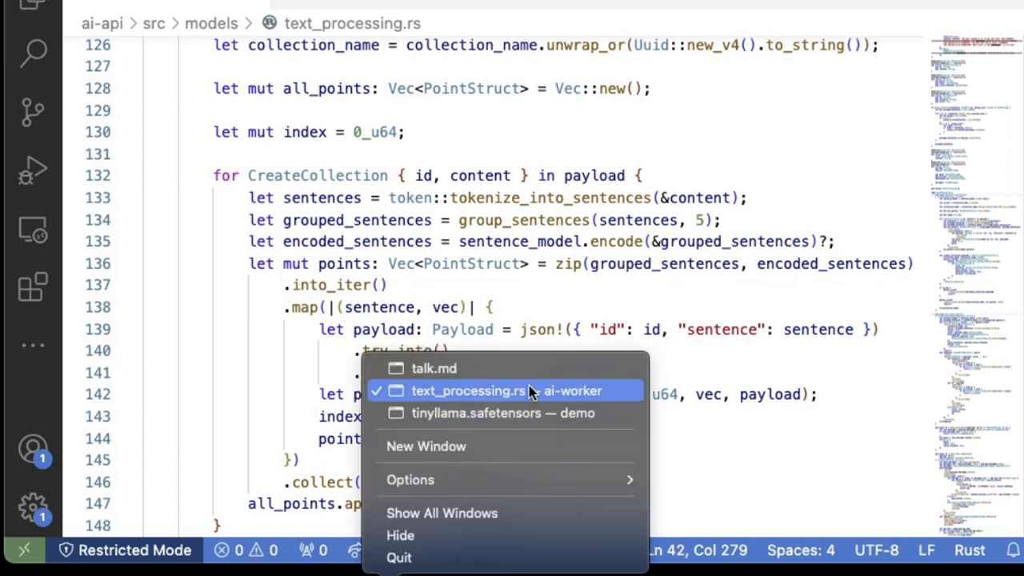
mouse_move(456, 419)
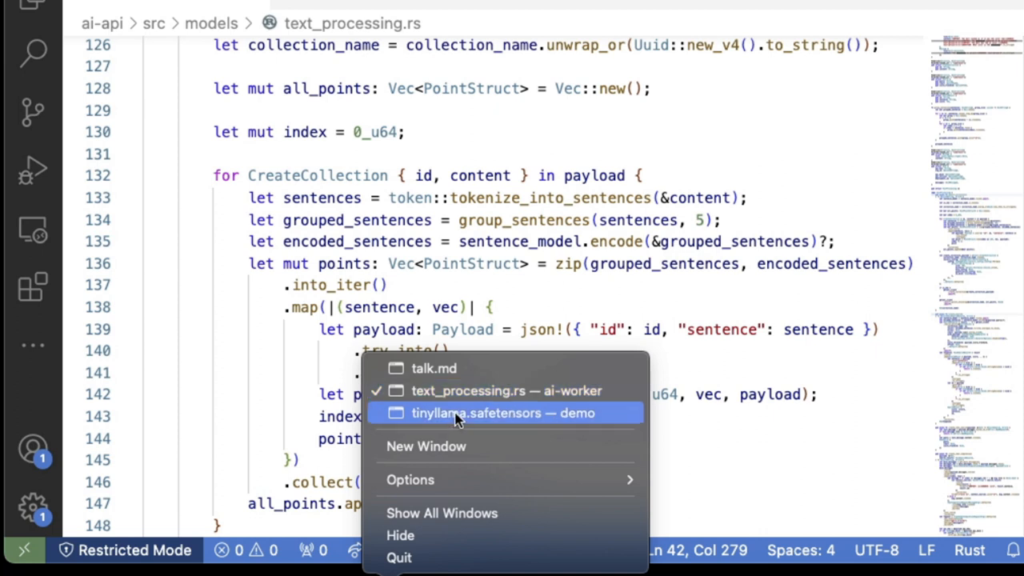
- Switch to the demo window and open llama.rs then nlp.rs from its src folder
click(487, 413)
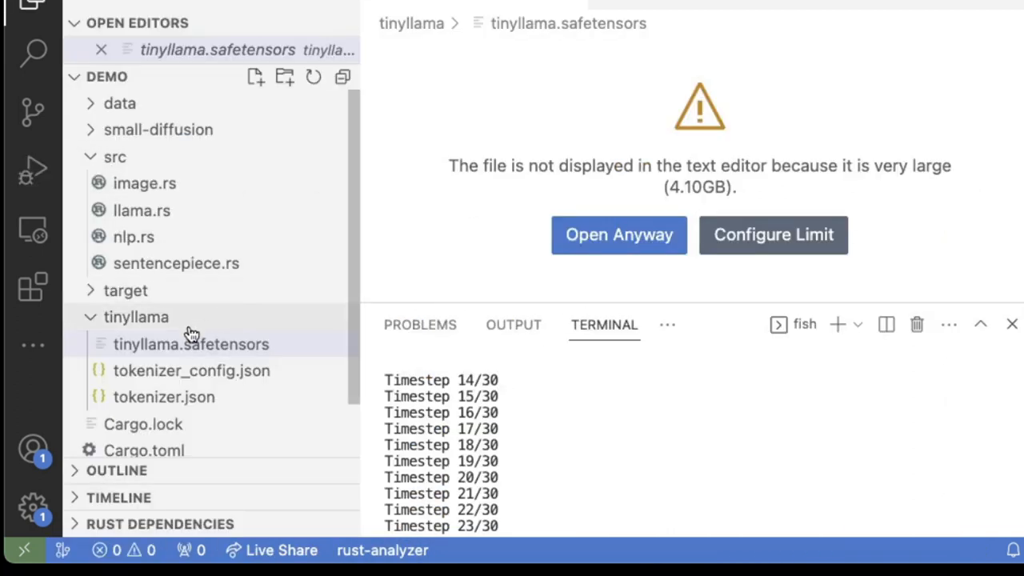
click(137, 211)
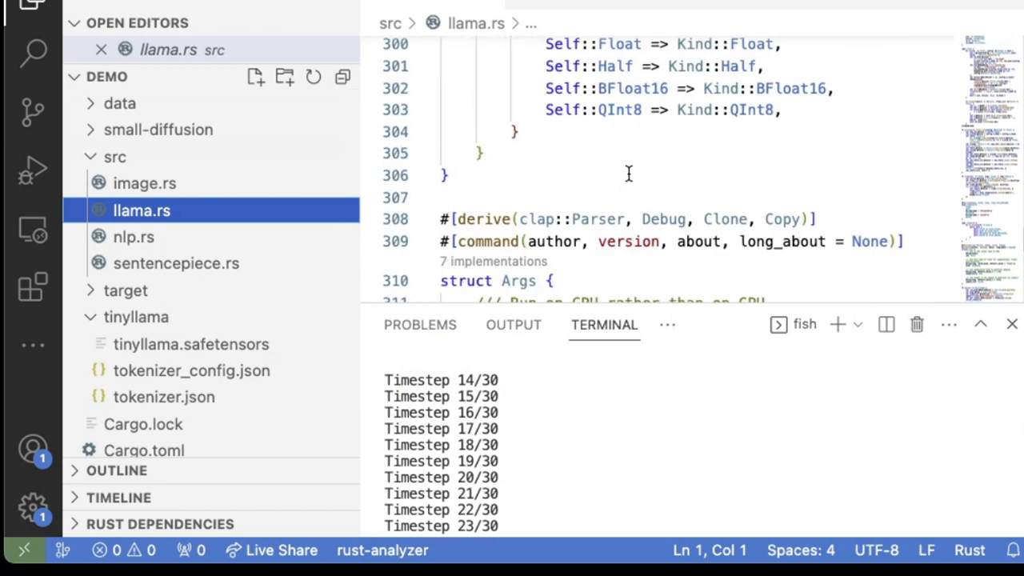
scroll(up, 3)
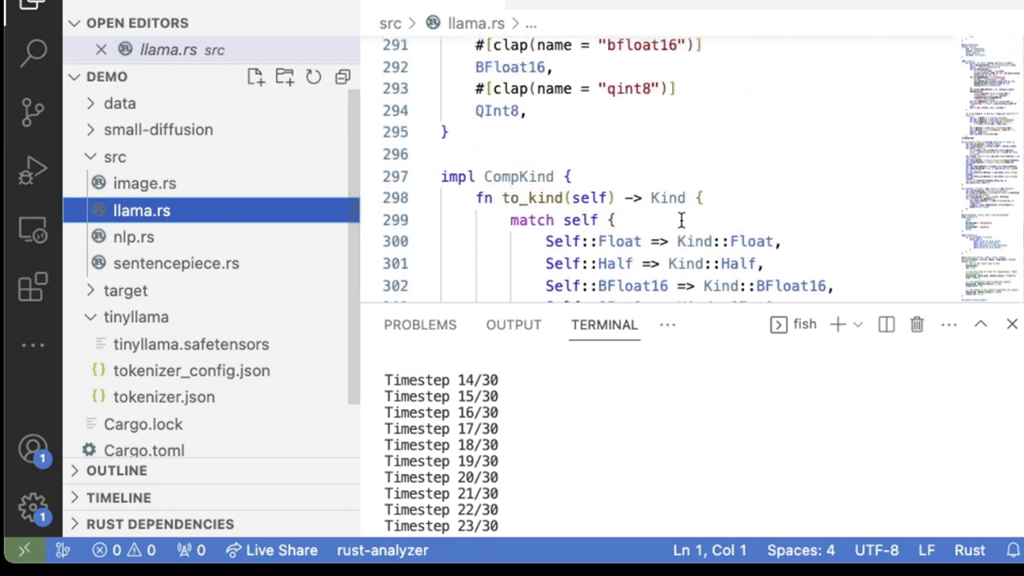
click(131, 237)
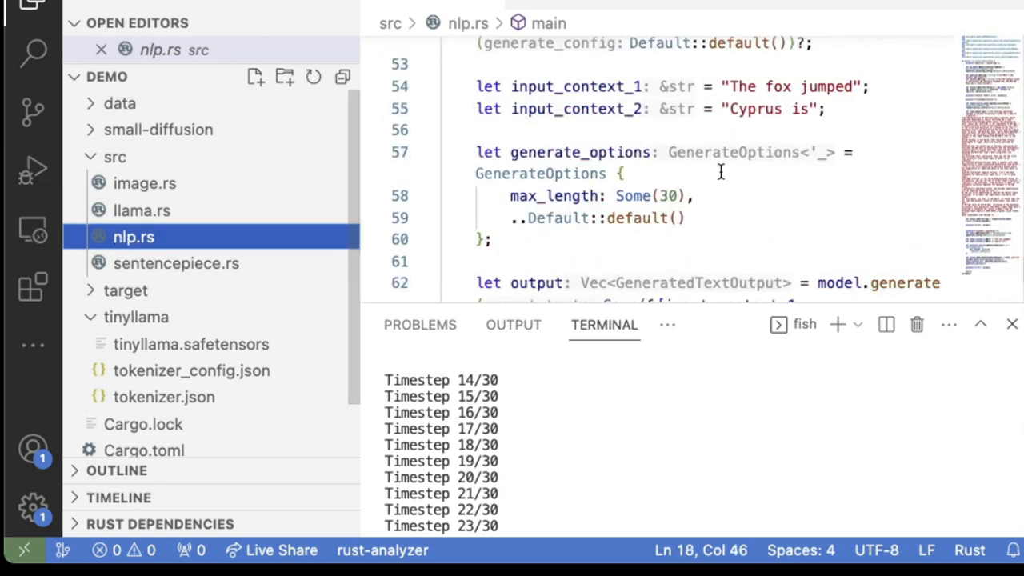
scroll(up, 3)
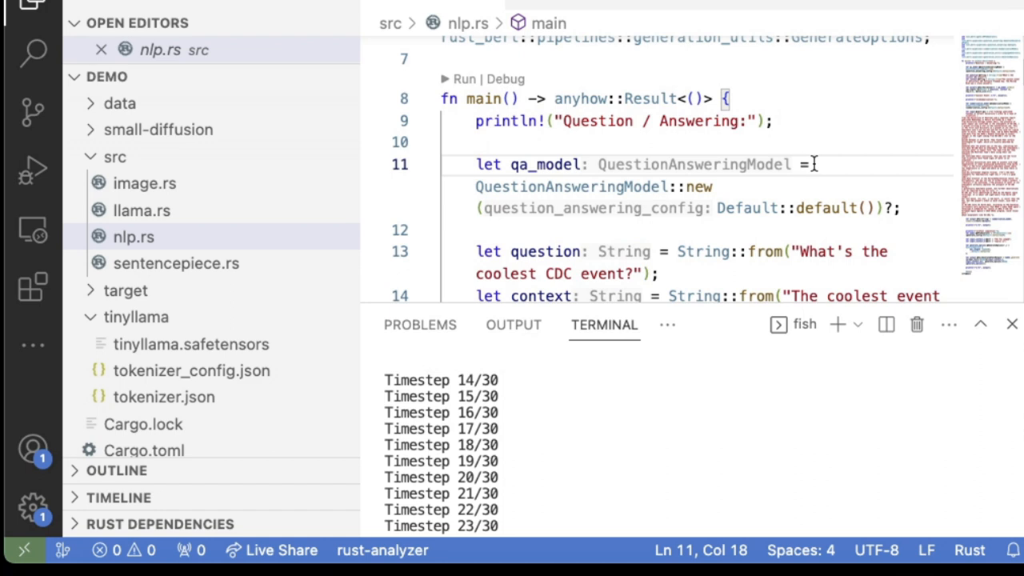
mouse_move(825, 156)
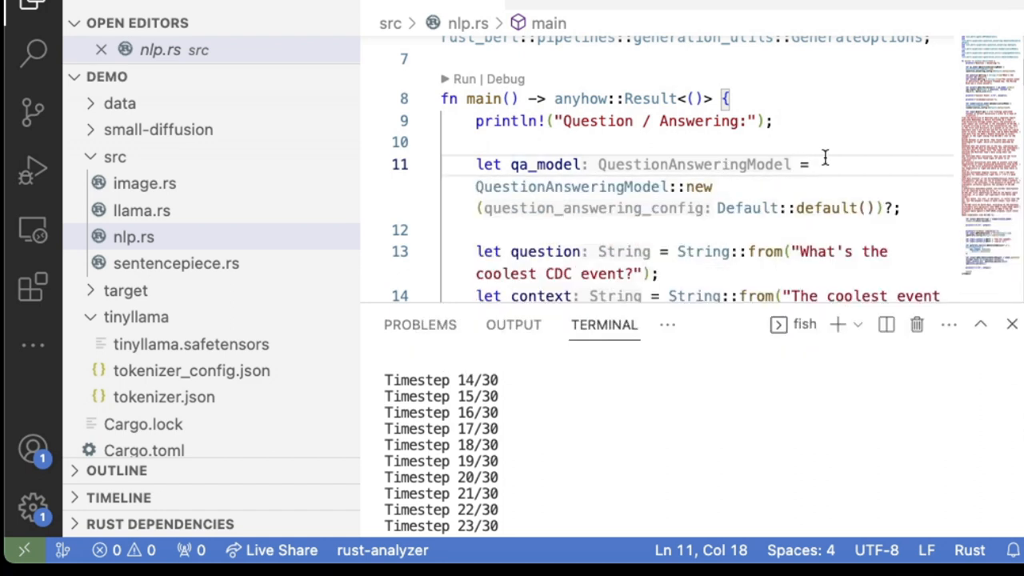
scroll(down, 3)
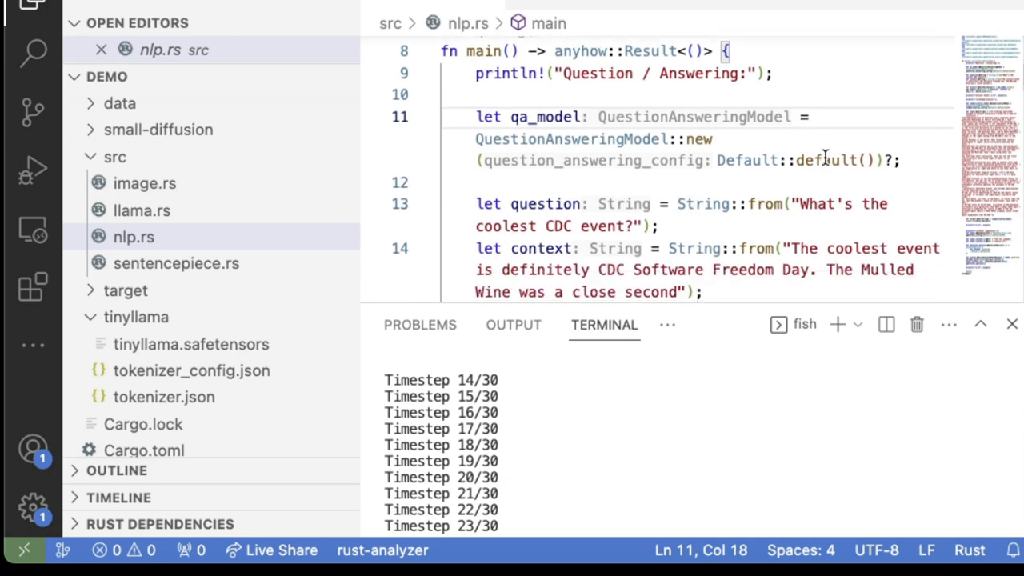
scroll(down, 3)
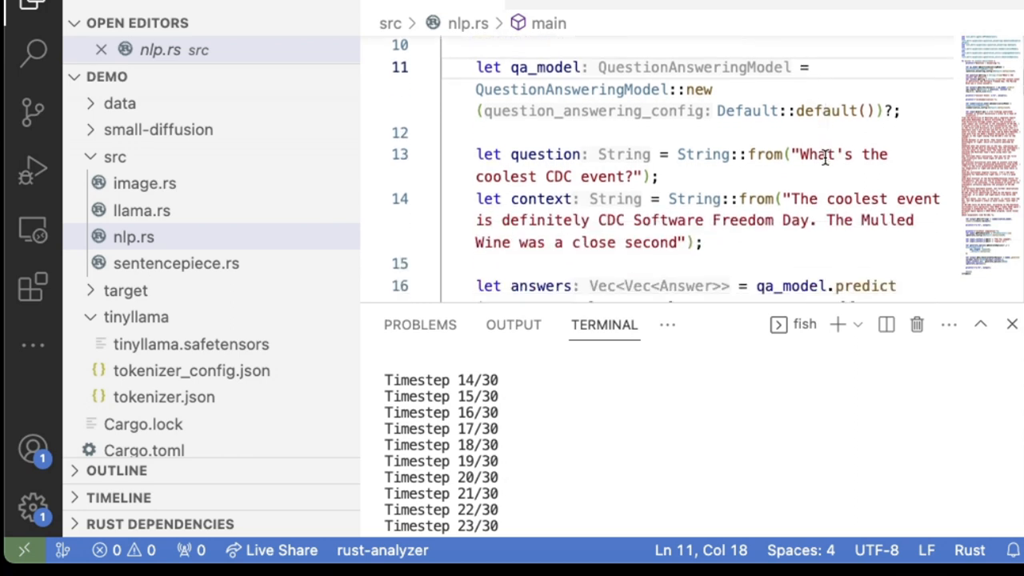
mouse_move(798, 172)
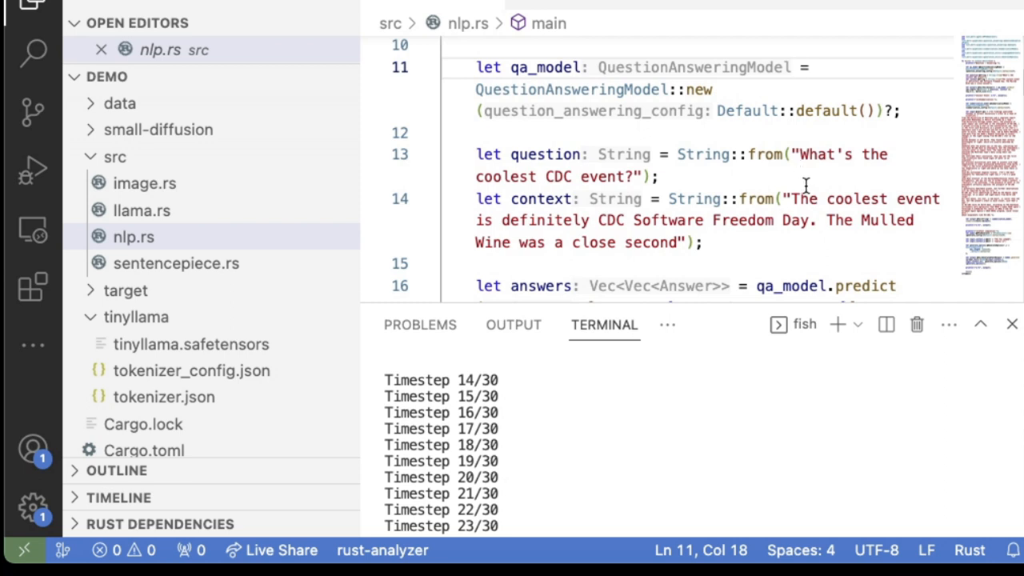
mouse_move(813, 173)
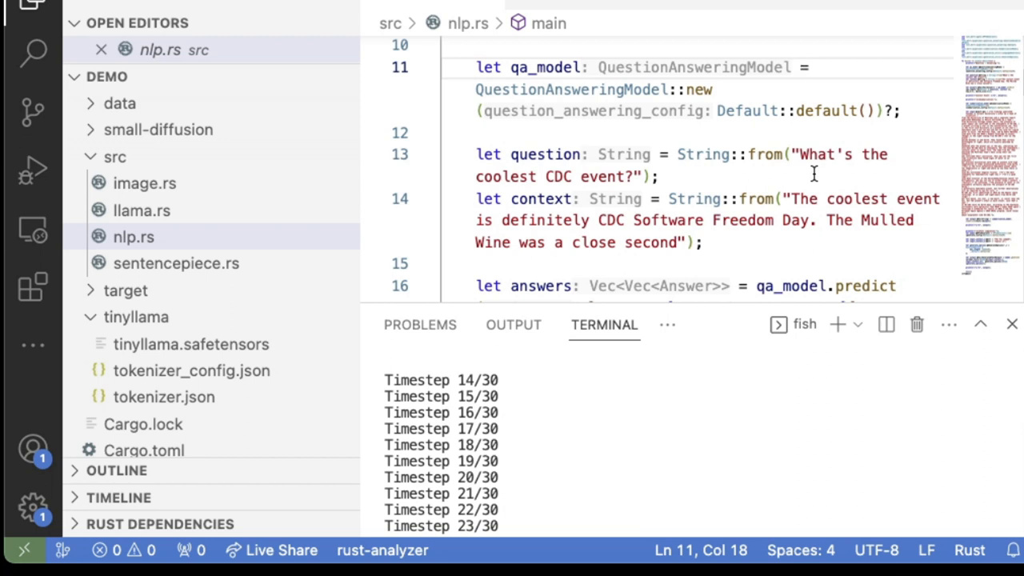
mouse_move(662, 211)
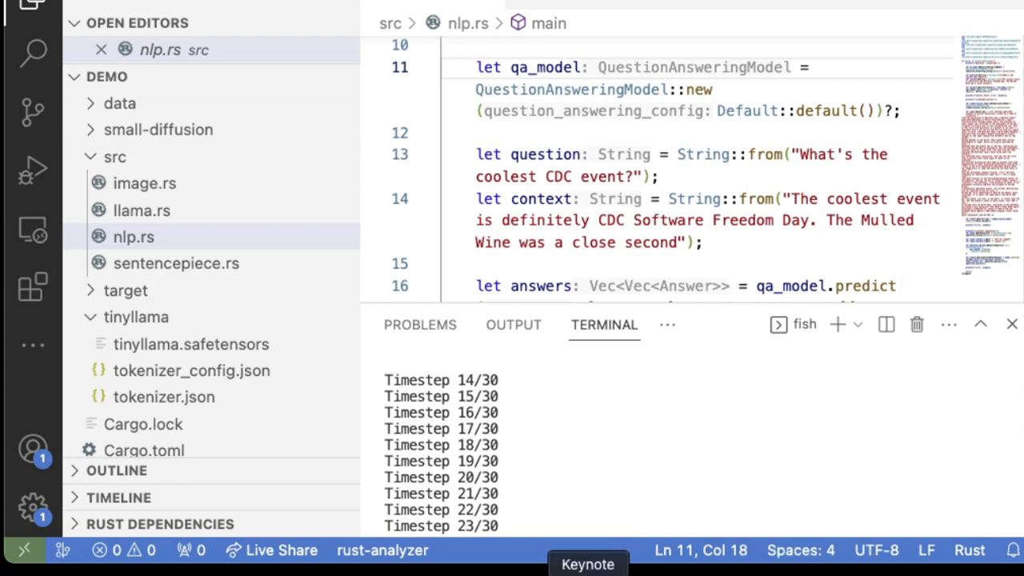
mouse_move(723, 240)
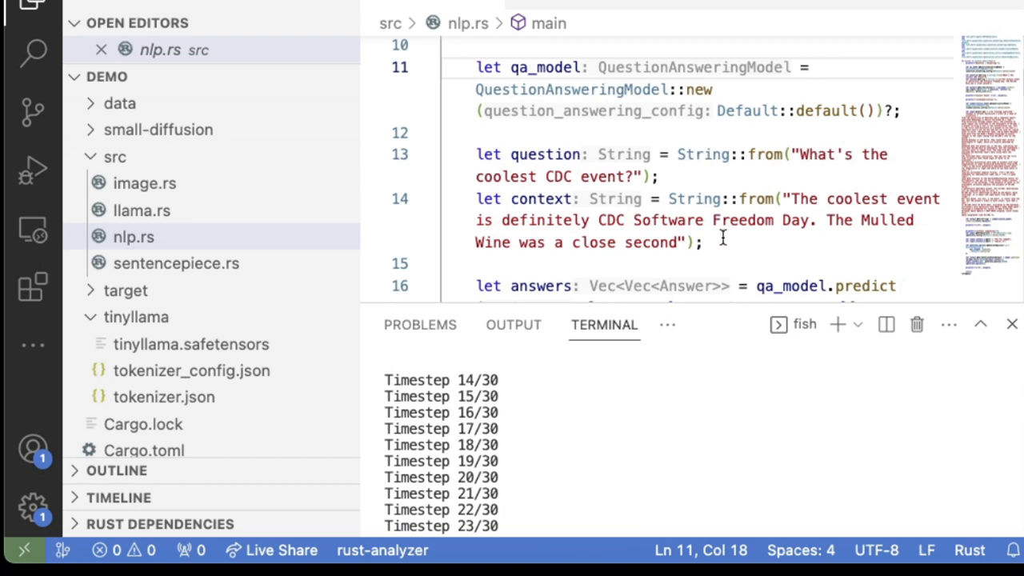